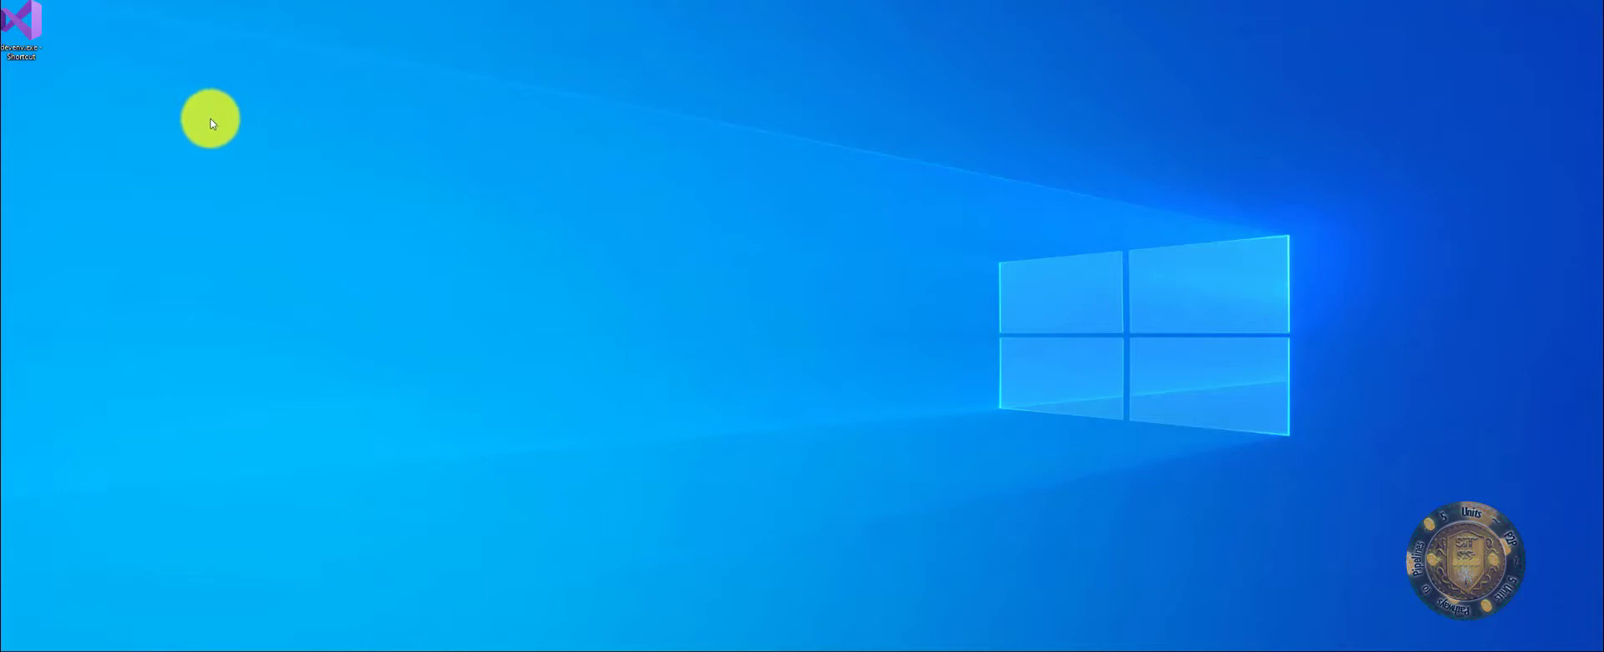
pyautogui.moveTo(103, 37)
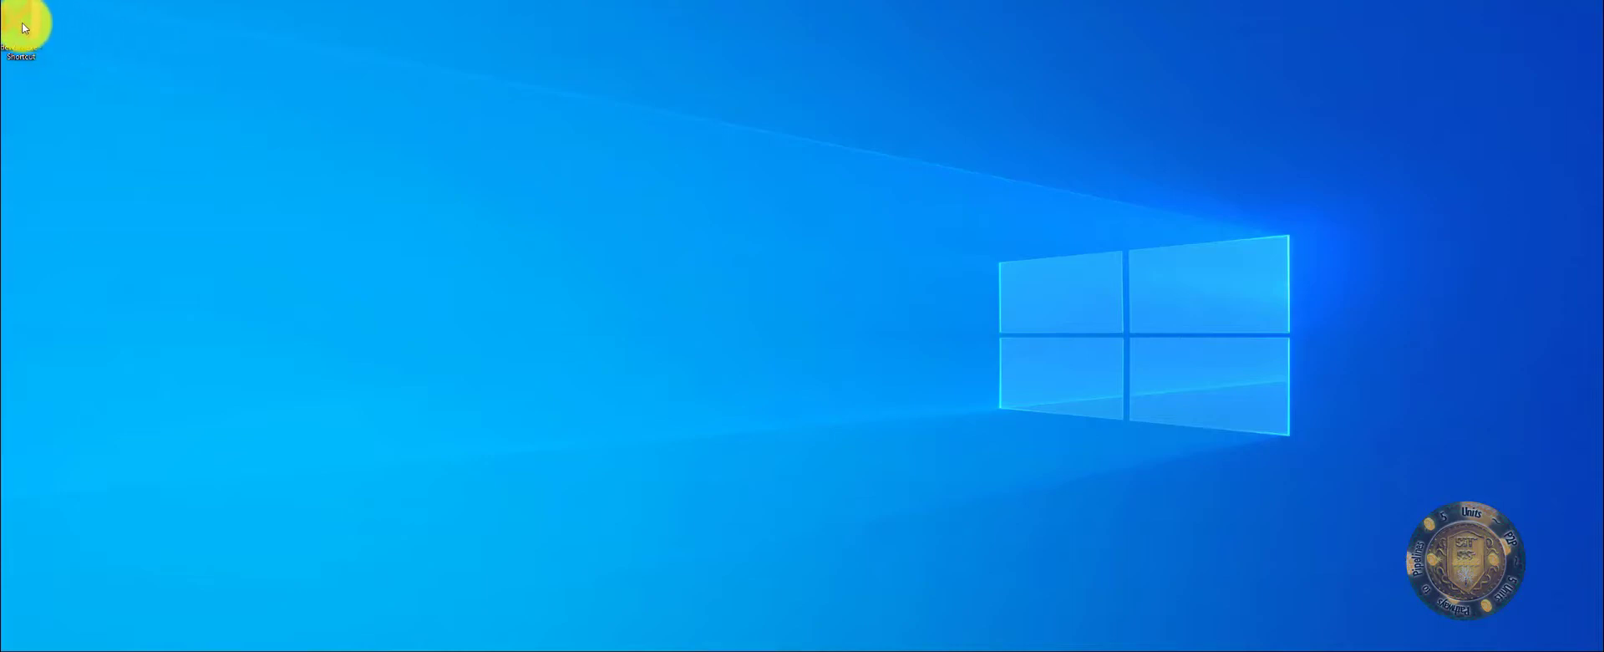
pyautogui.moveTo(27, 23)
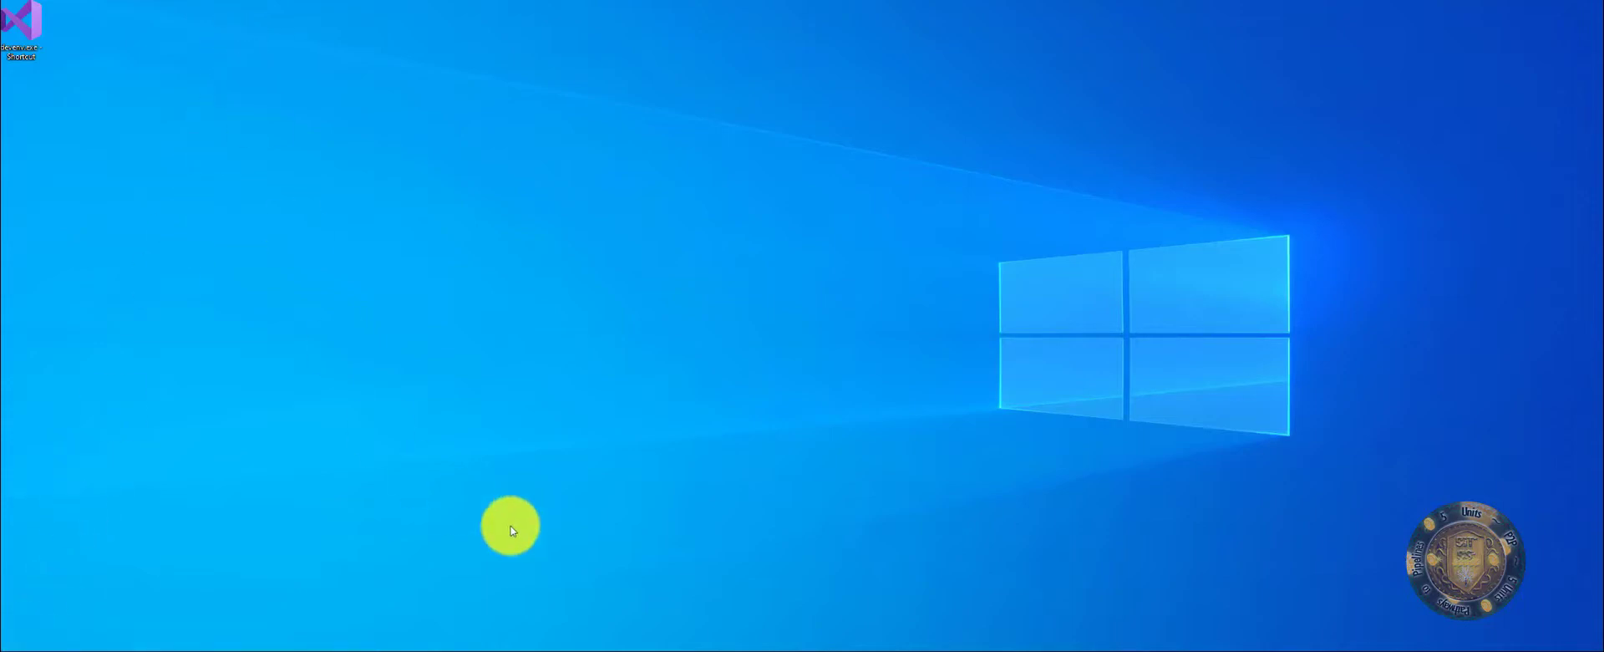
pyautogui.moveTo(788, 649)
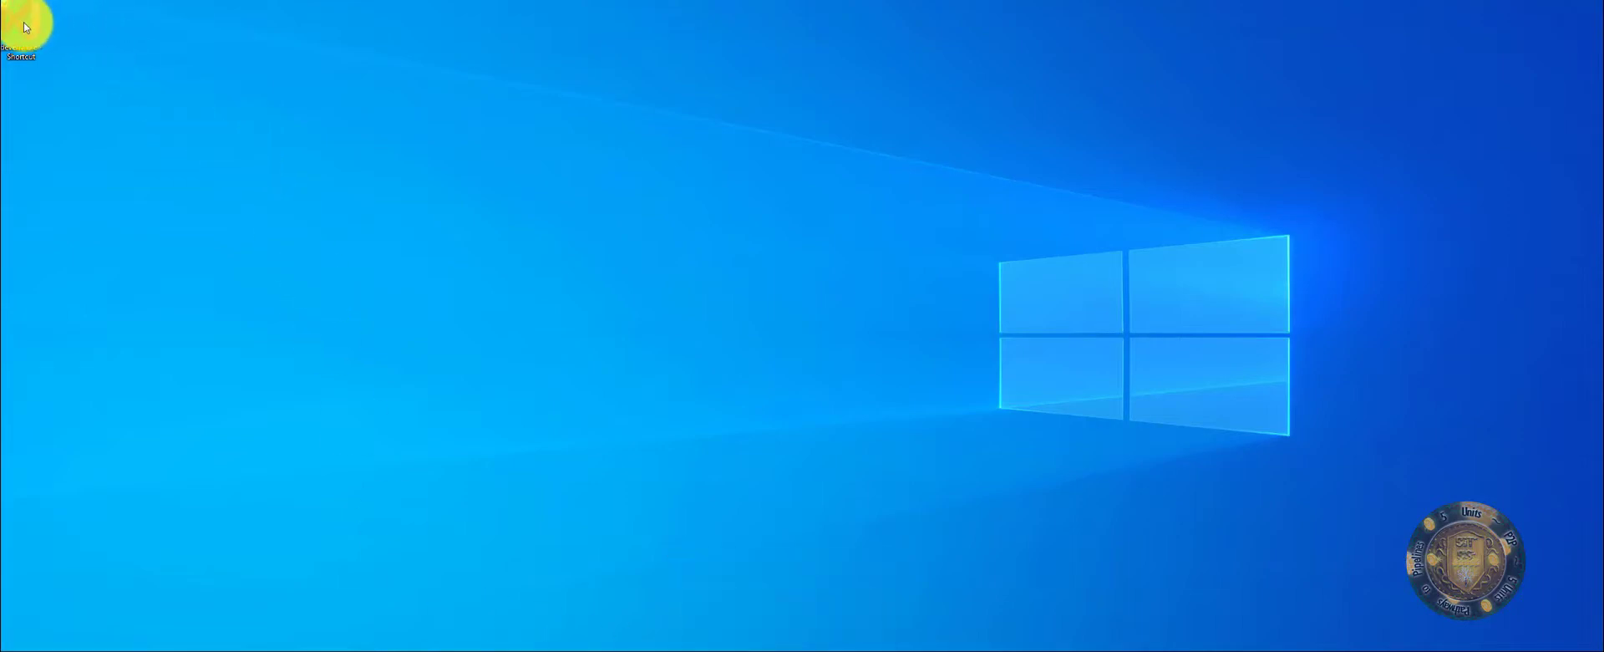
# - Launch Visual Studio 2019 from its desktop icon
pyautogui.doubleClick(25, 25)
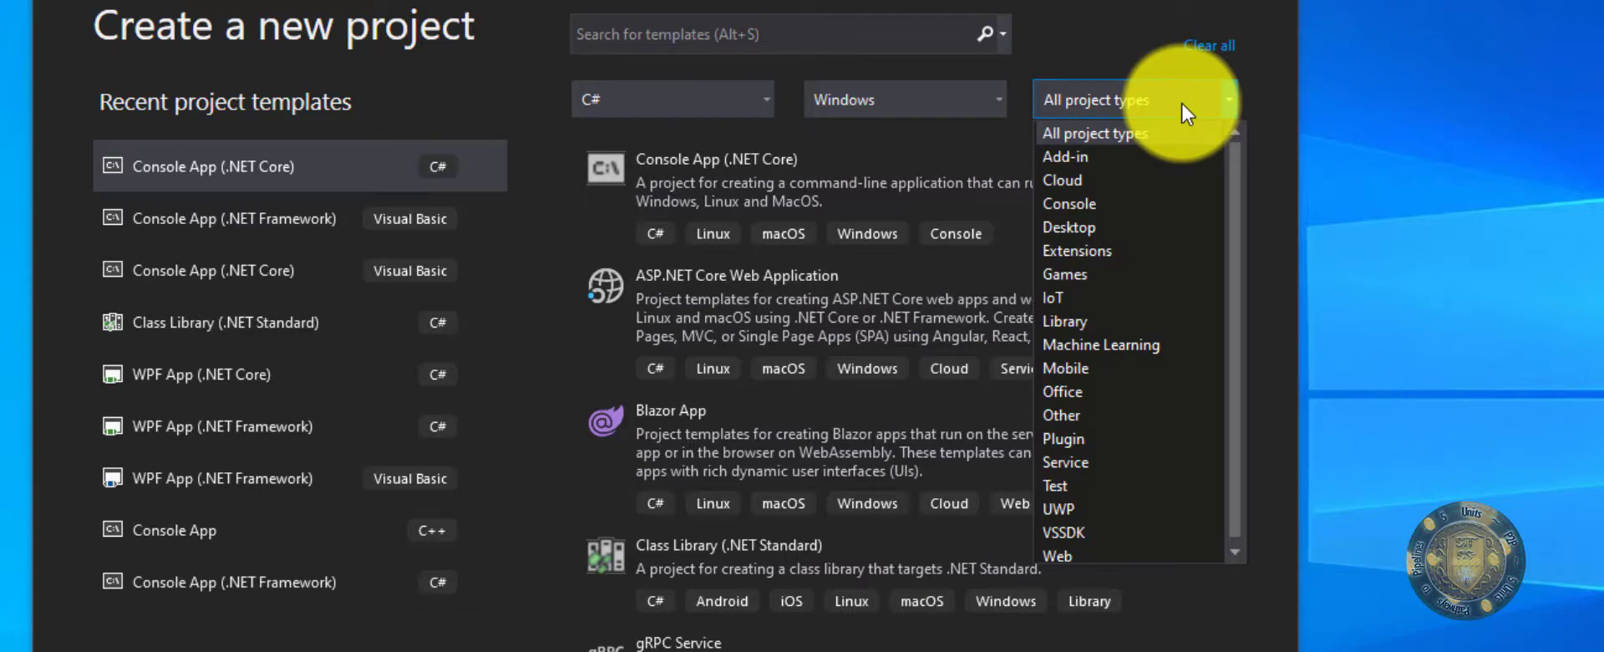
pyautogui.moveTo(1183, 132)
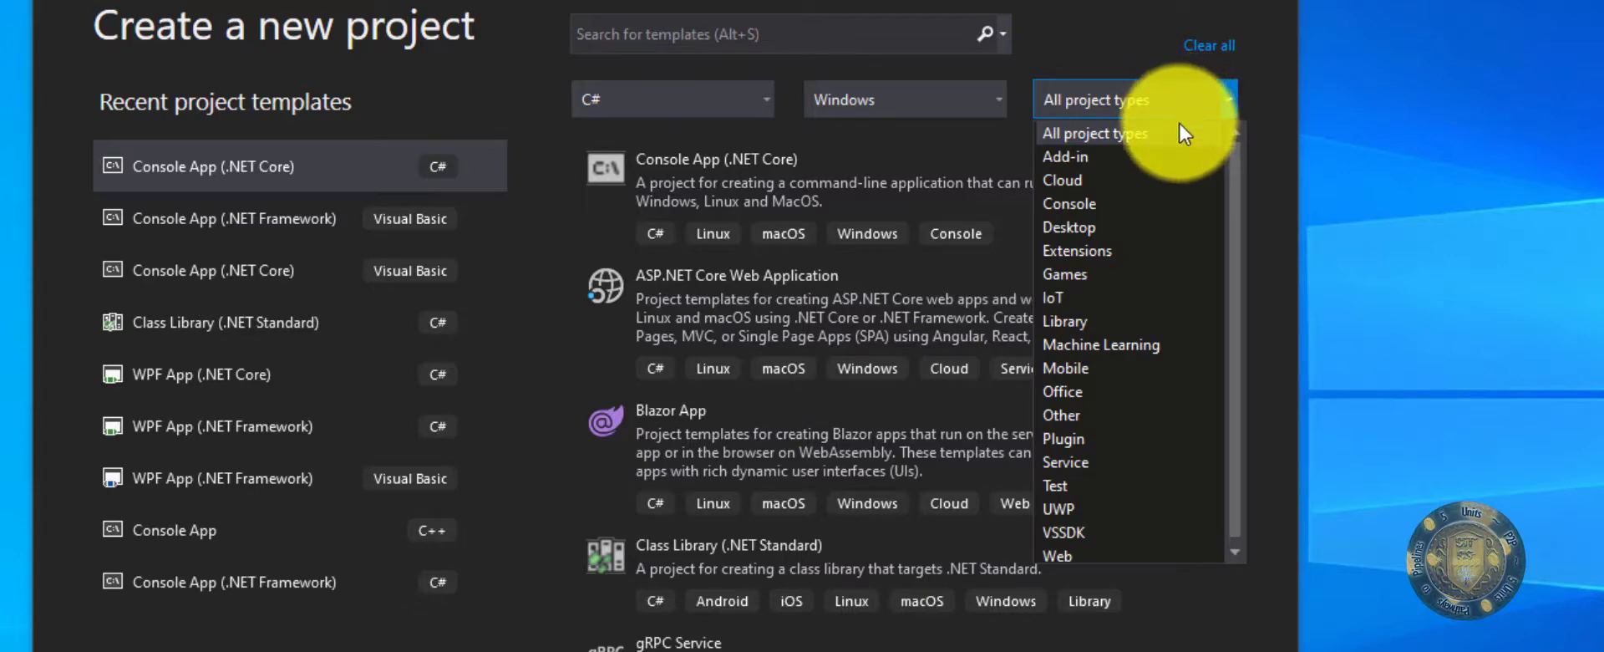
pyautogui.moveTo(1149, 121)
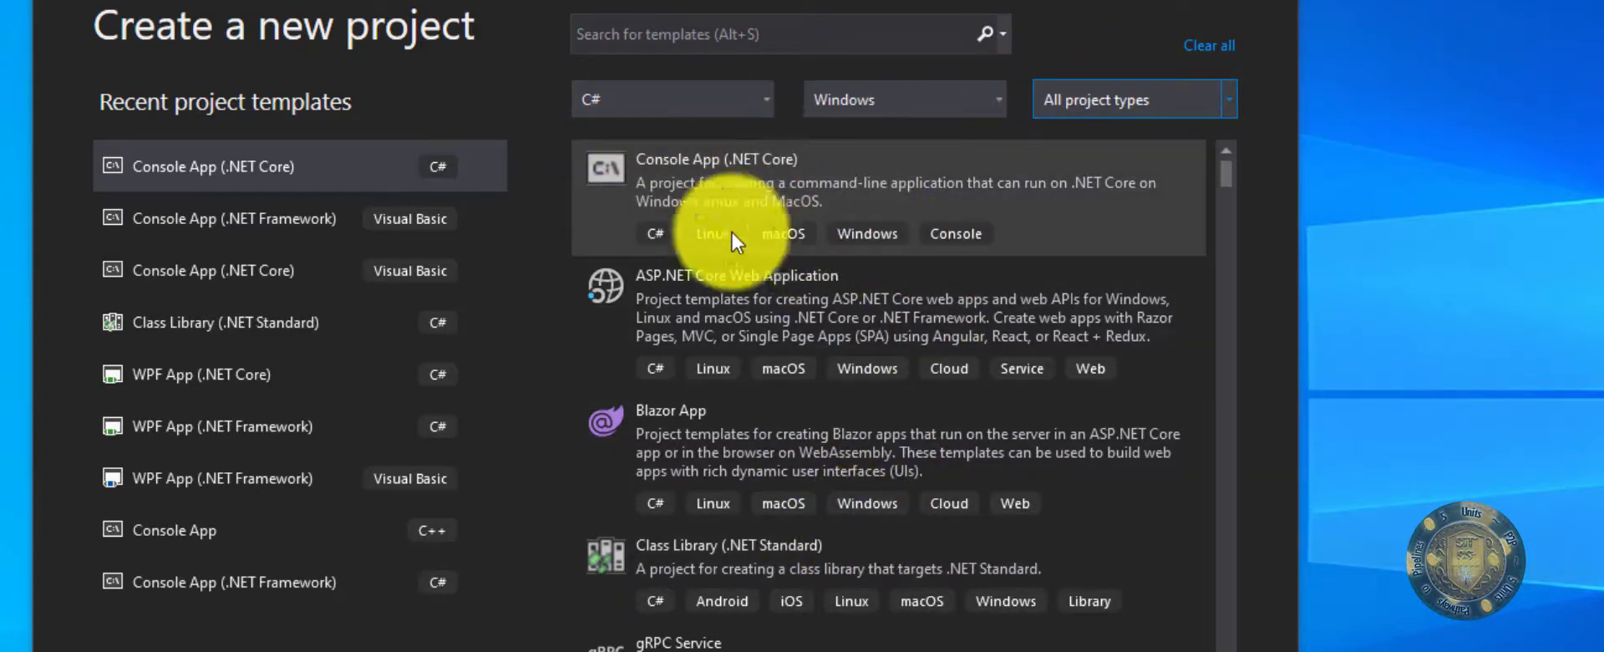
pyautogui.moveTo(836, 254)
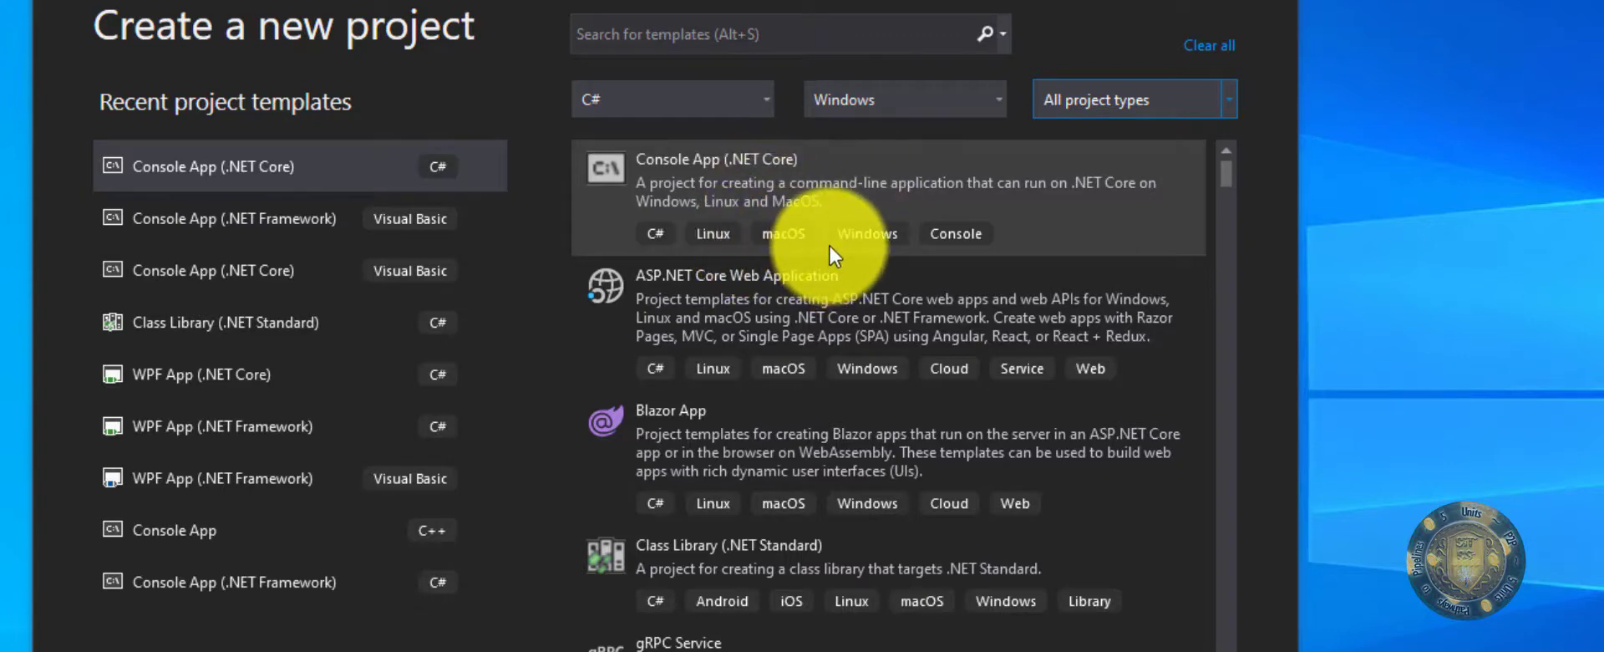
pyautogui.moveTo(841, 242)
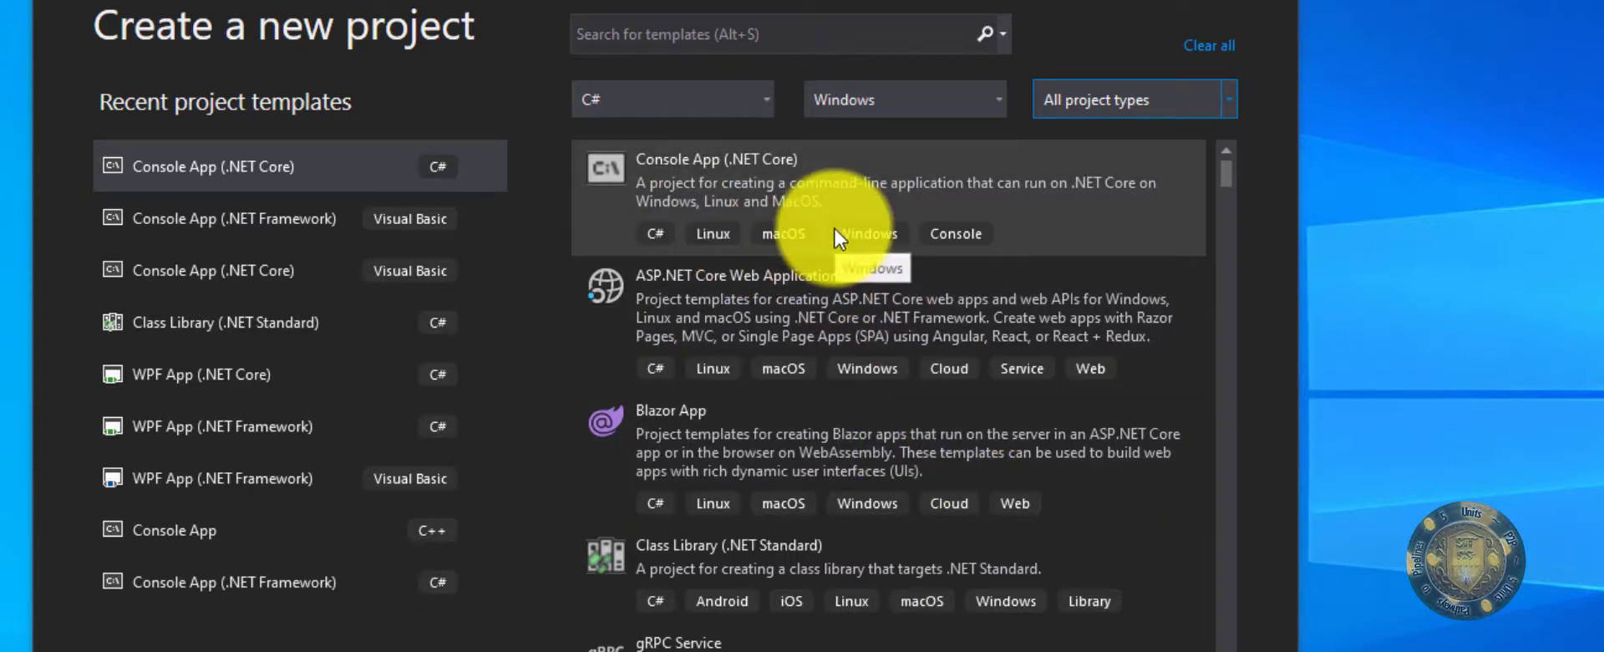
pyautogui.moveTo(716, 201)
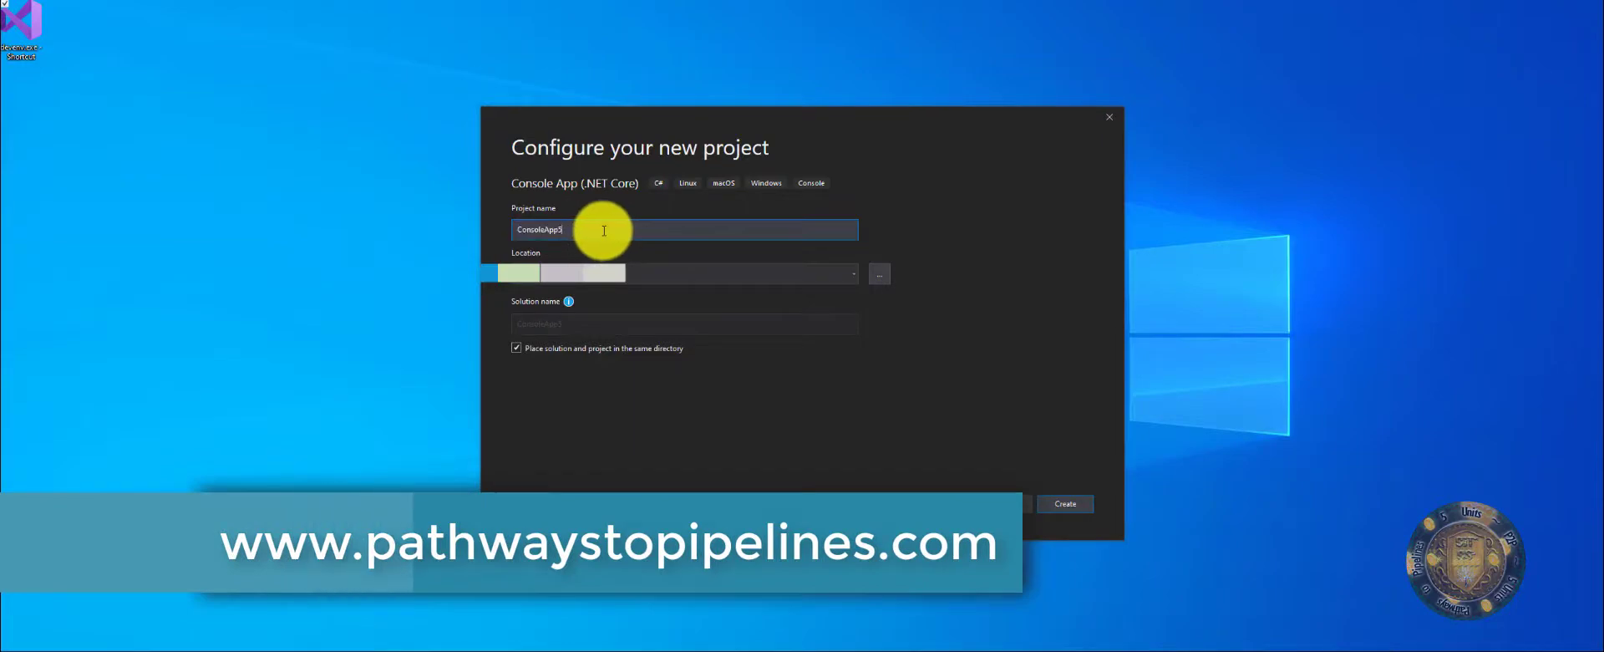
# - Name the Console App project HelloWorld and select its location path
pyautogui.write('HelloW')
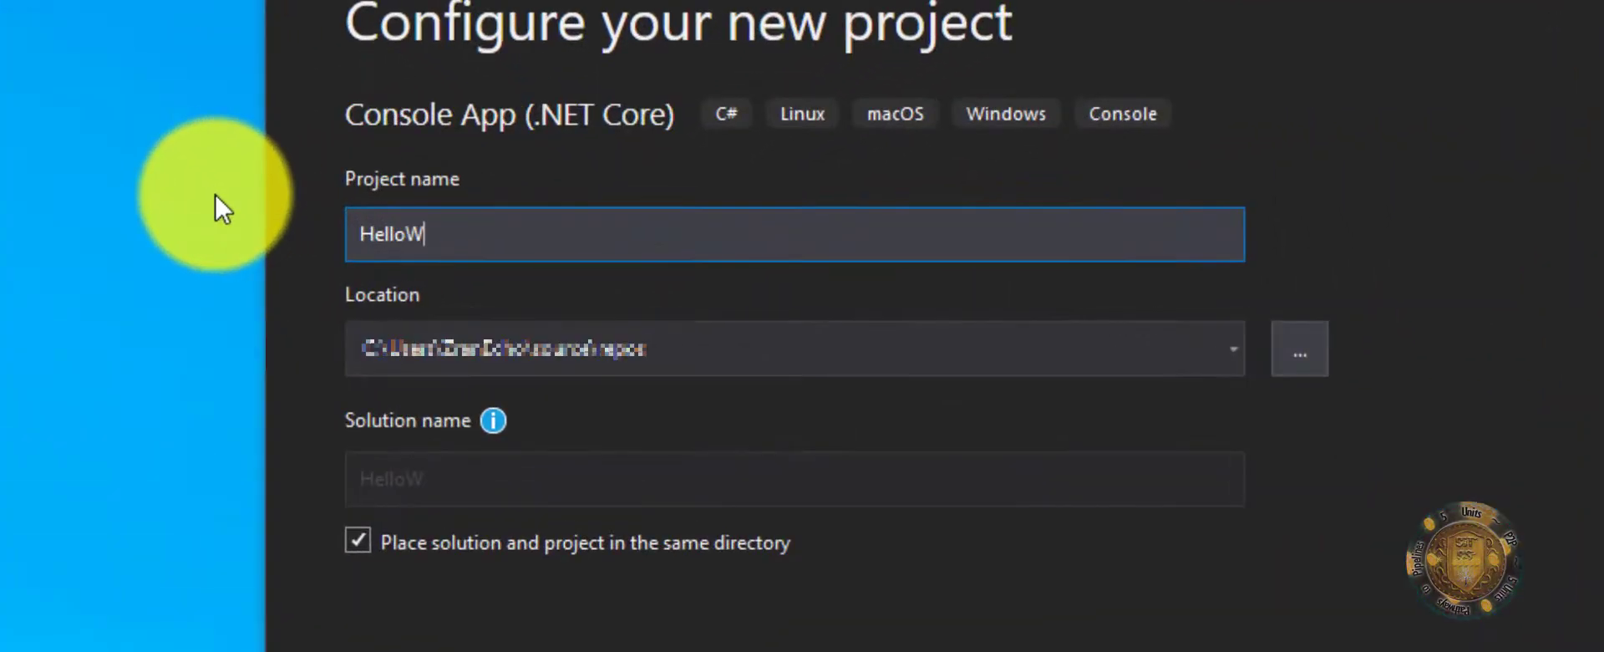
pyautogui.write('orld')
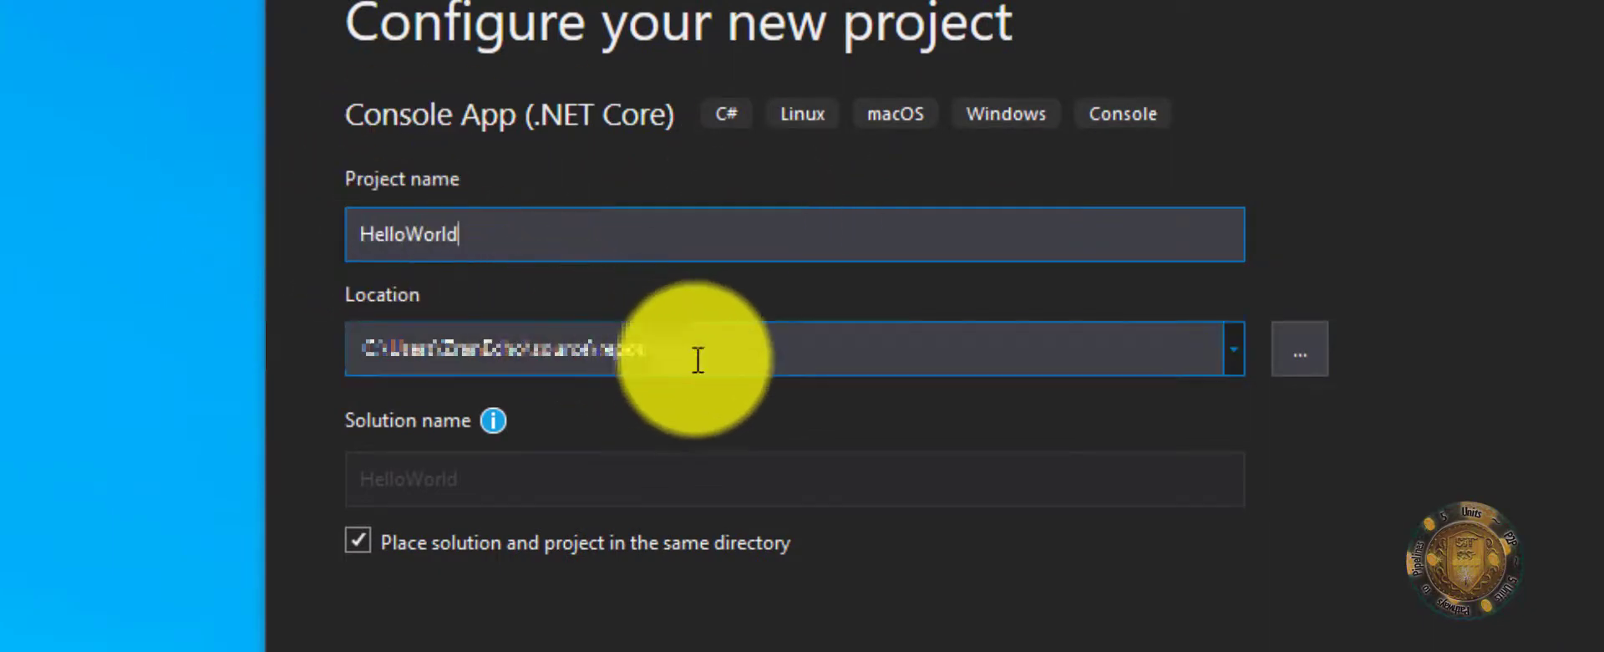
pyautogui.doubleClick(514, 347)
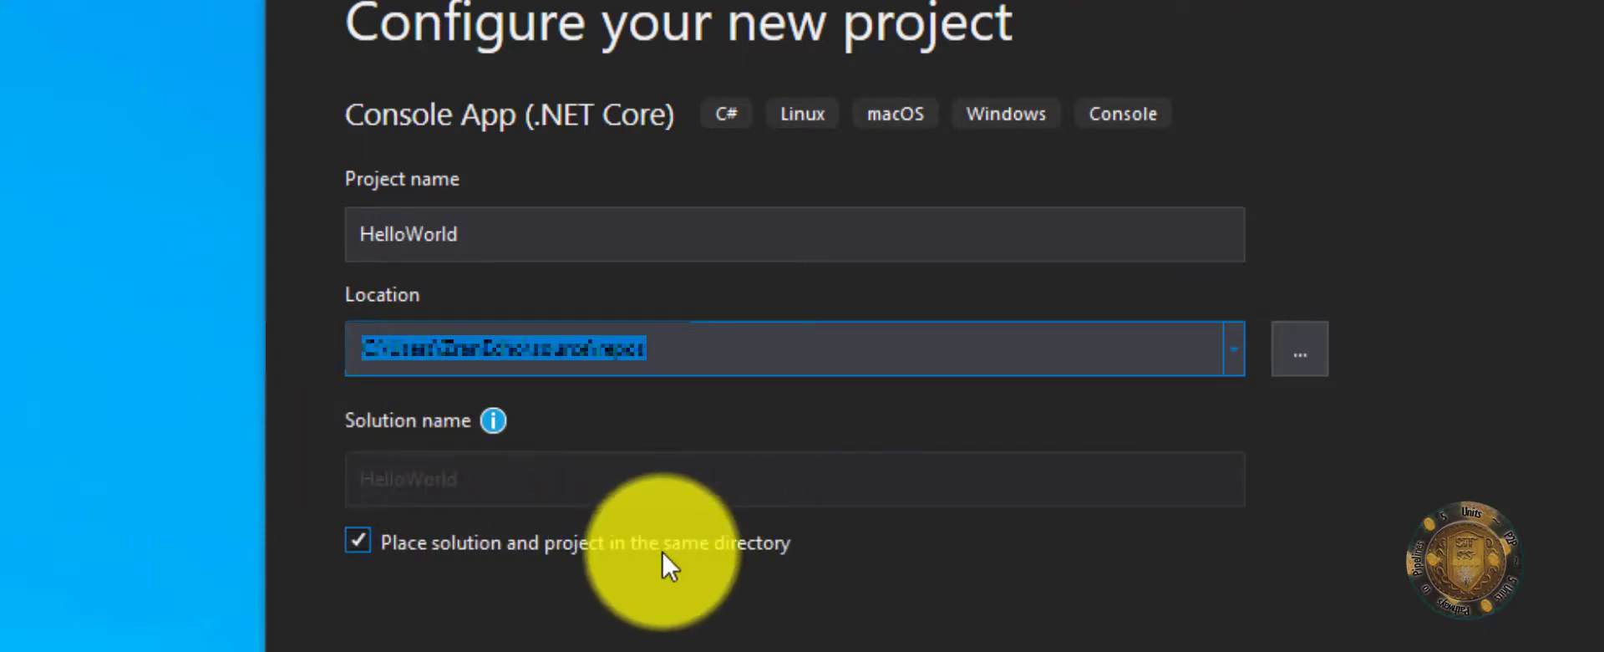
pyautogui.moveTo(820, 591)
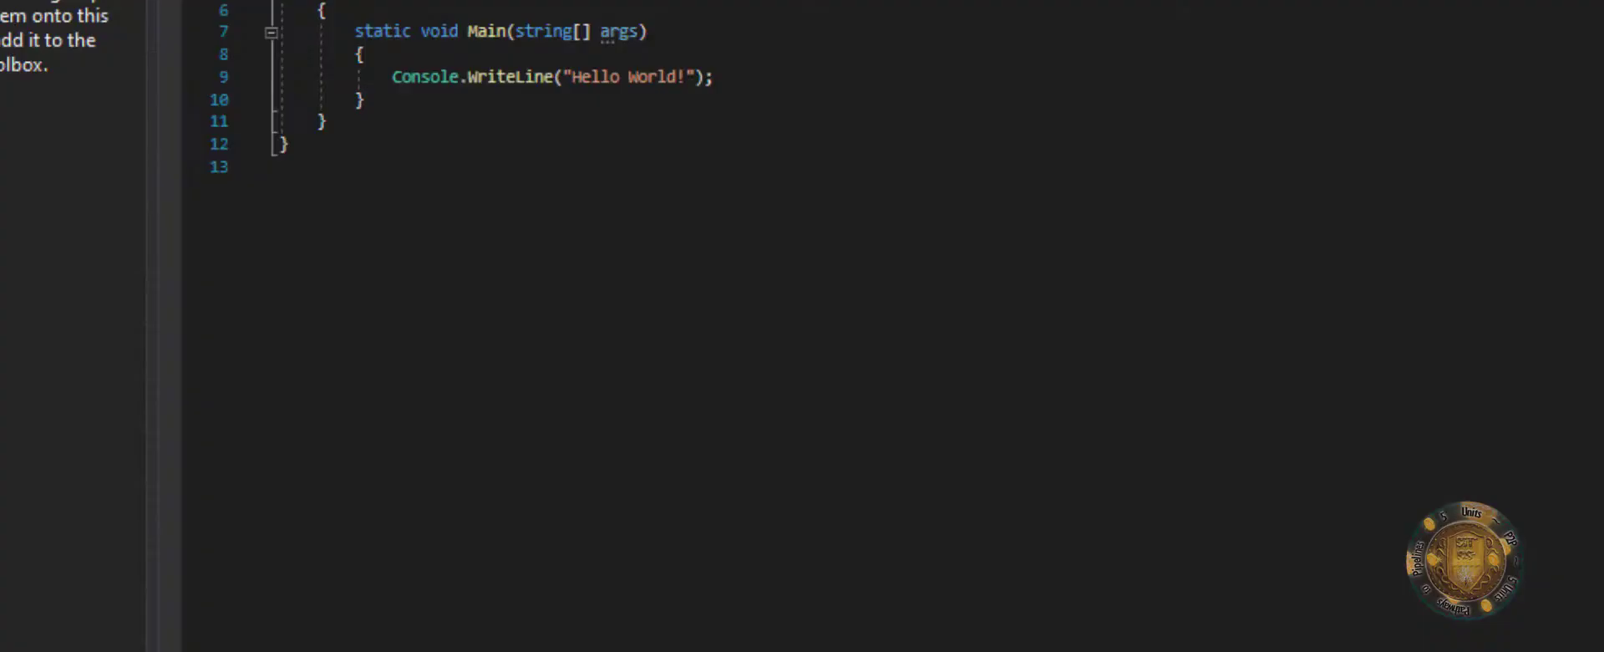
pyautogui.click(1047, 110)
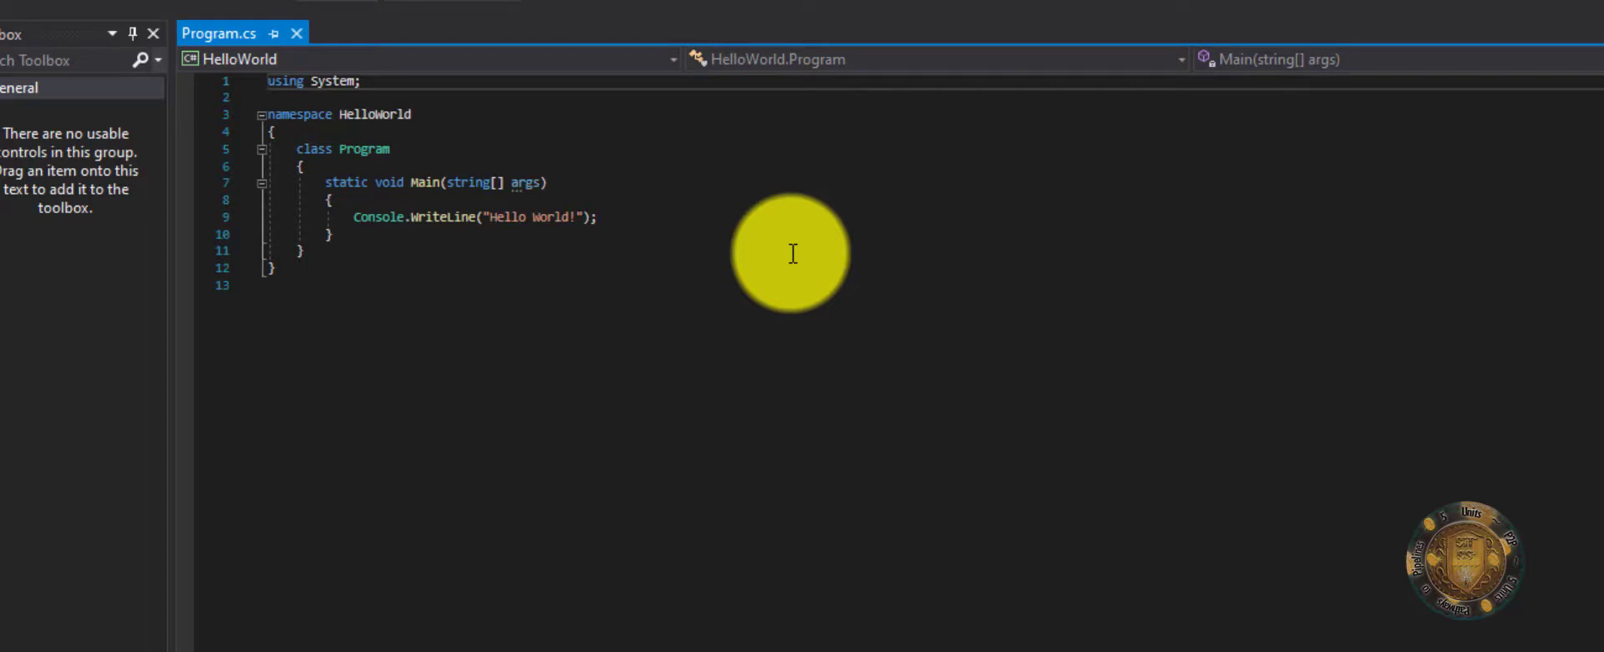
pyautogui.moveTo(514, 159)
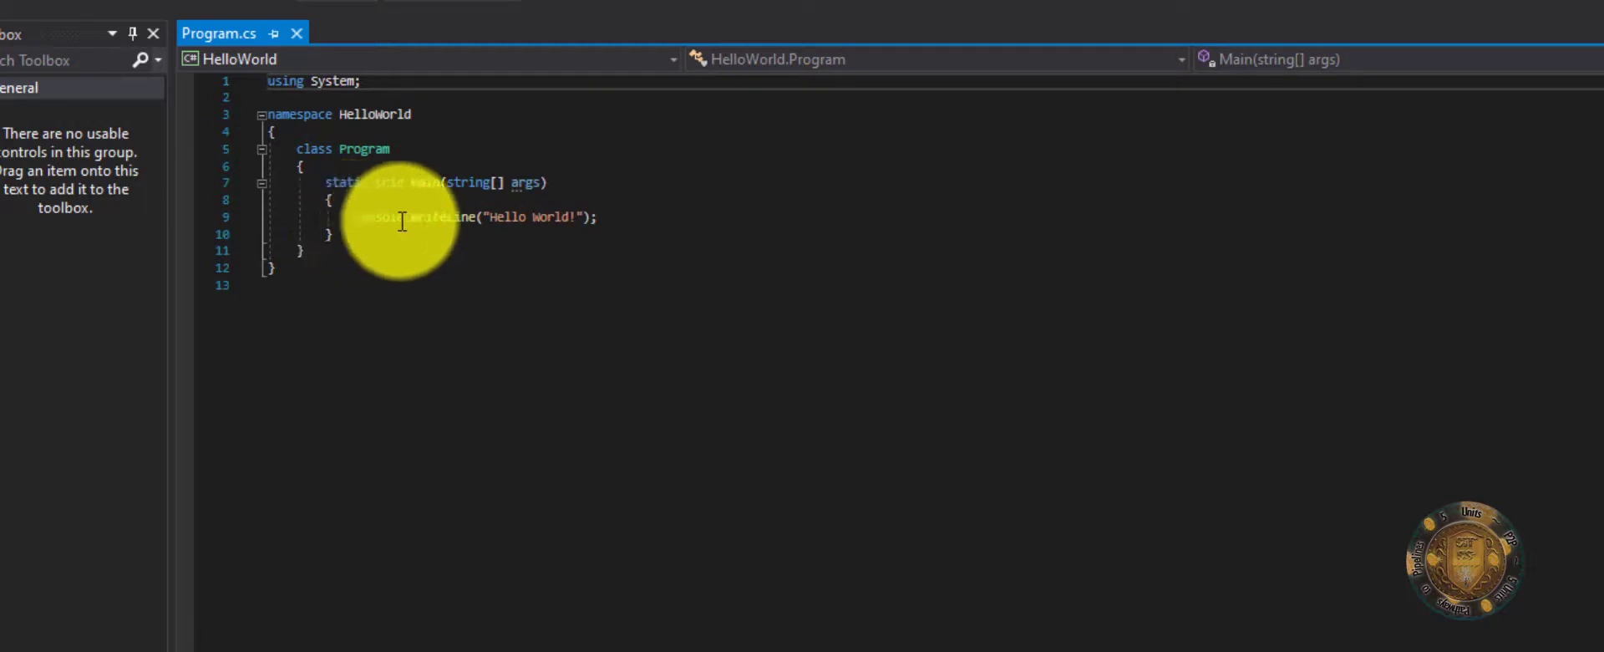
pyautogui.moveTo(378, 218)
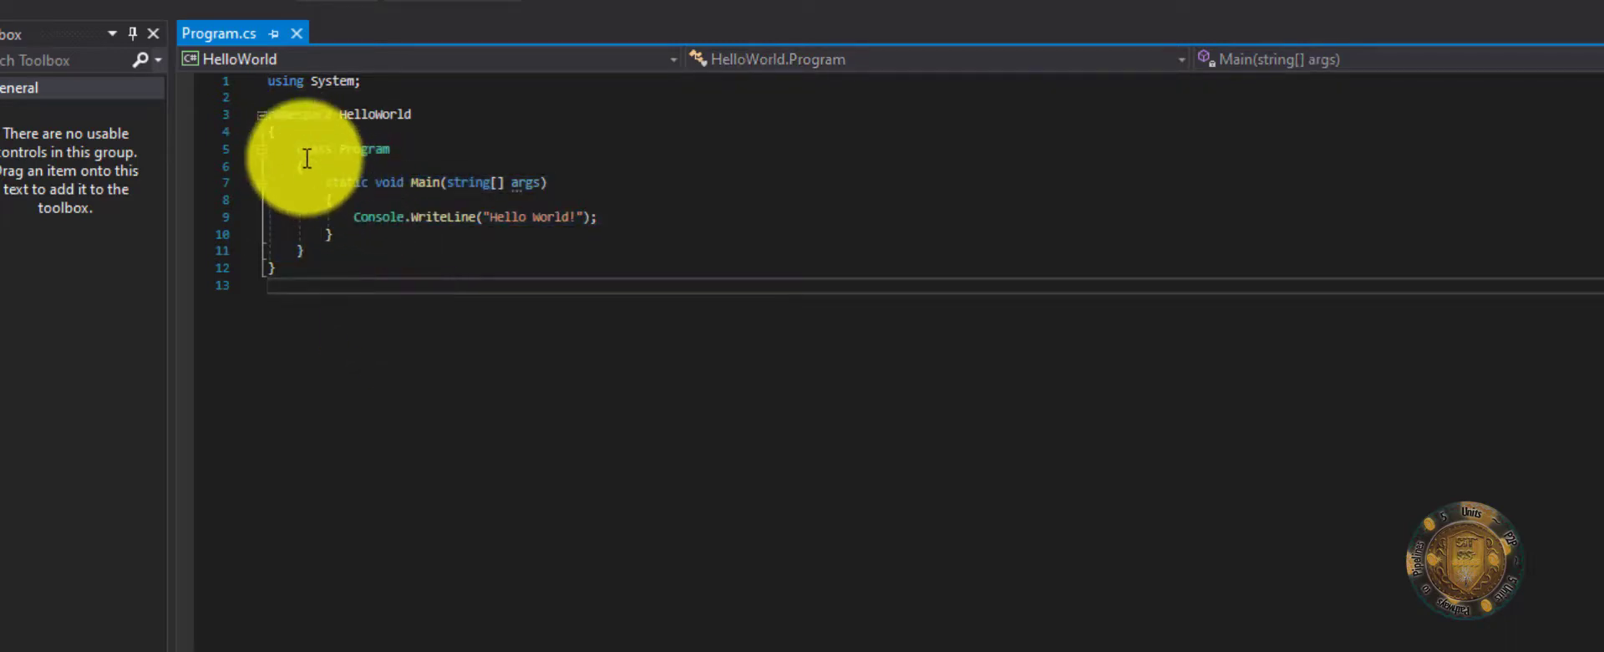
pyautogui.doubleClick(363, 149)
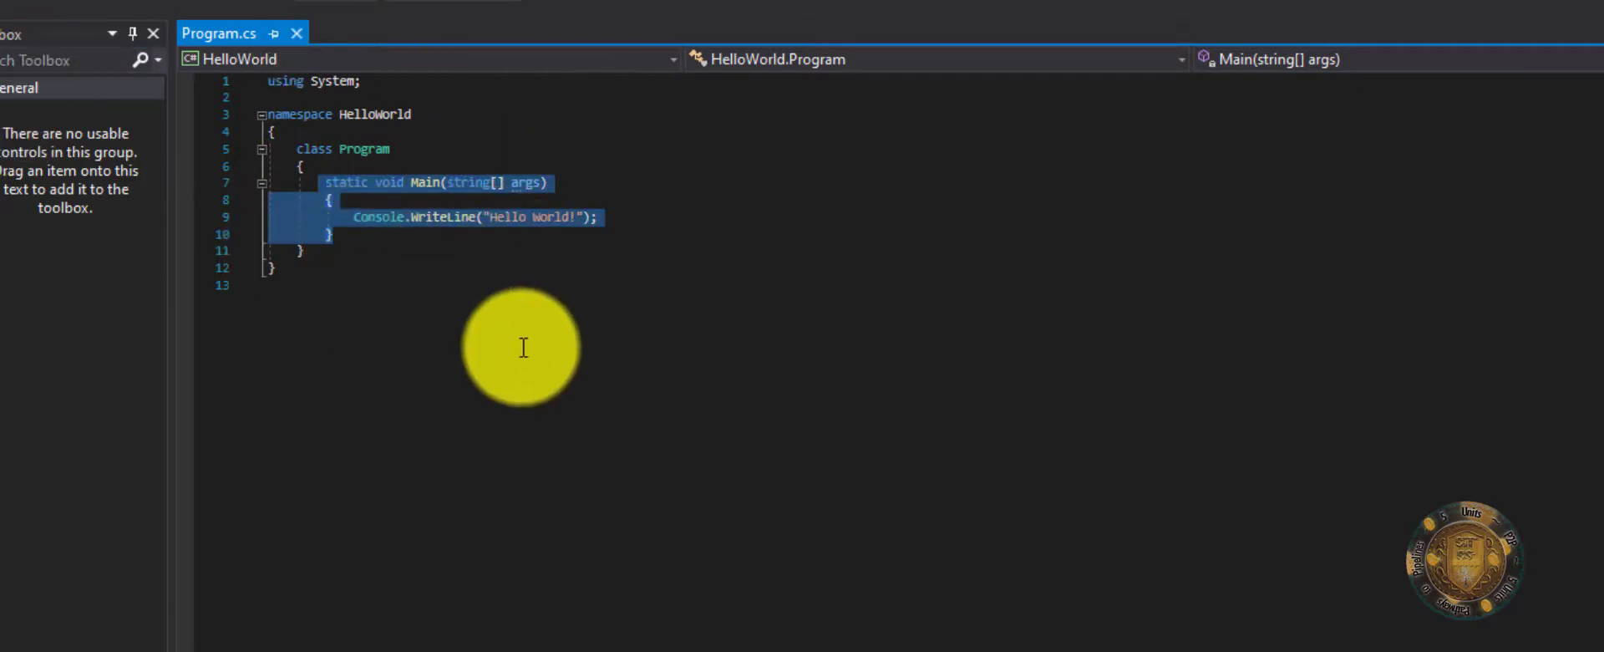
pyautogui.moveTo(542, 363)
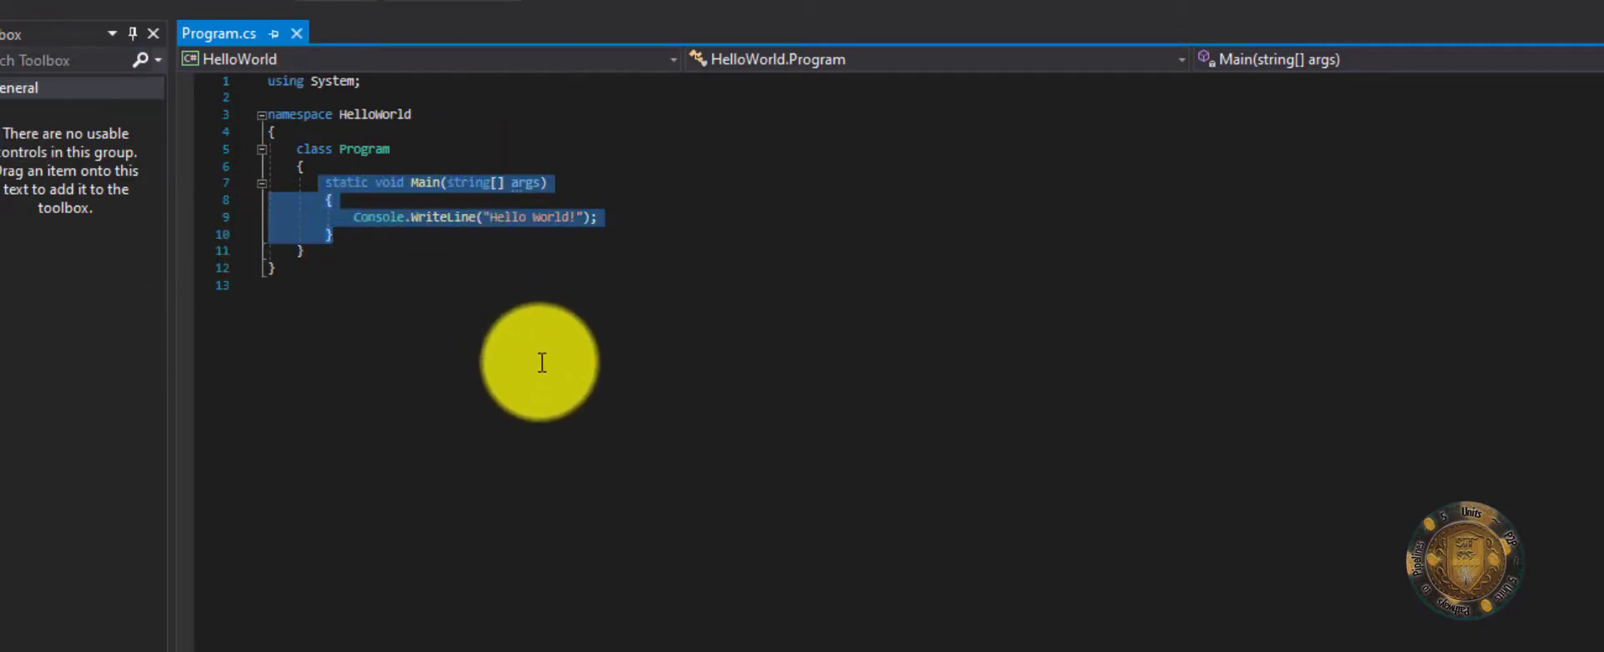
pyautogui.moveTo(539, 373)
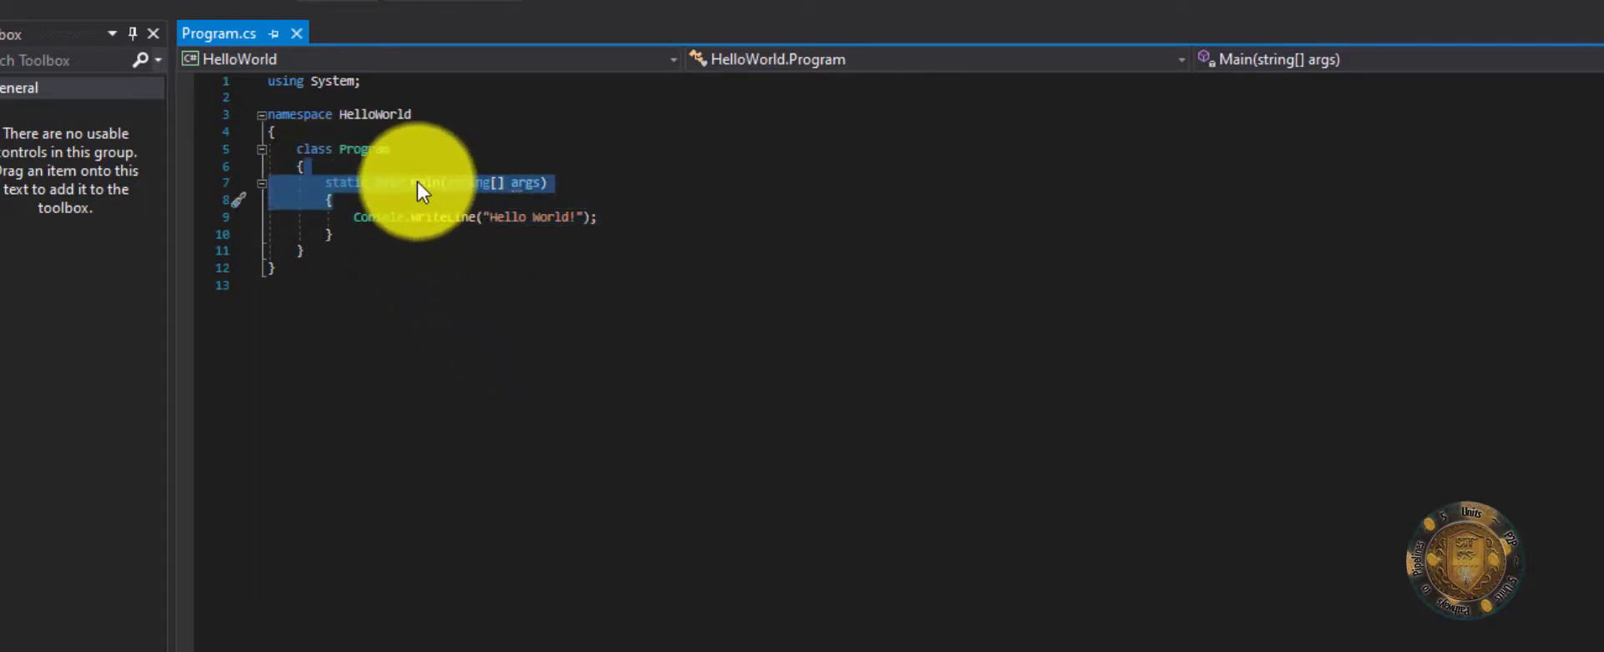
pyautogui.click(466, 186)
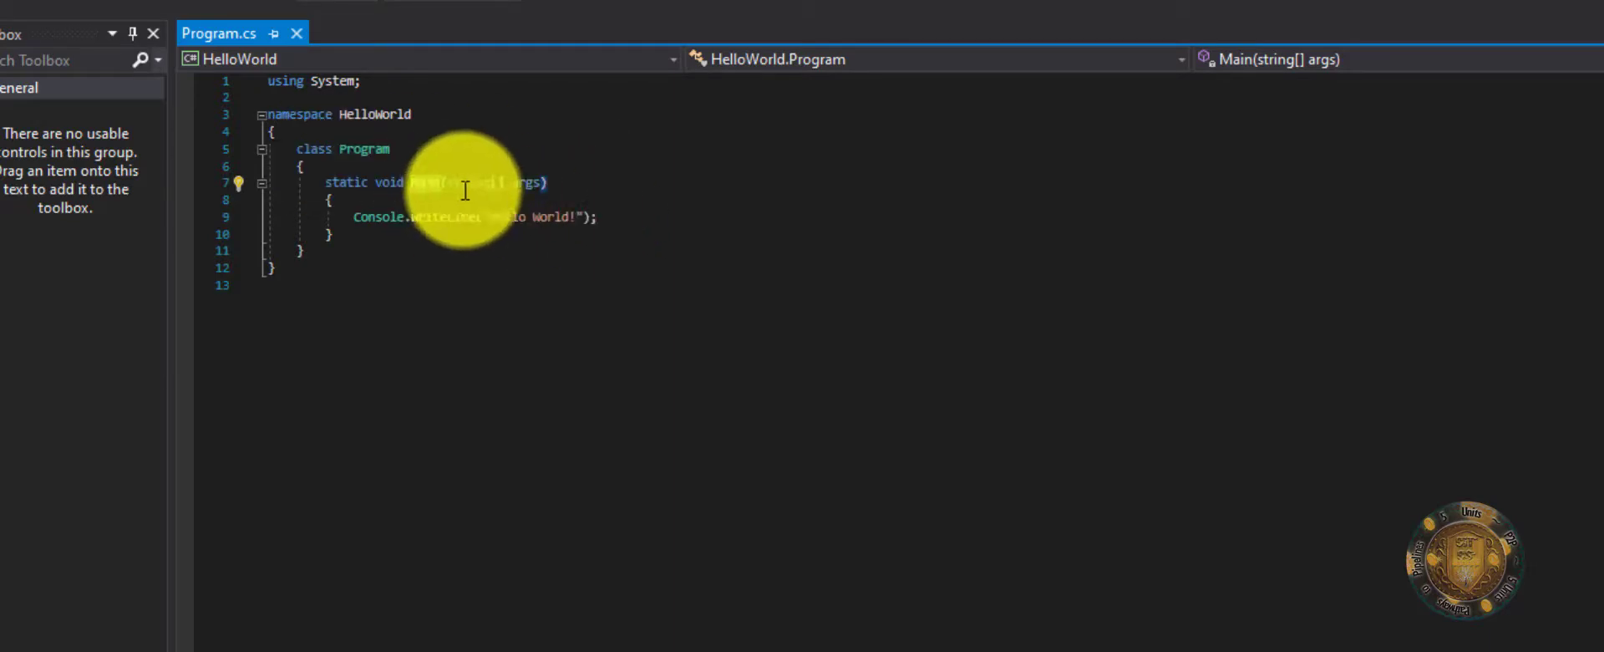
pyautogui.doubleClick(426, 182)
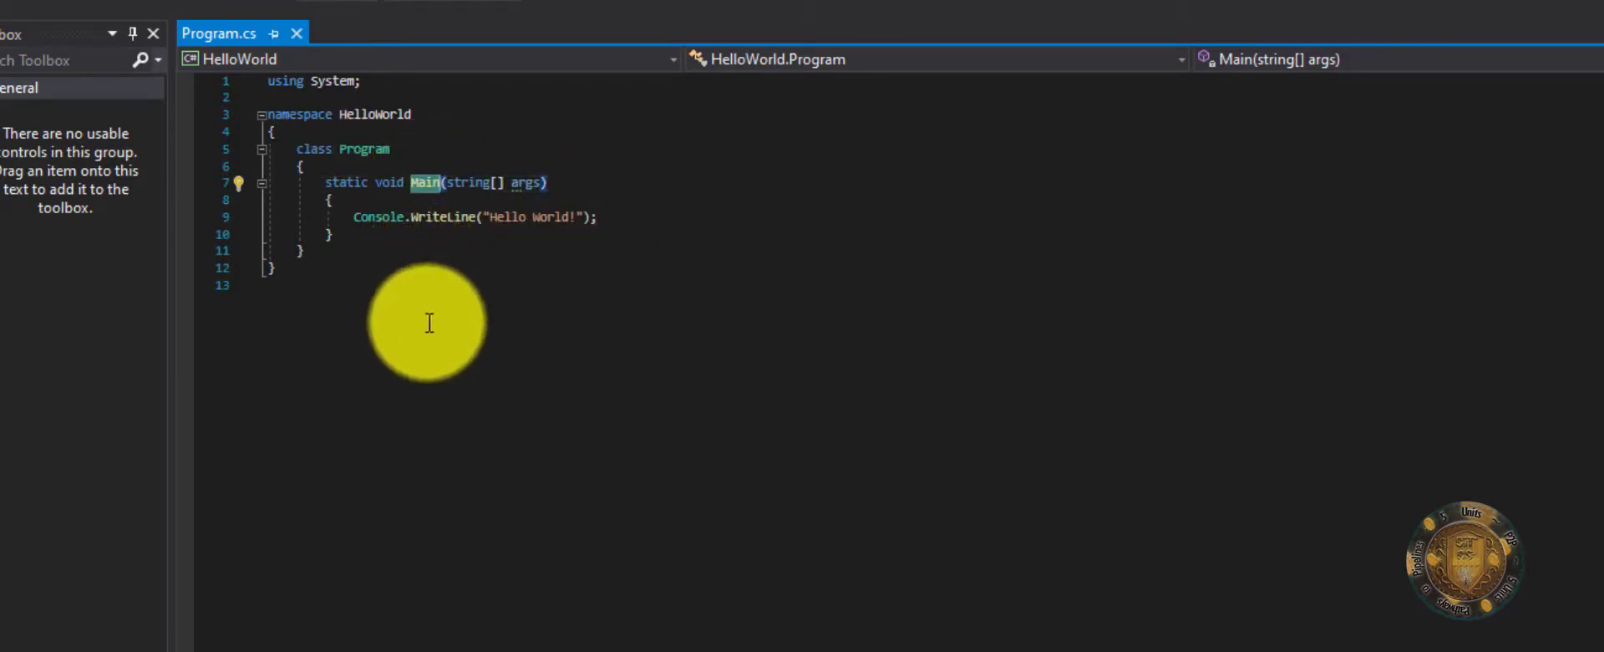
pyautogui.moveTo(494, 379)
pyautogui.write('console')
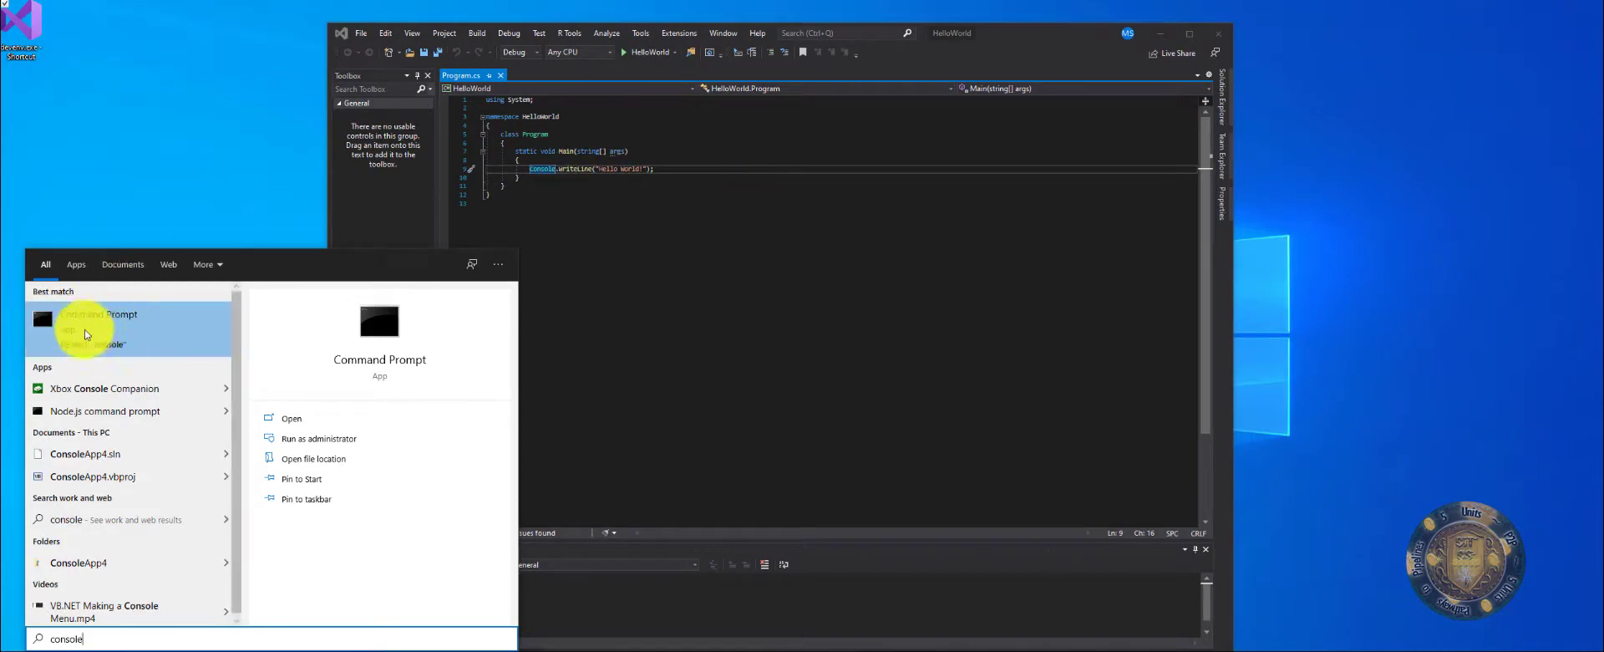
# - Open Command Prompt from the Start menu's Best match result
pyautogui.click(97, 320)
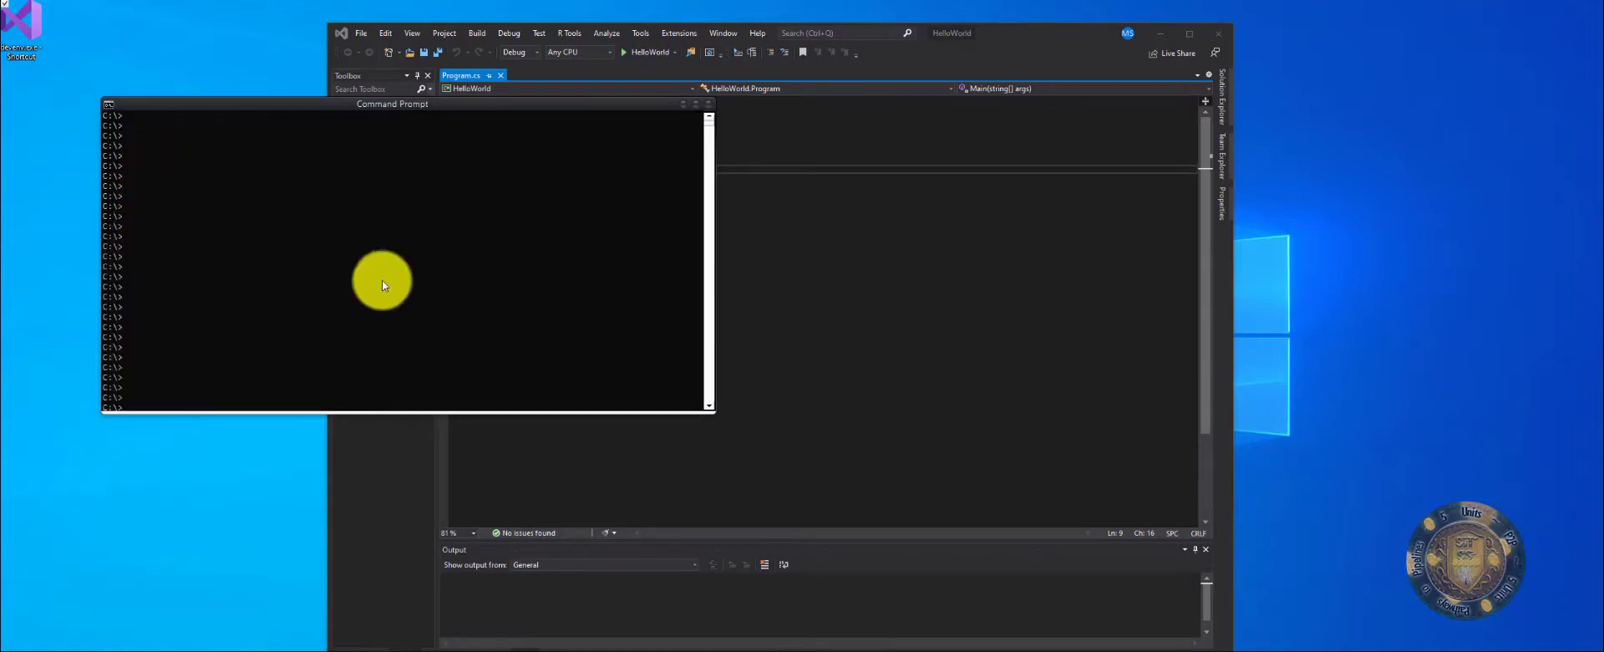
pyautogui.moveTo(730, 99)
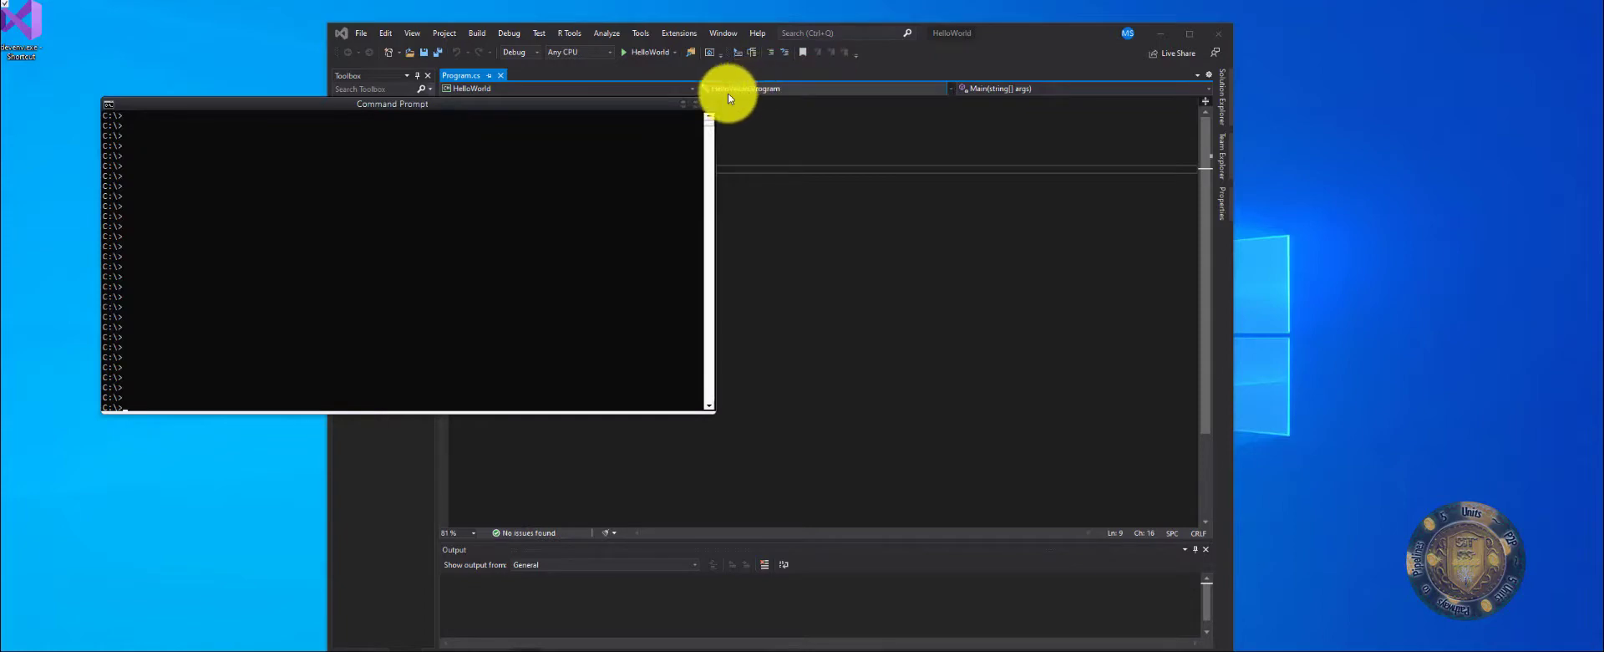
pyautogui.moveTo(711, 110)
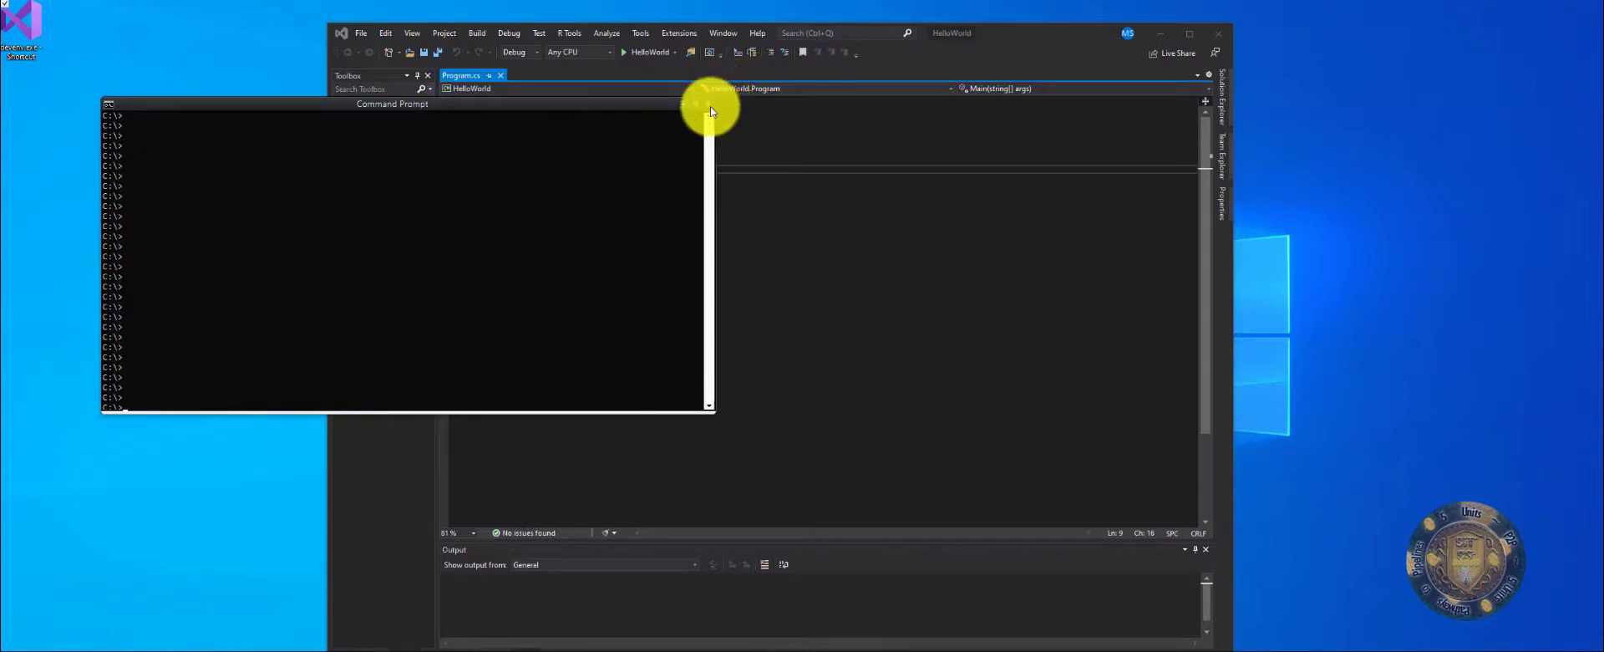
pyautogui.moveTo(560, 183)
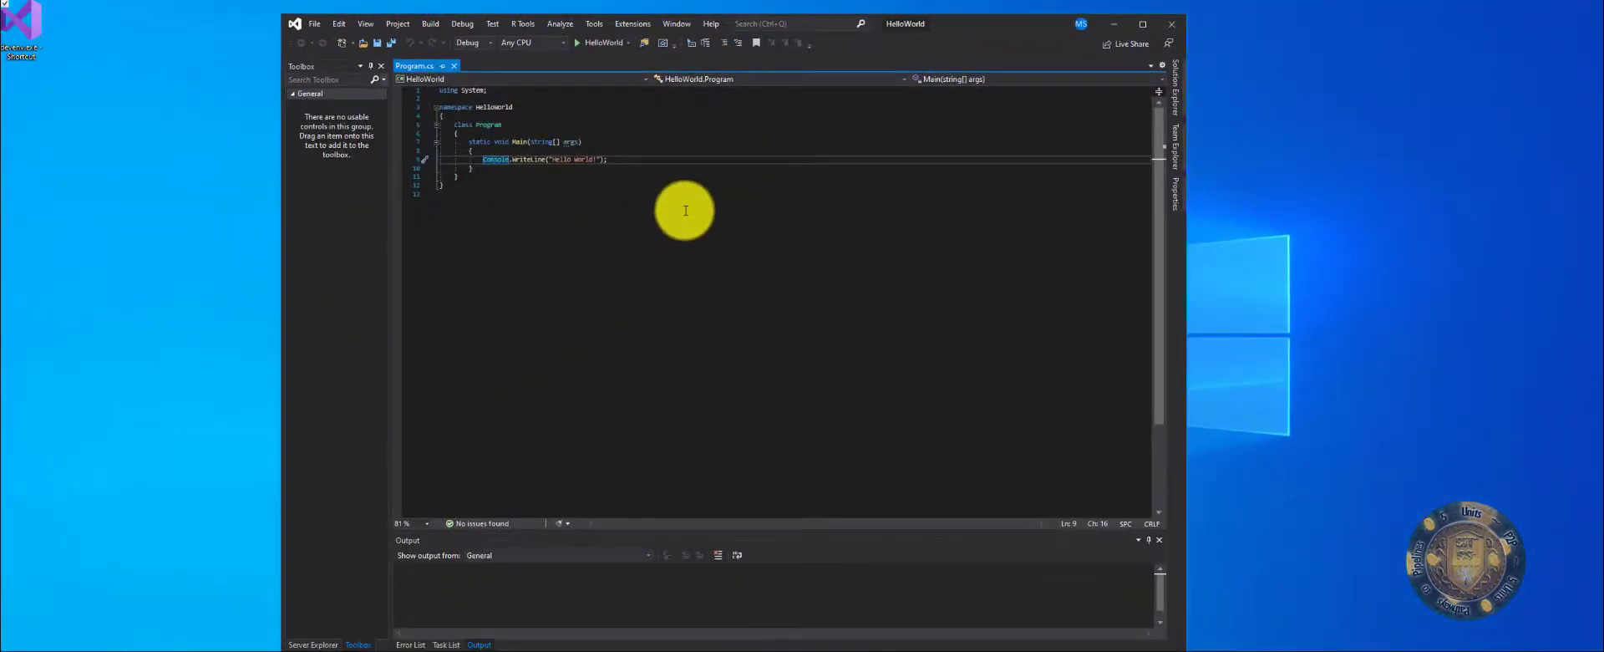
pyautogui.moveTo(644, 88)
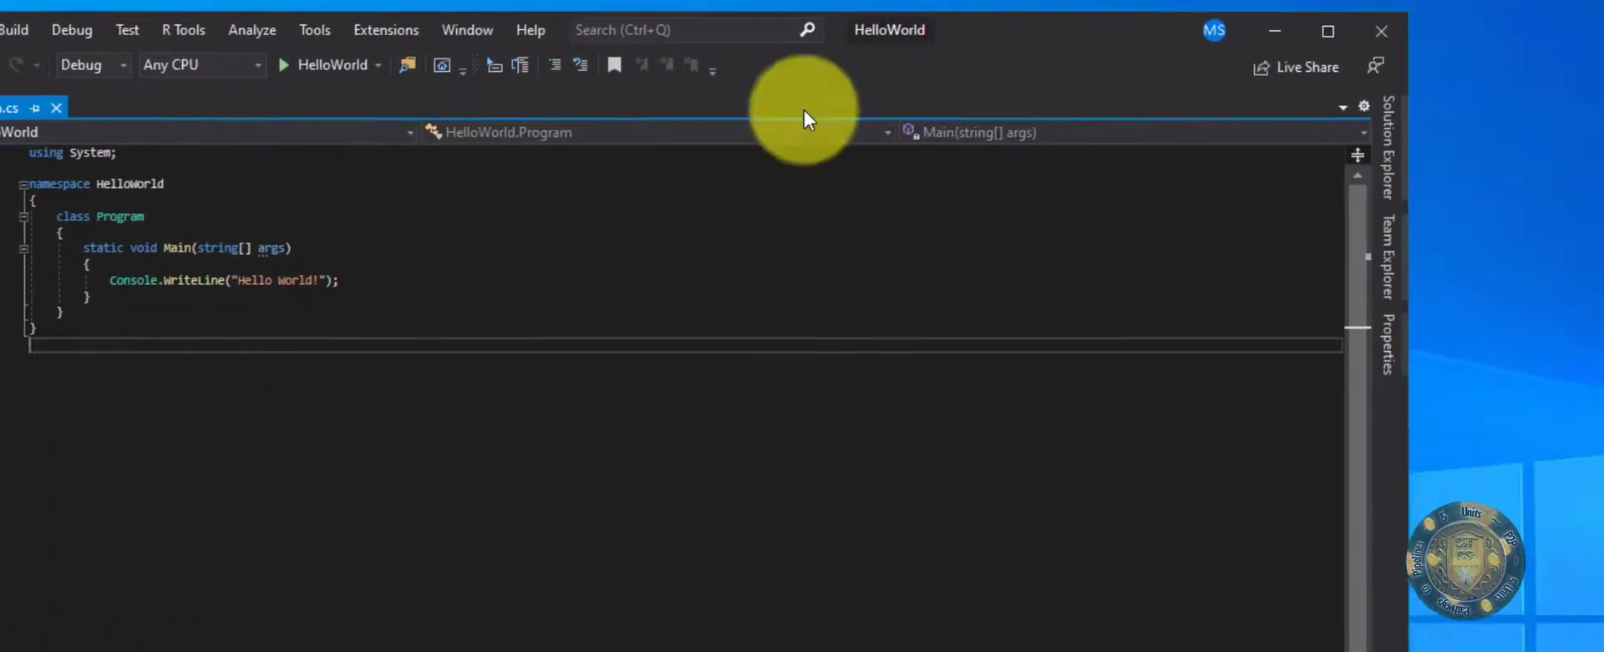
pyautogui.moveTo(18, 357)
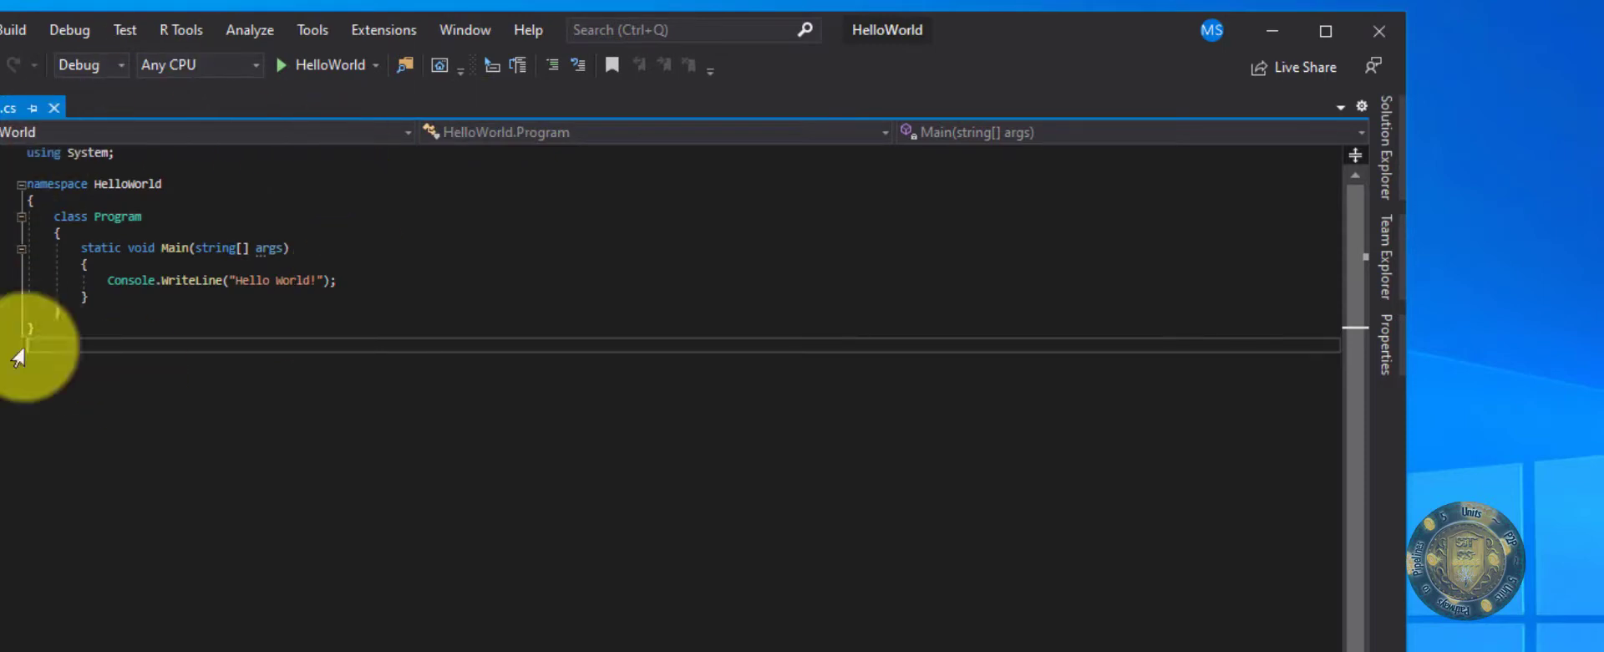
pyautogui.moveTo(1350, 193)
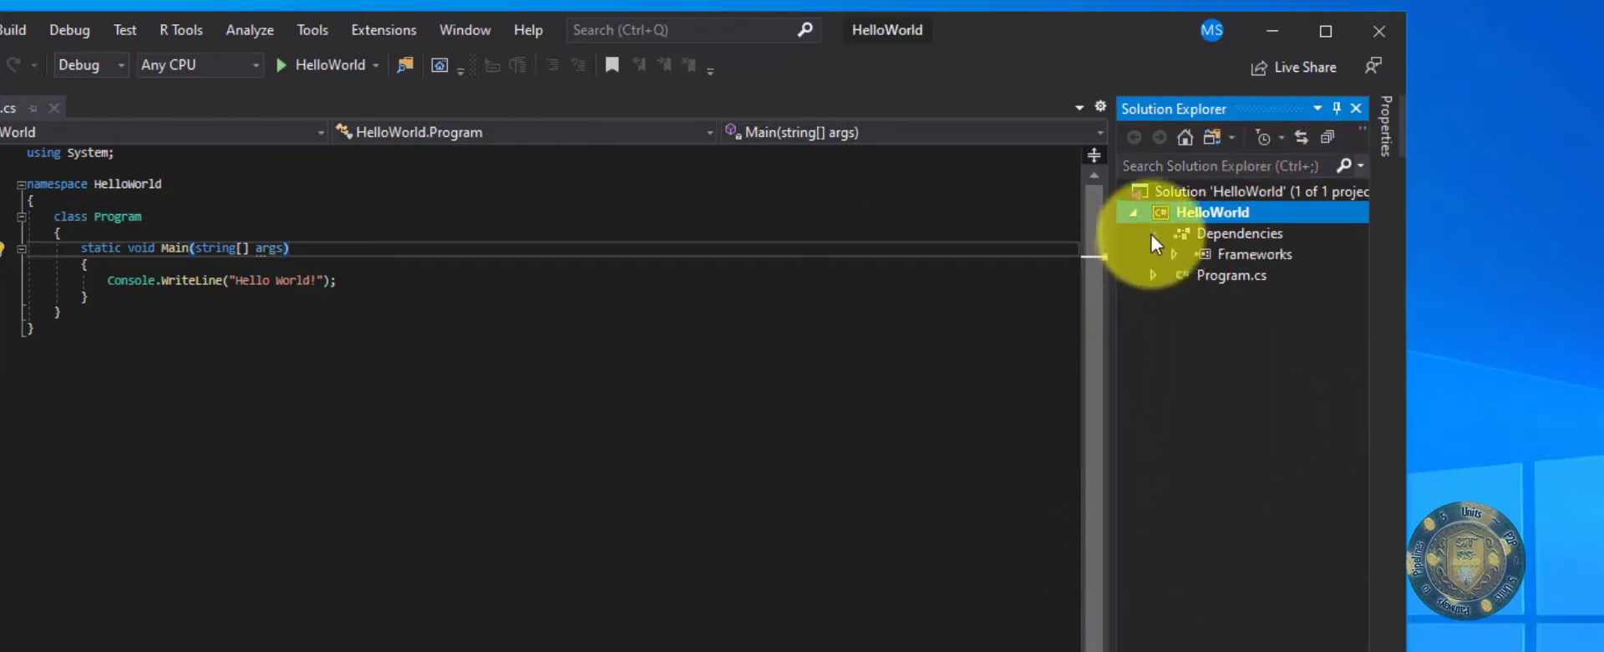
# - In Solution Explorer, collapse Dependencies and expand Program.cs down to Main(string[])
pyautogui.click(1231, 253)
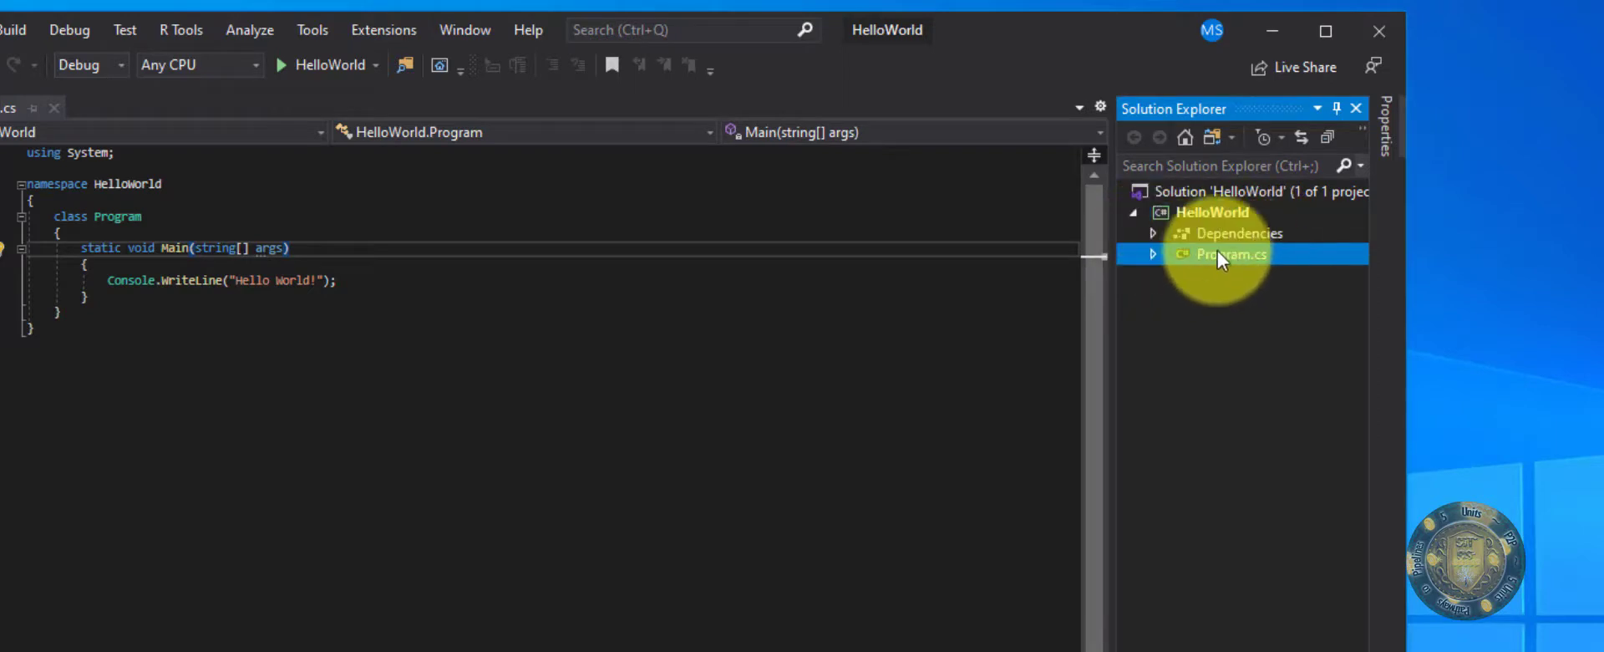
pyautogui.click(1154, 254)
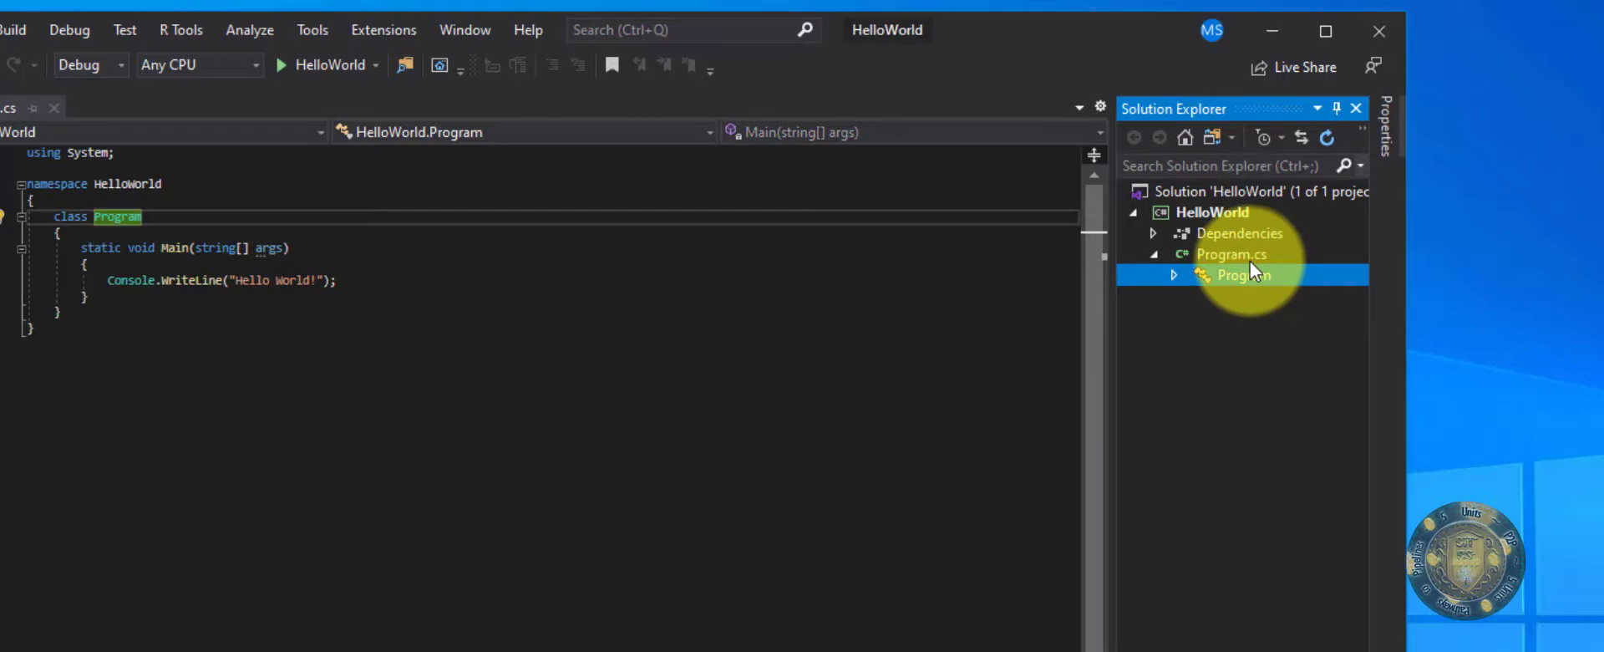
pyautogui.click(1174, 275)
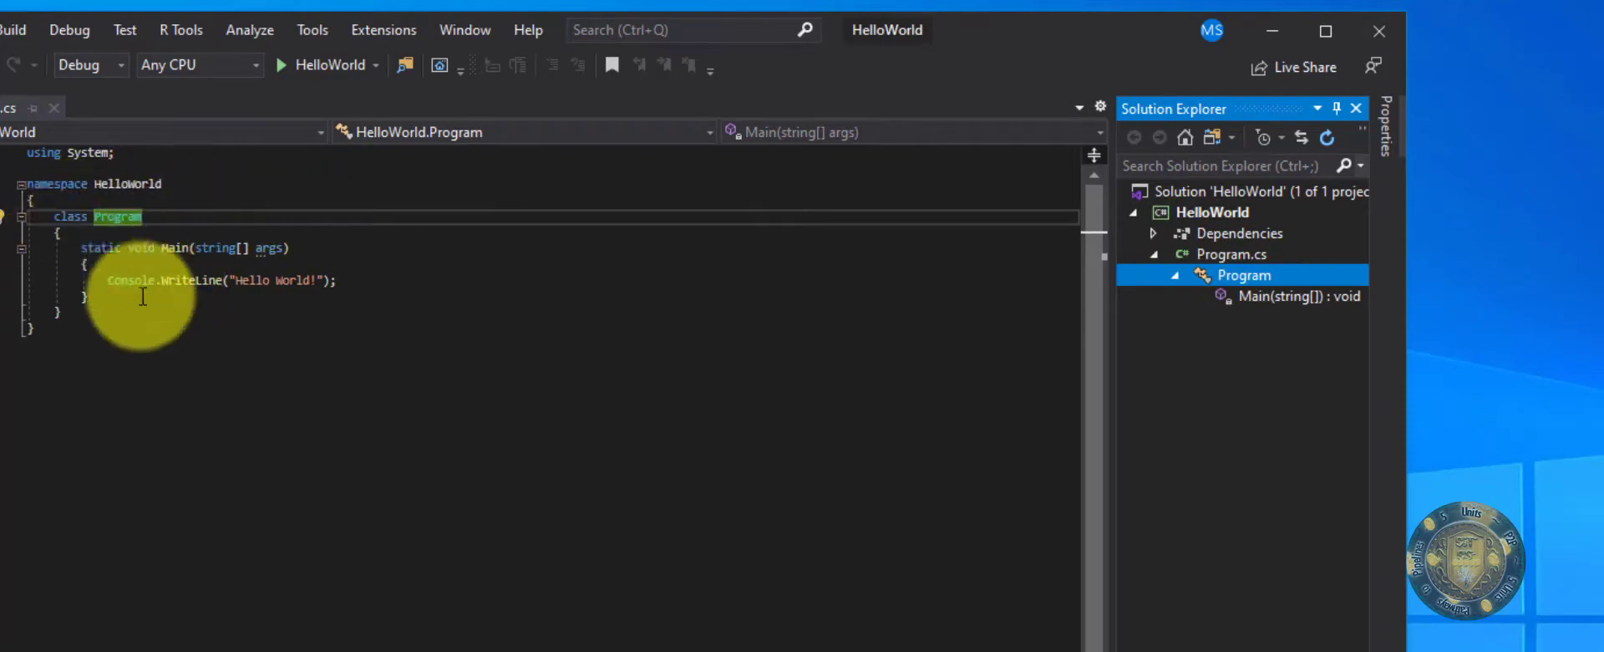
pyautogui.moveTo(1248, 287)
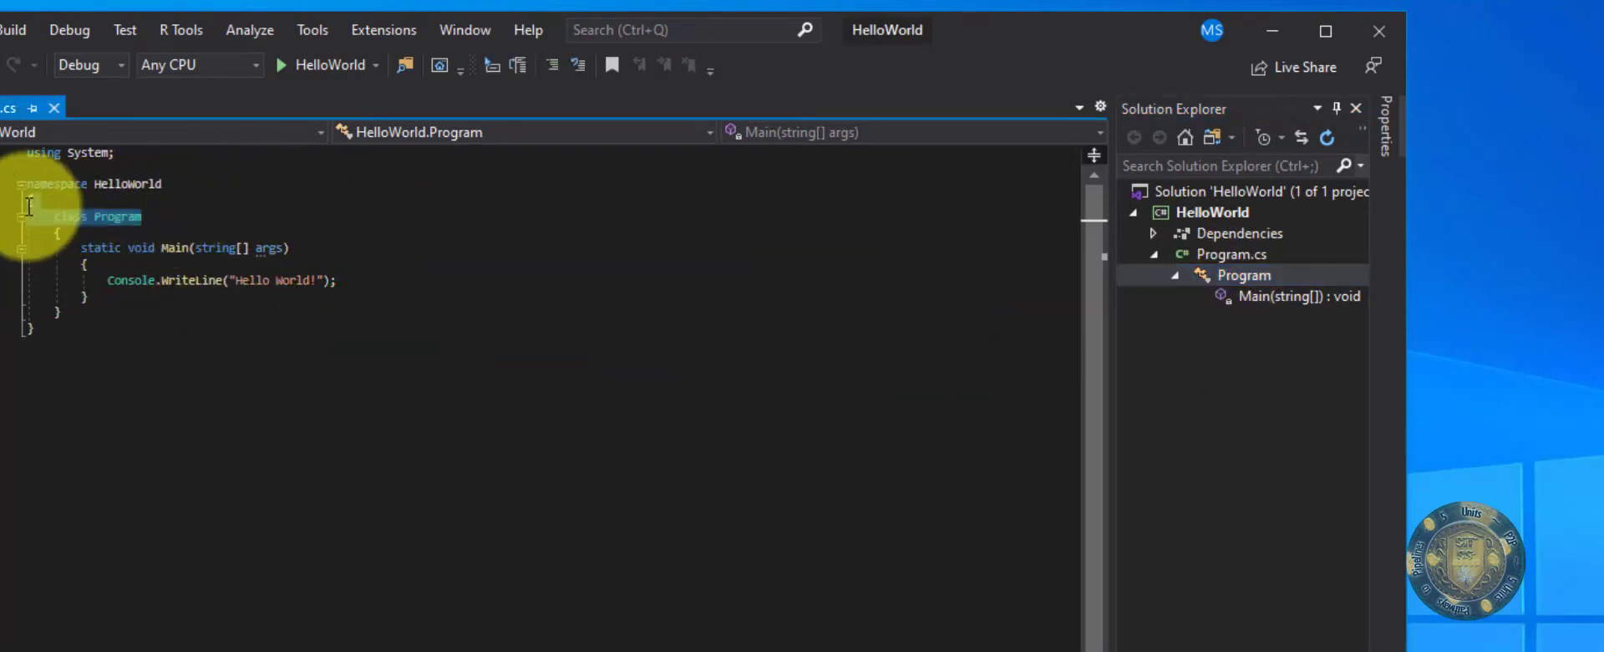
pyautogui.click(1298, 295)
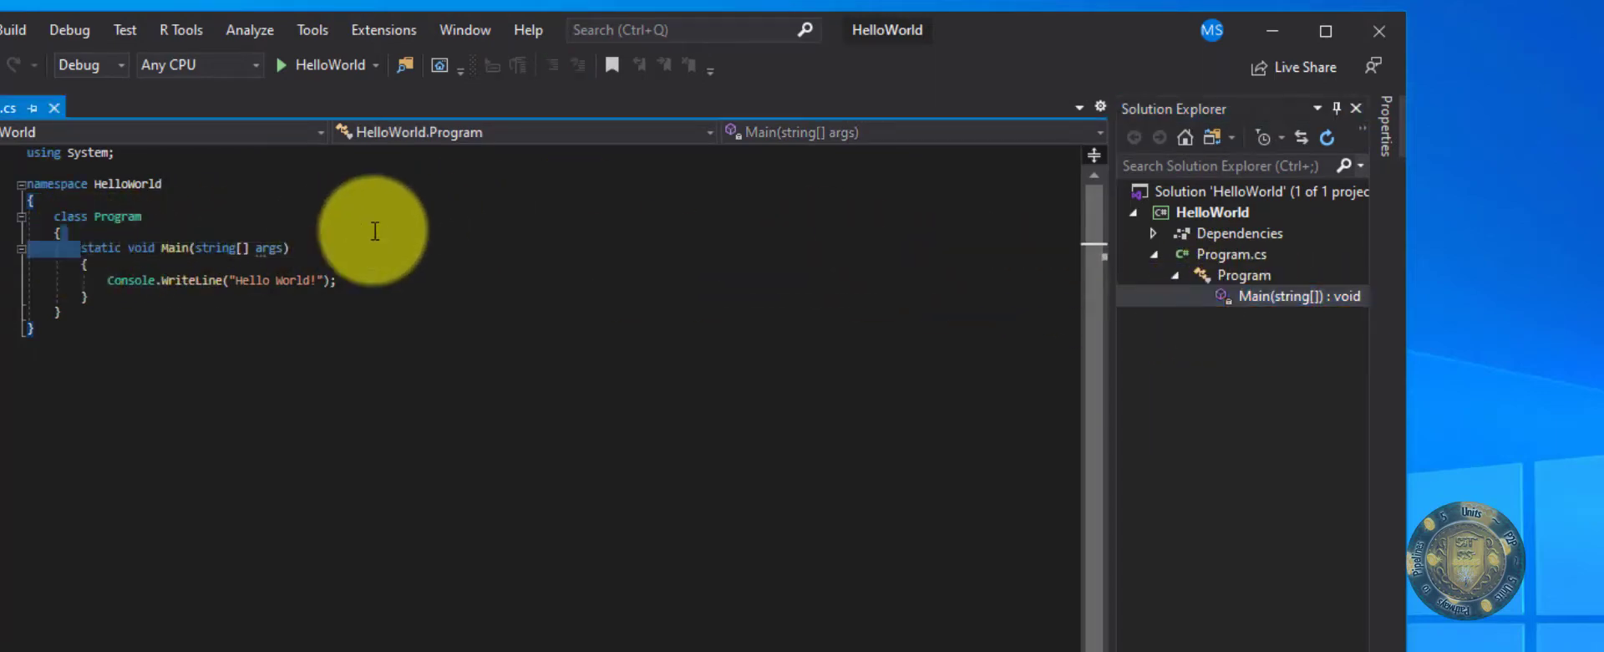
pyautogui.click(1231, 254)
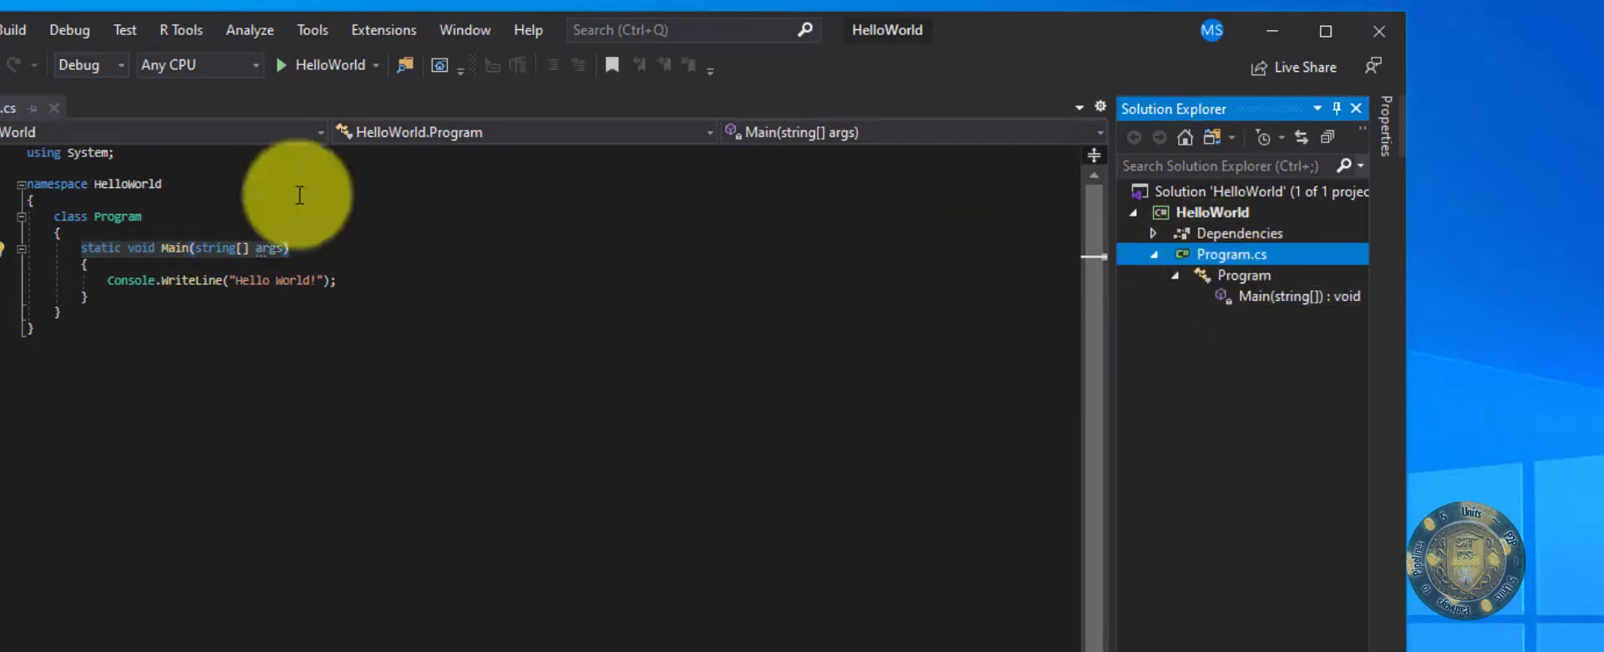
pyautogui.moveTo(1298, 439)
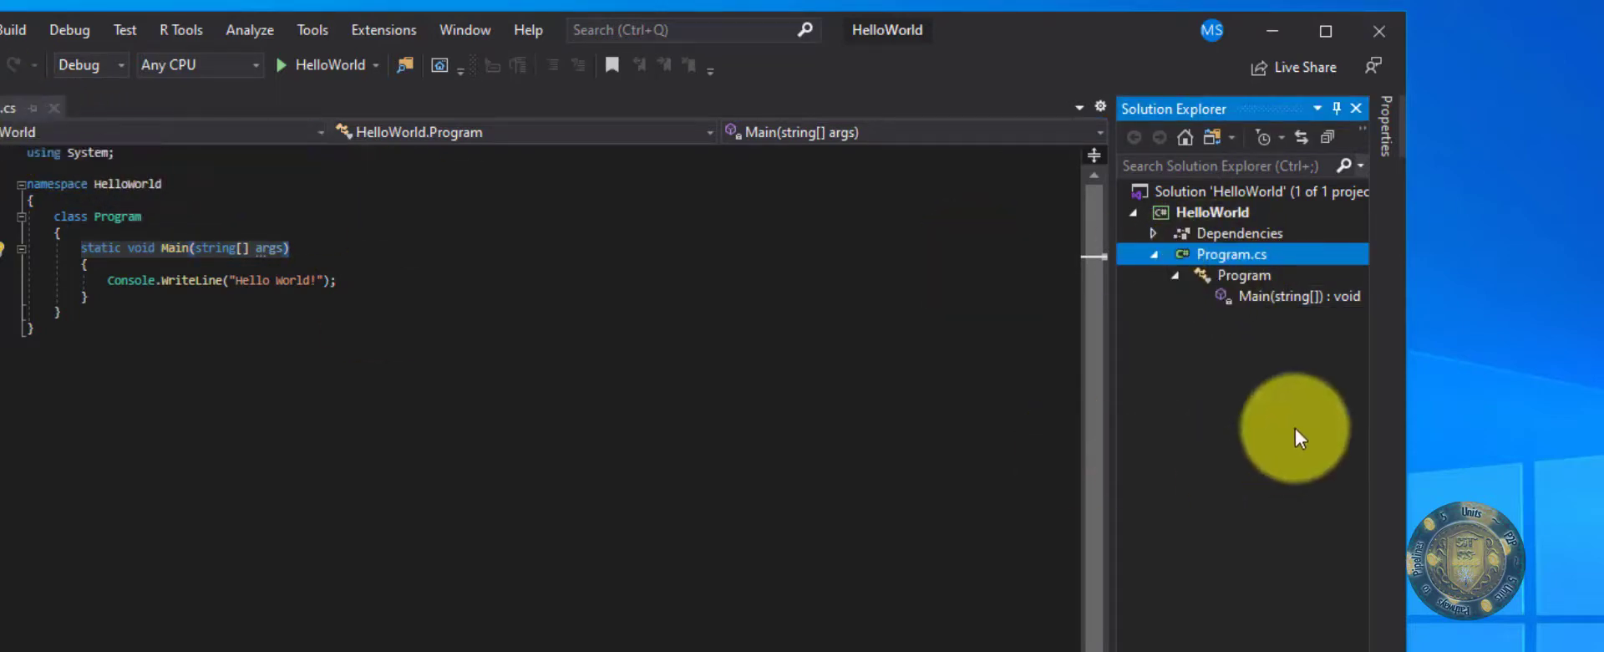
pyautogui.click(1153, 254)
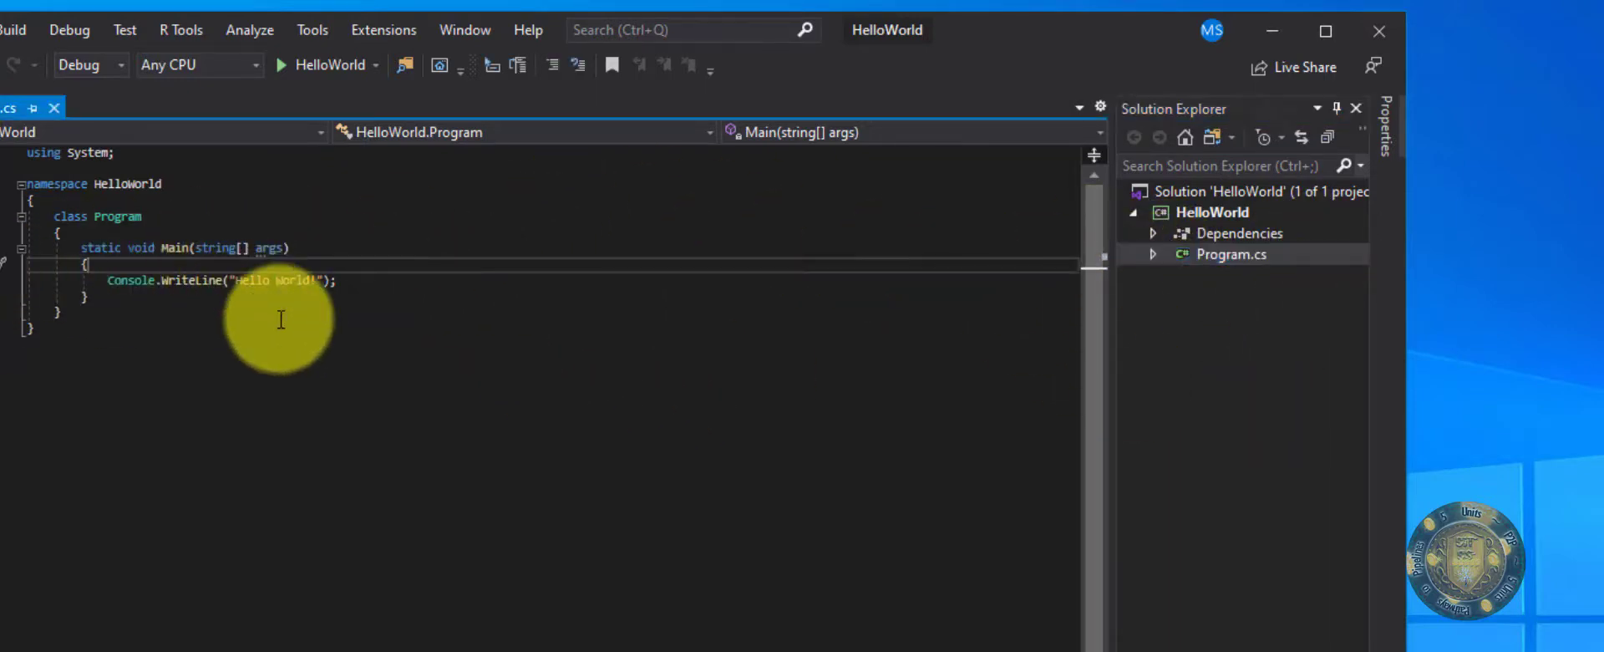
pyautogui.moveTo(274, 335)
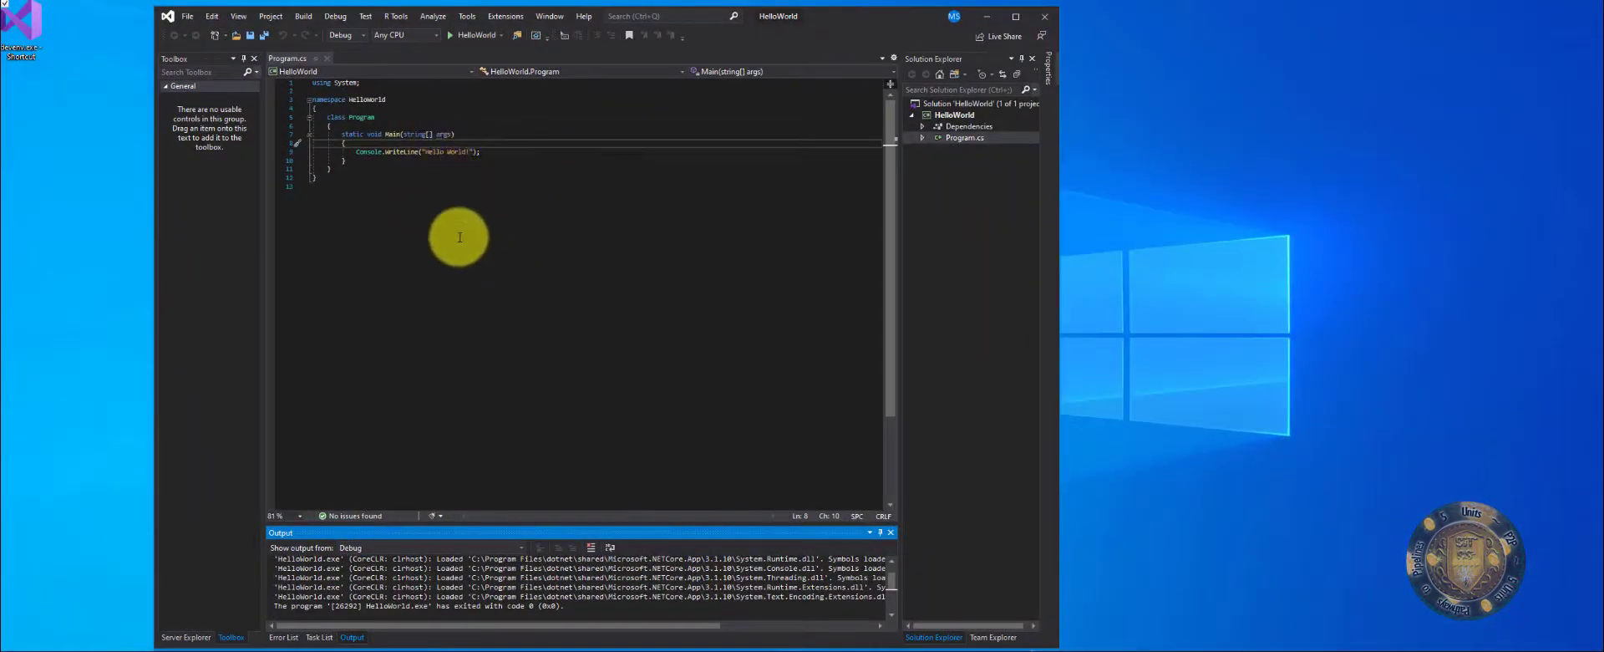
pyautogui.moveTo(459, 69)
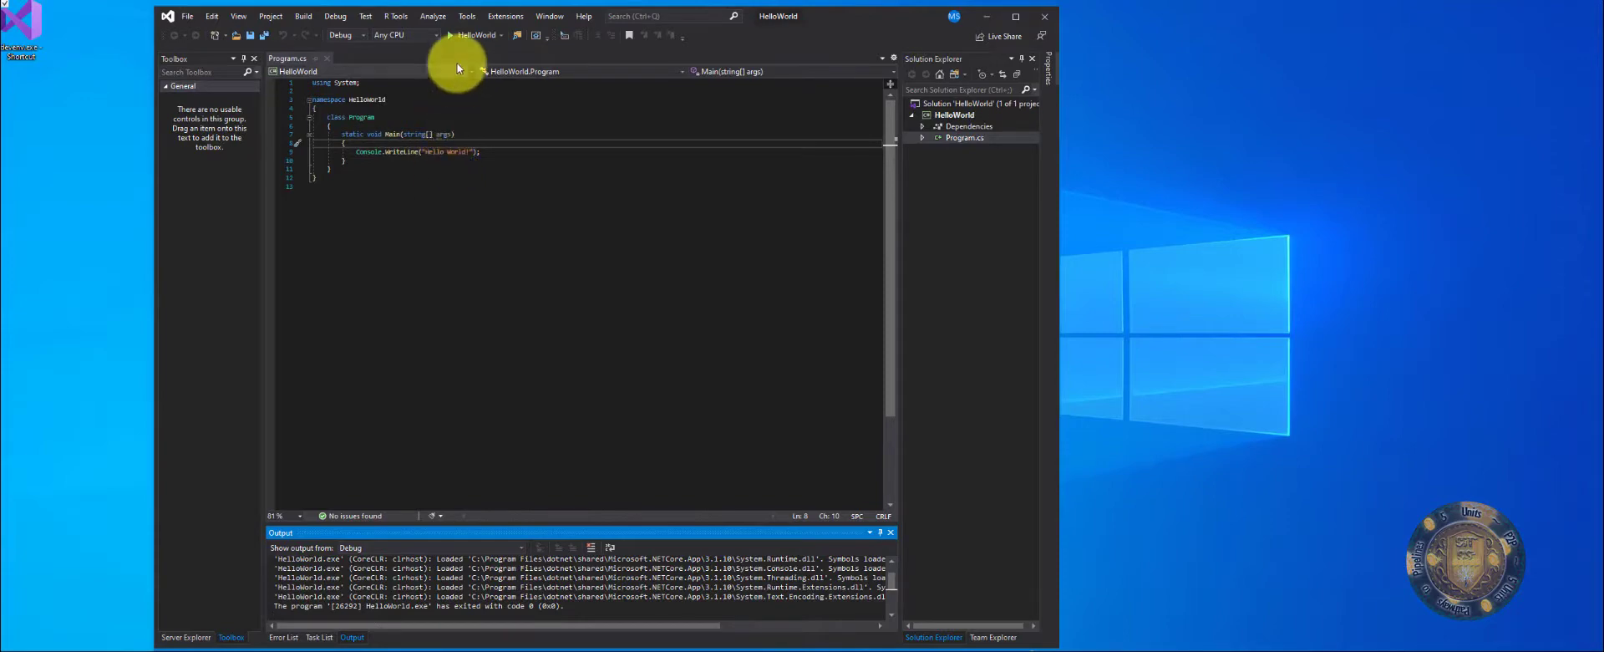
# - Run HelloWorld via Debug > Start Without Debugging
pyautogui.click(302, 16)
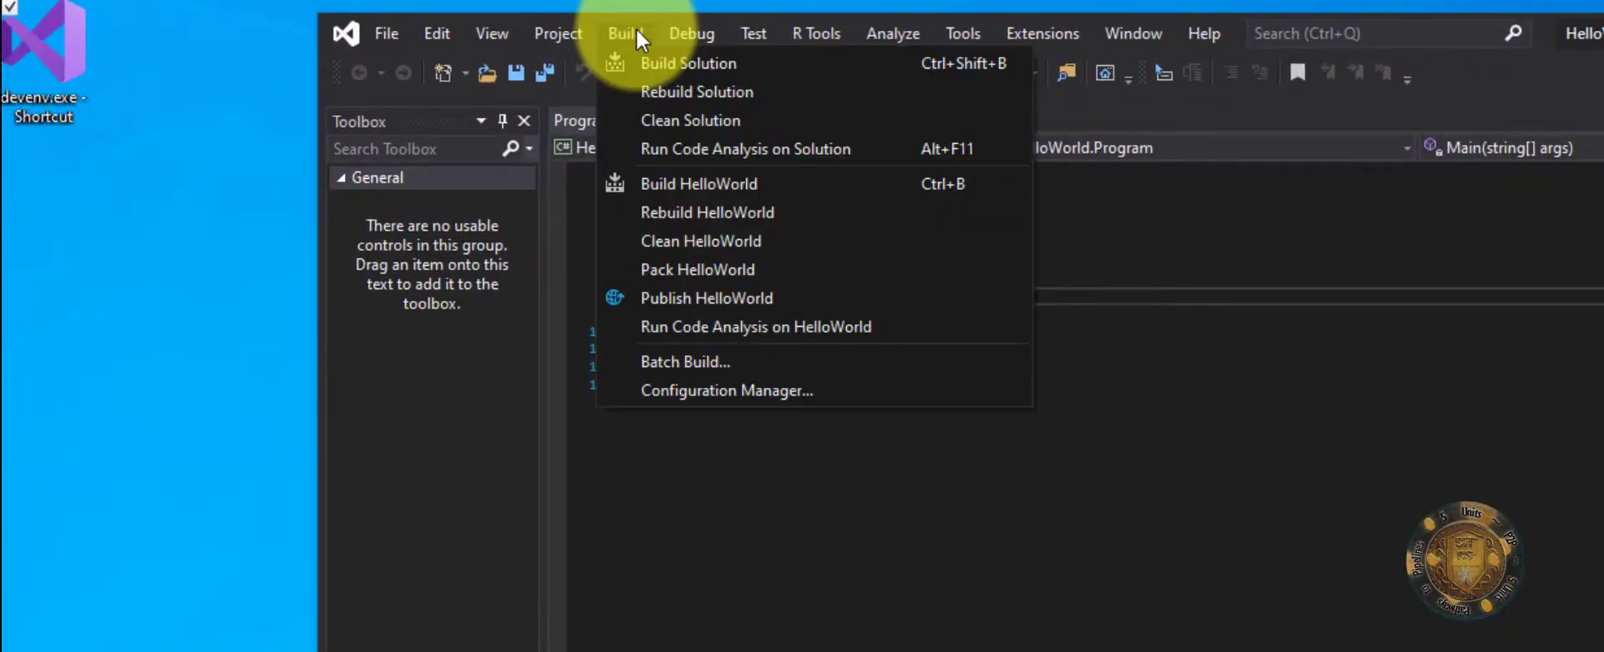
pyautogui.click(691, 33)
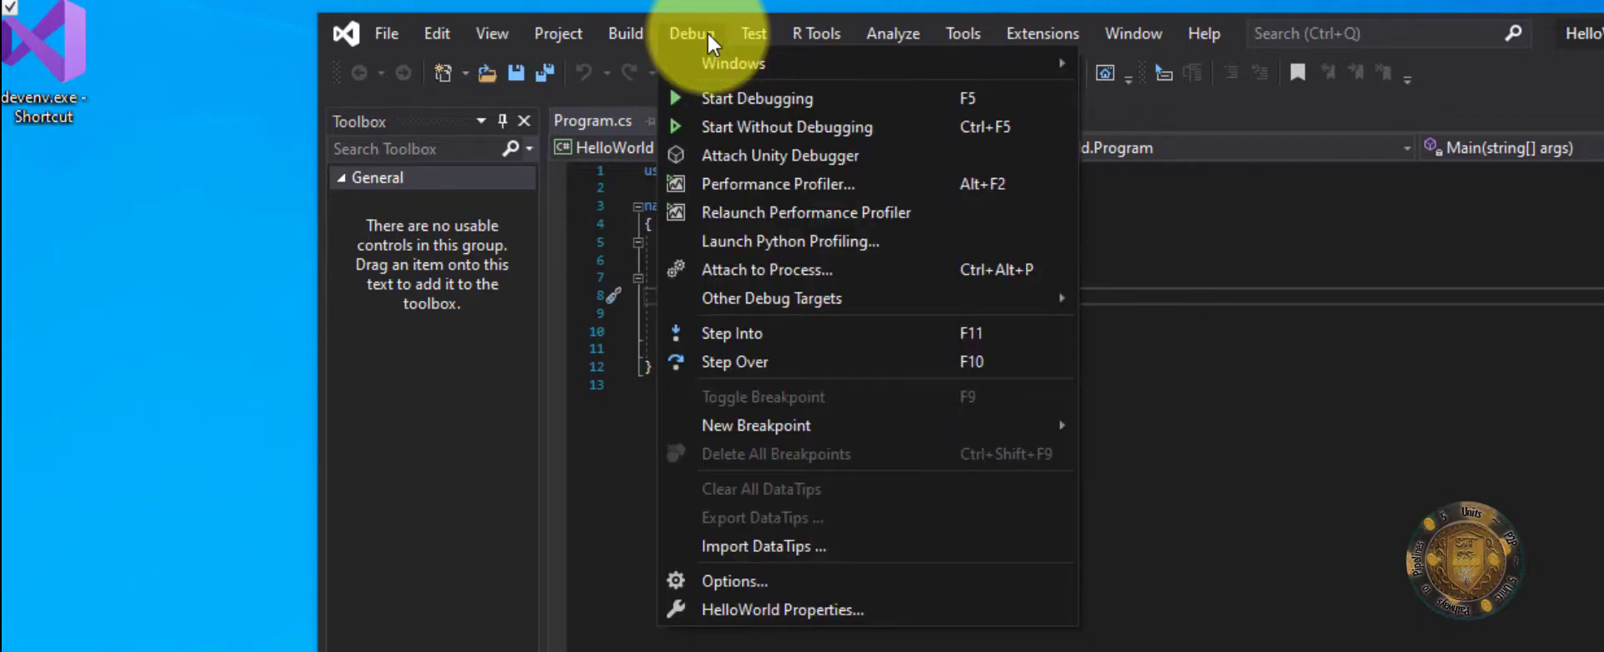
pyautogui.moveTo(811, 147)
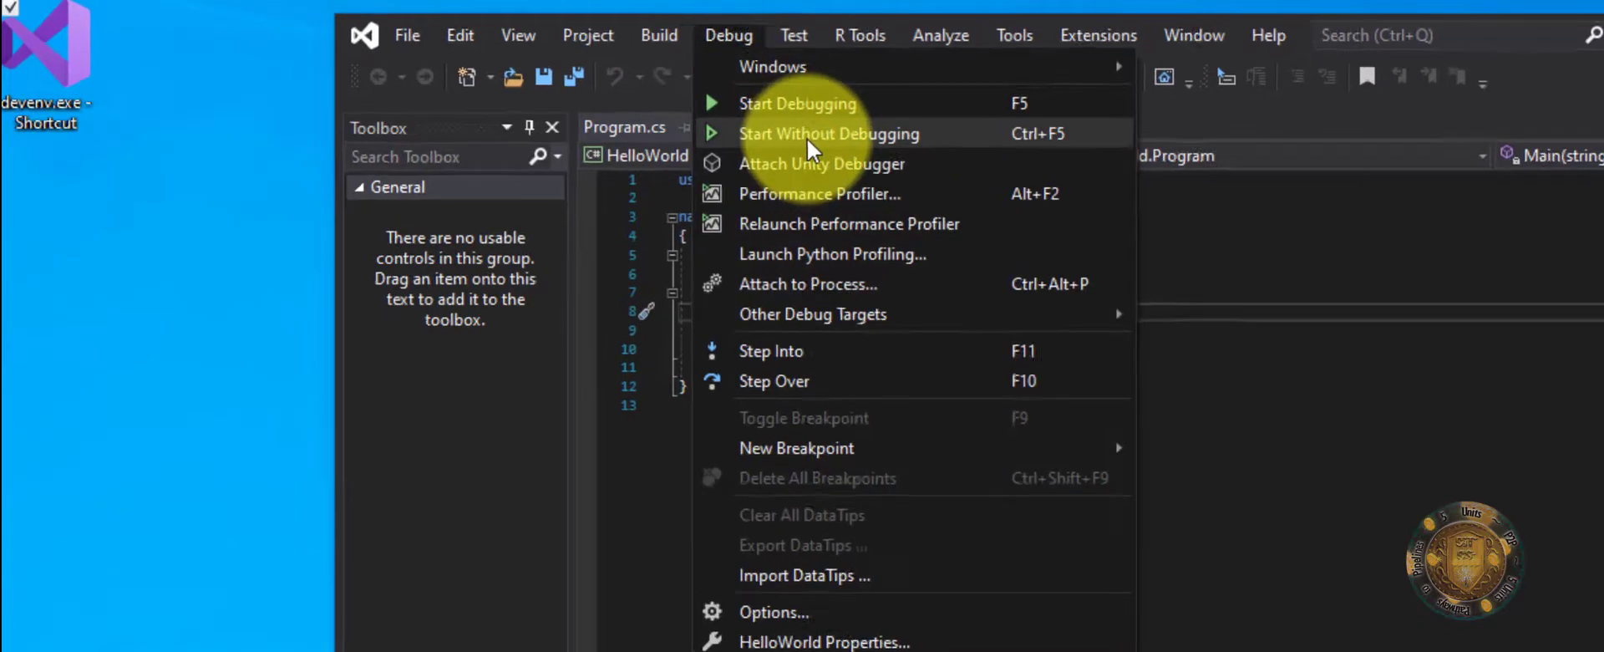
pyautogui.click(829, 133)
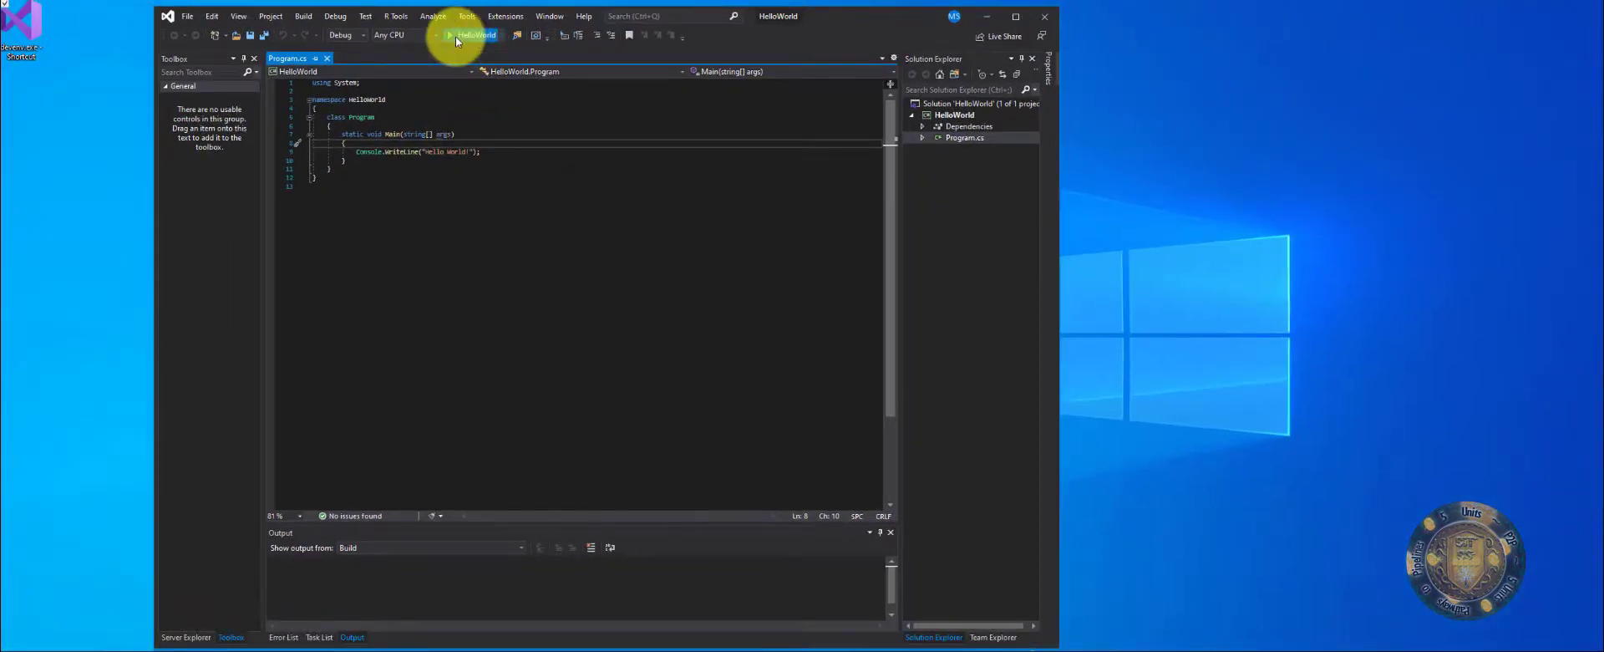
# - Debug HelloWorld twice, using the Start button and Debug > Start Debugging
pyautogui.click(446, 35)
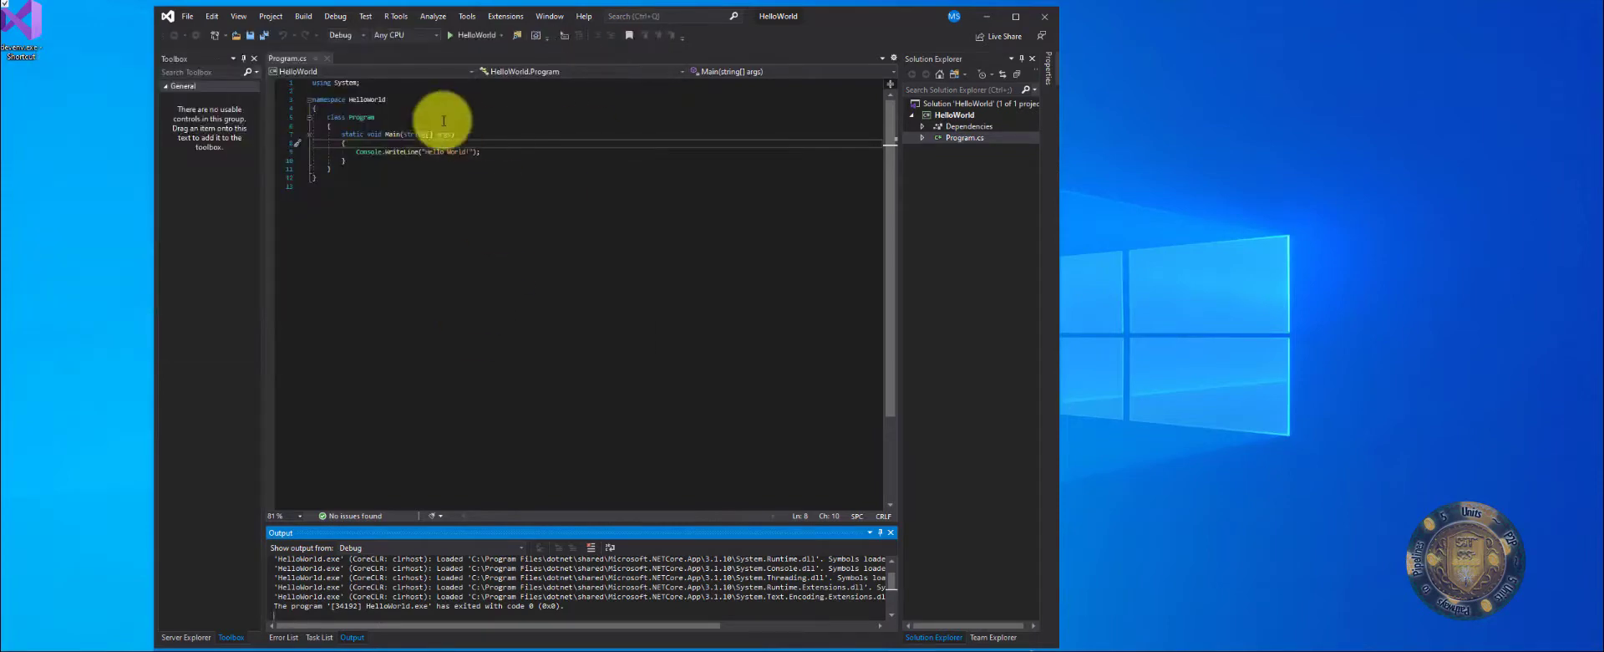
pyautogui.moveTo(334, 15)
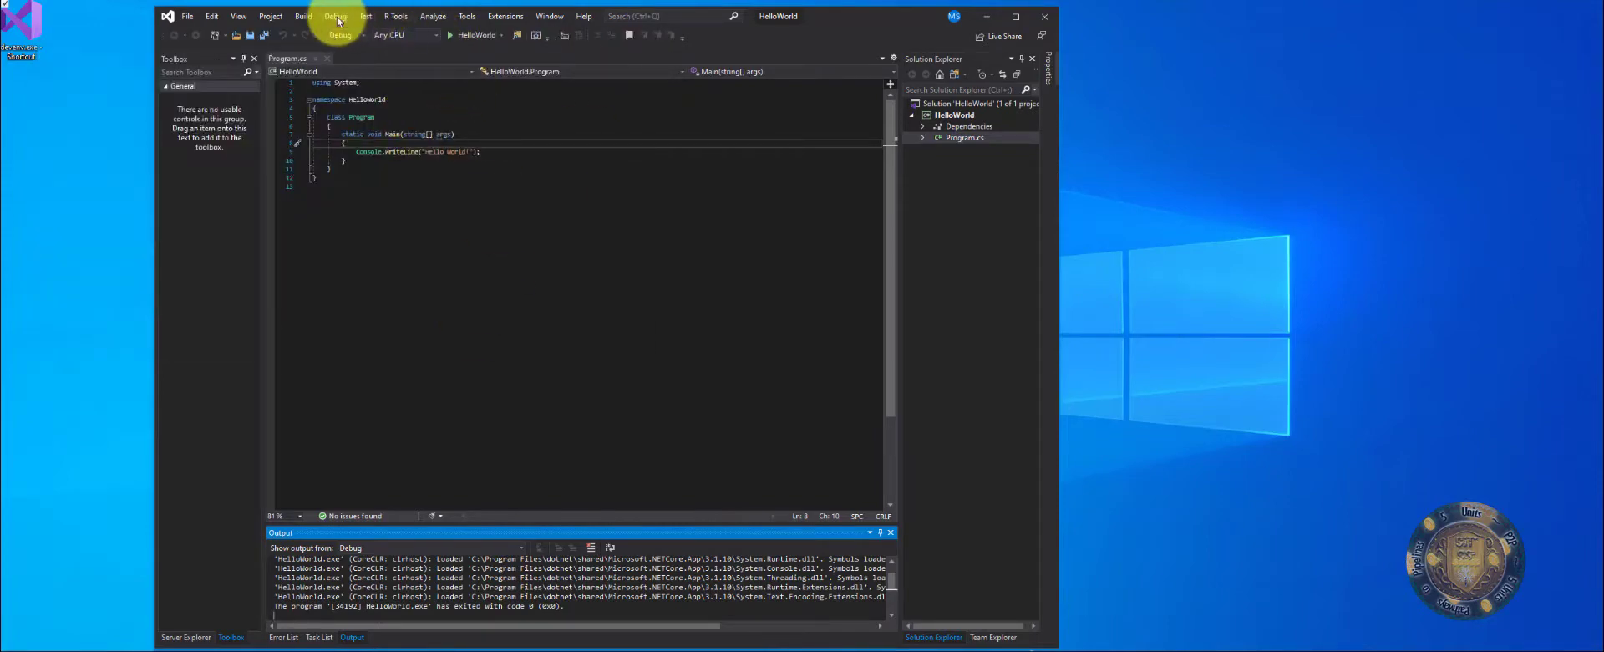
pyautogui.click(335, 16)
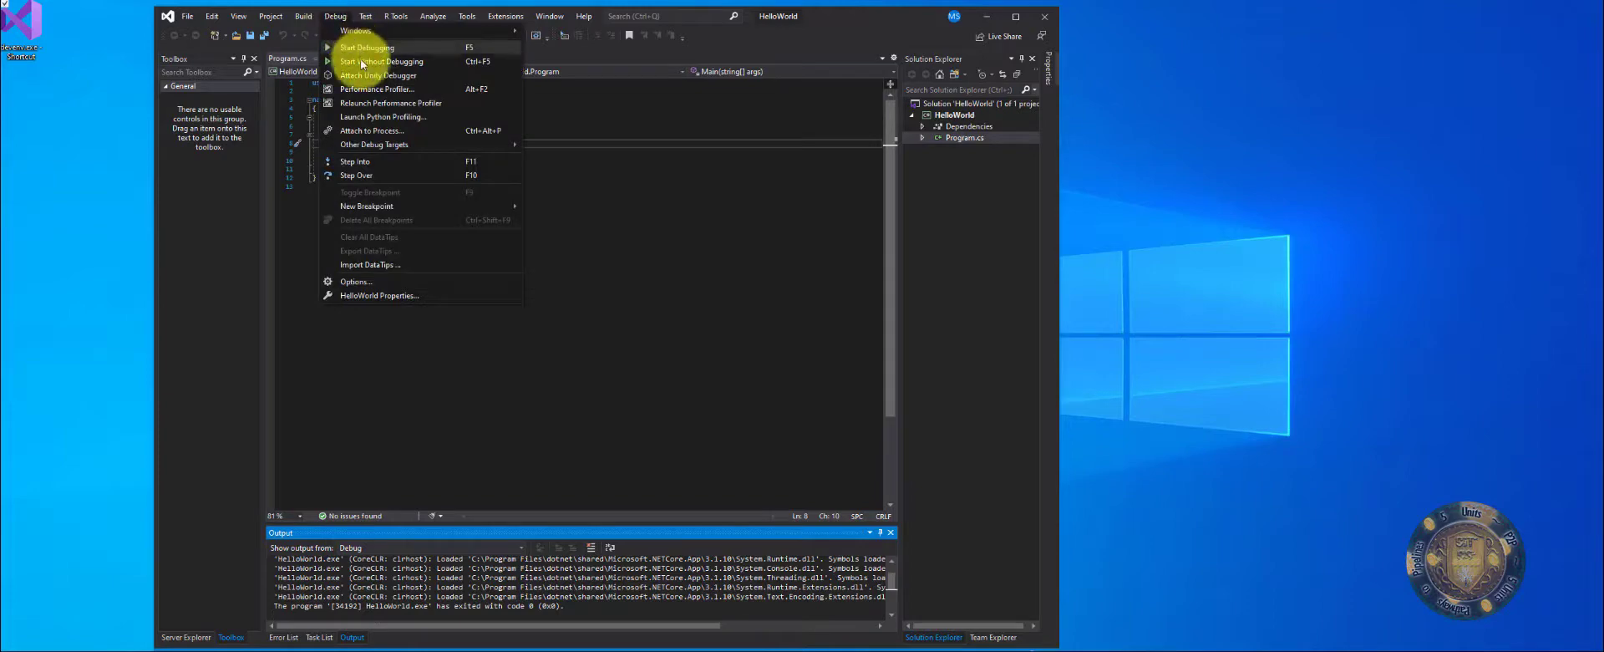
pyautogui.click(384, 62)
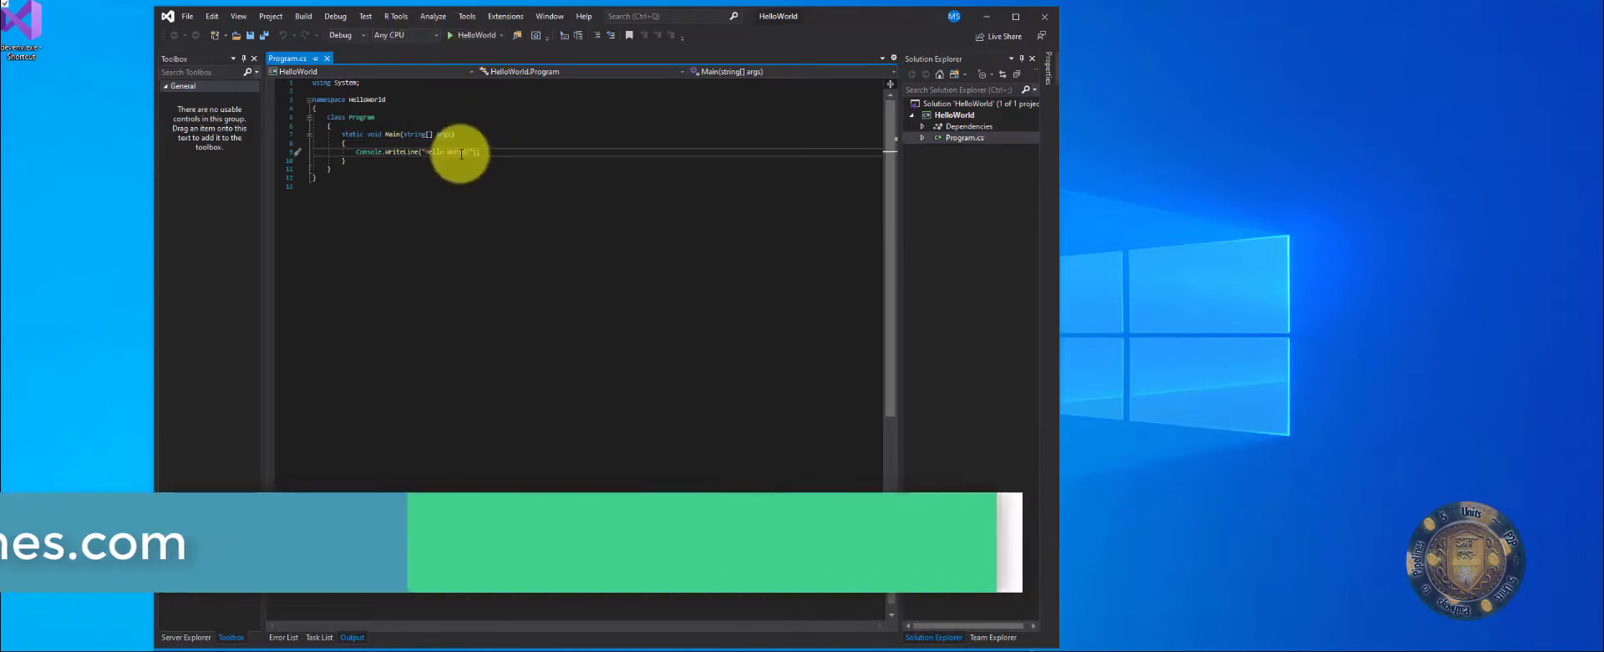
pyautogui.click(454, 35)
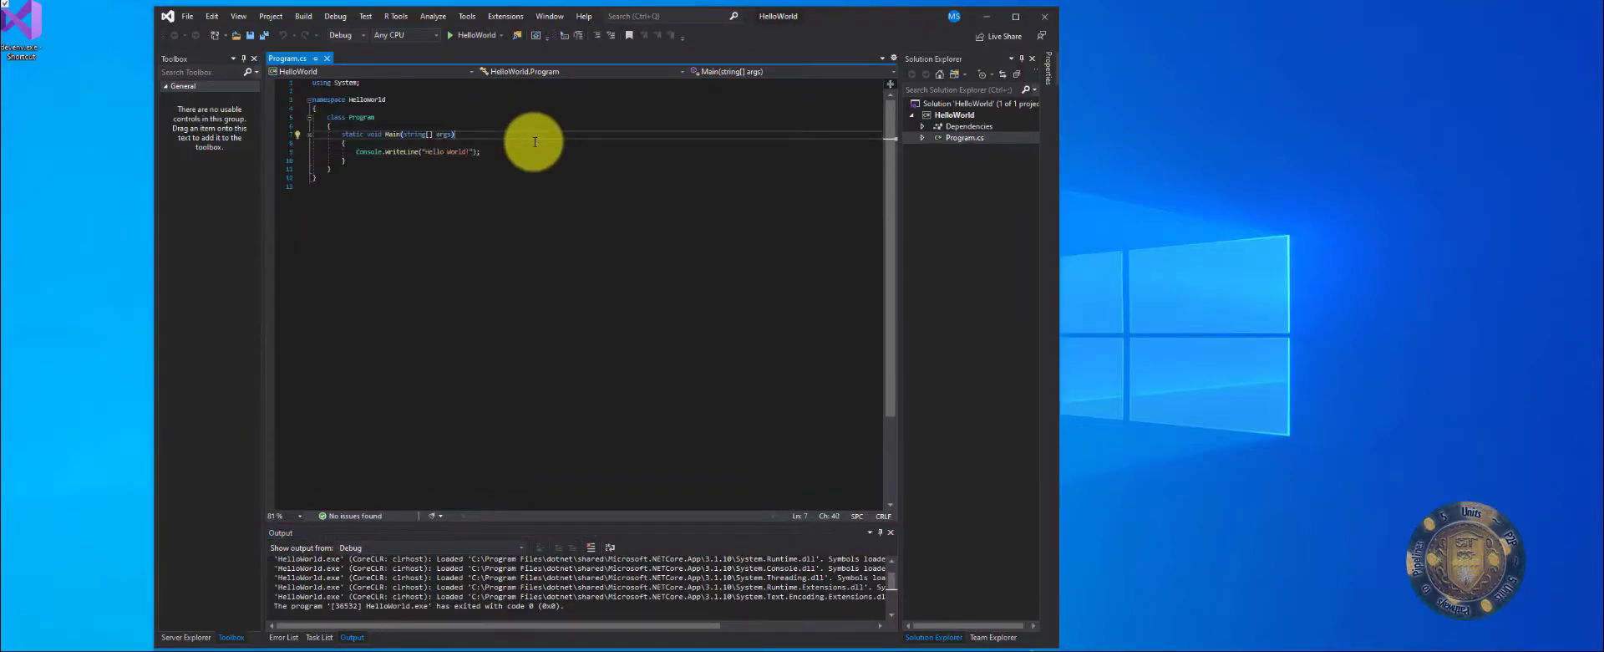
# - Run HelloWorld so the console prints Hello World!, then dismiss the console
pyautogui.click(458, 35)
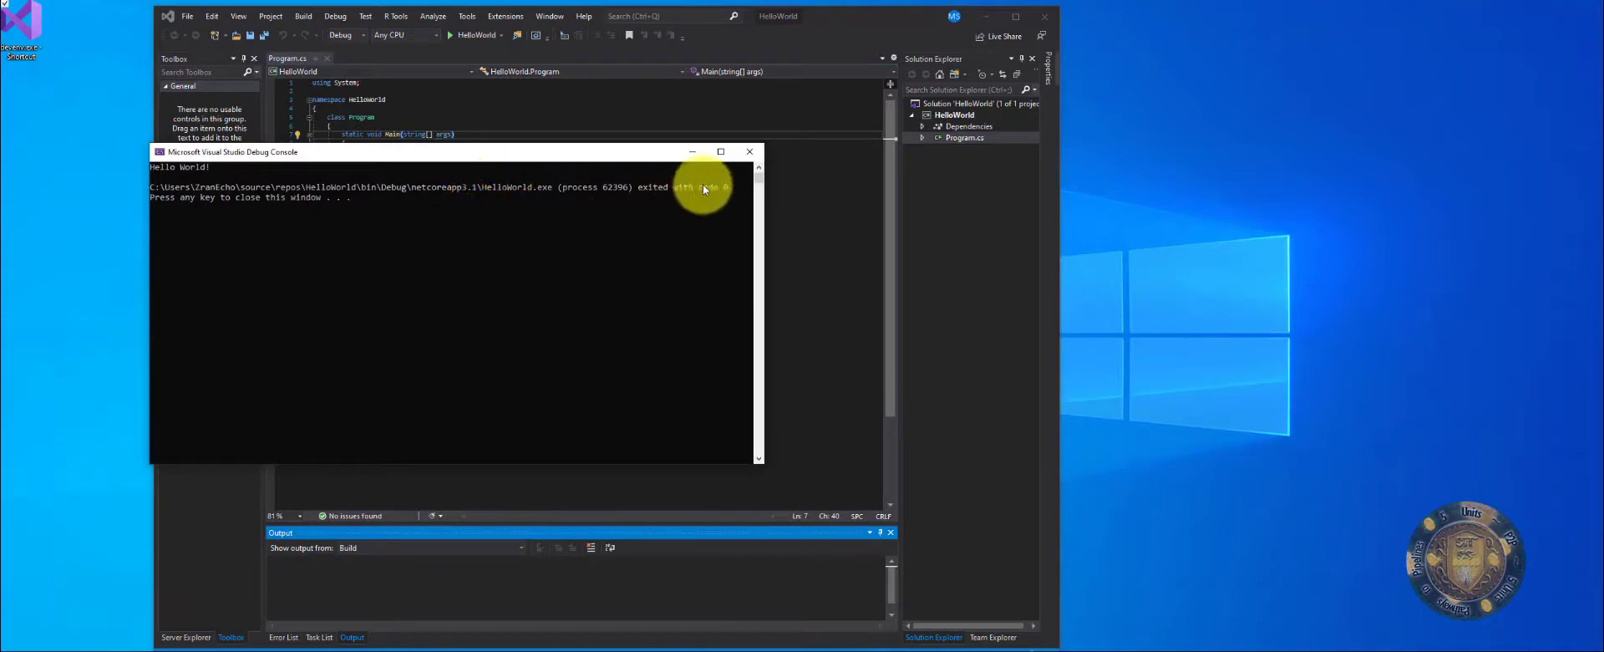
pyautogui.click(749, 151)
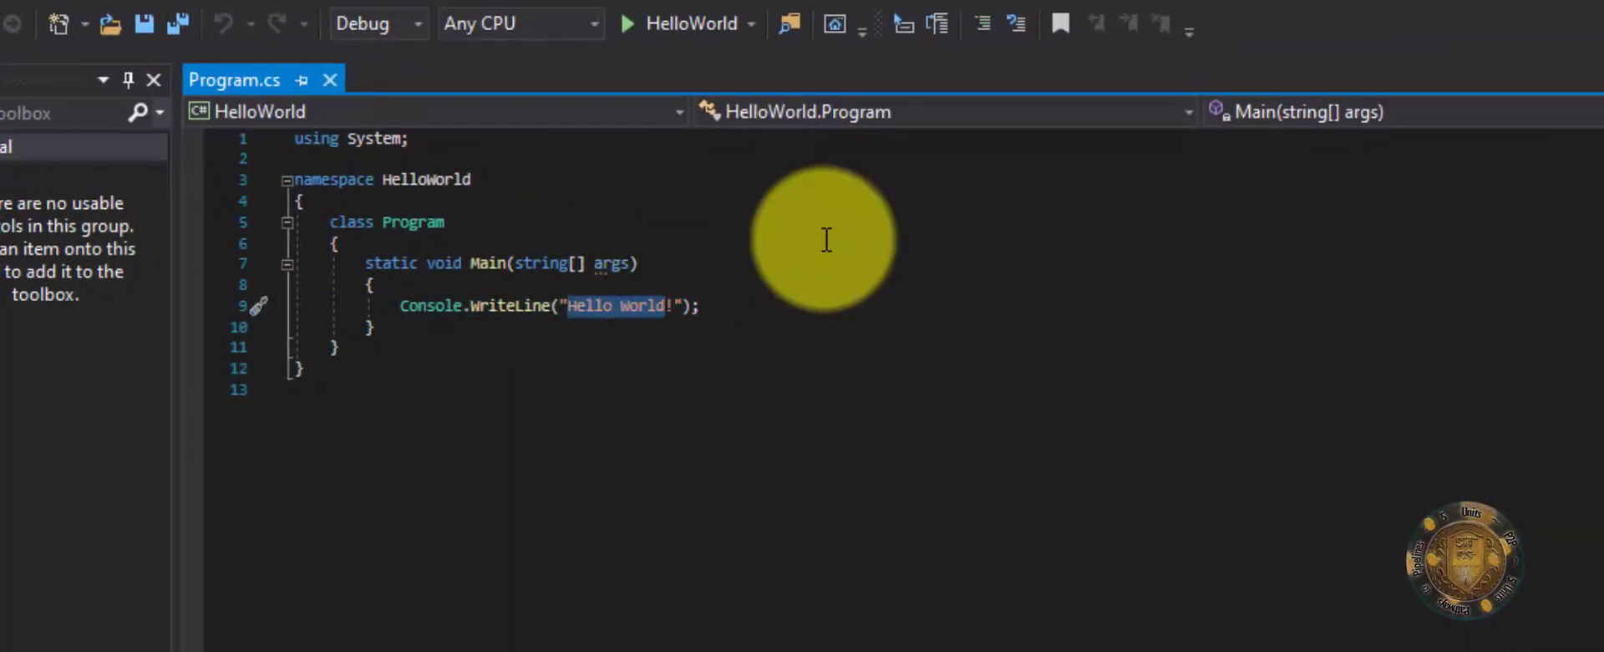
# - Replace messages with placeholder text and add Console.WriteLine("sokd dn dn onwo"); on line 10
pyautogui.write('dfdklf d f')
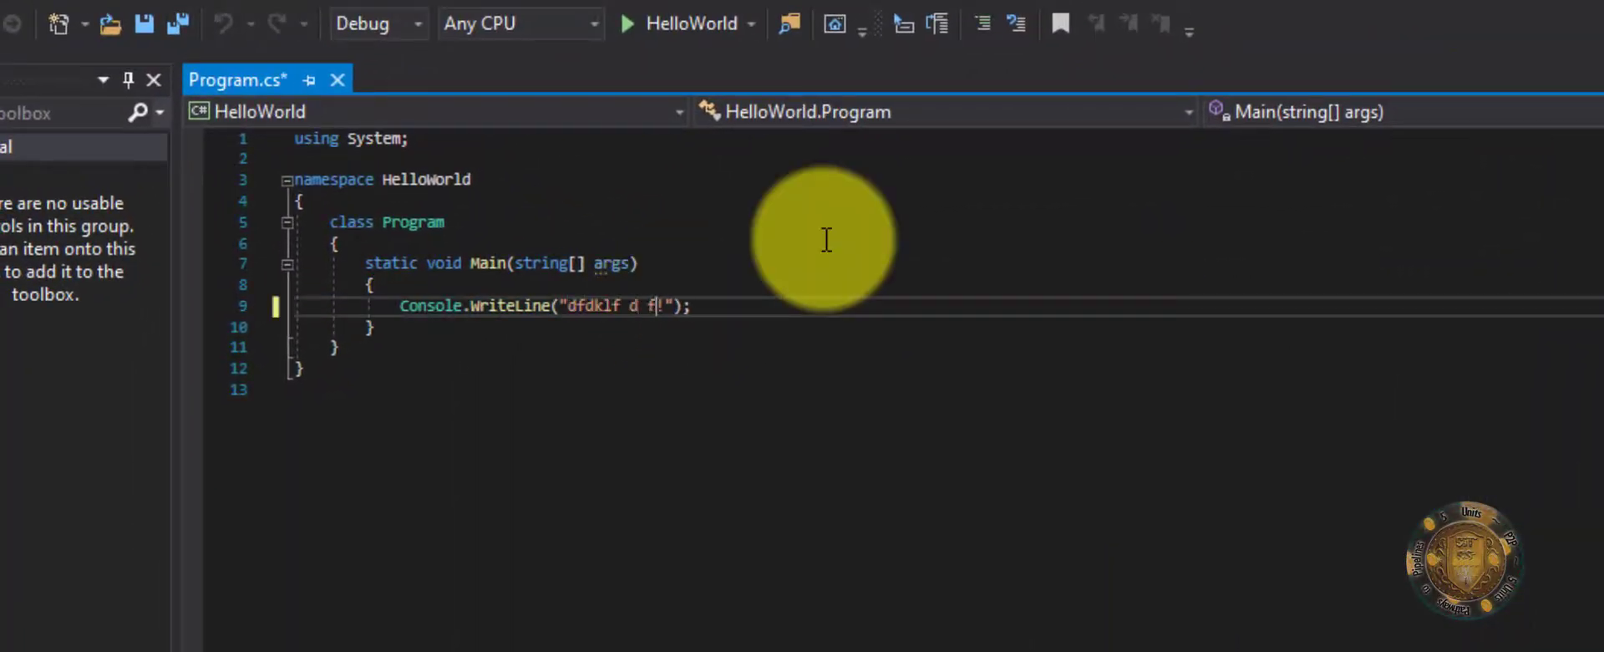
pyautogui.write('okdfokdf pokdfm pdfmped')
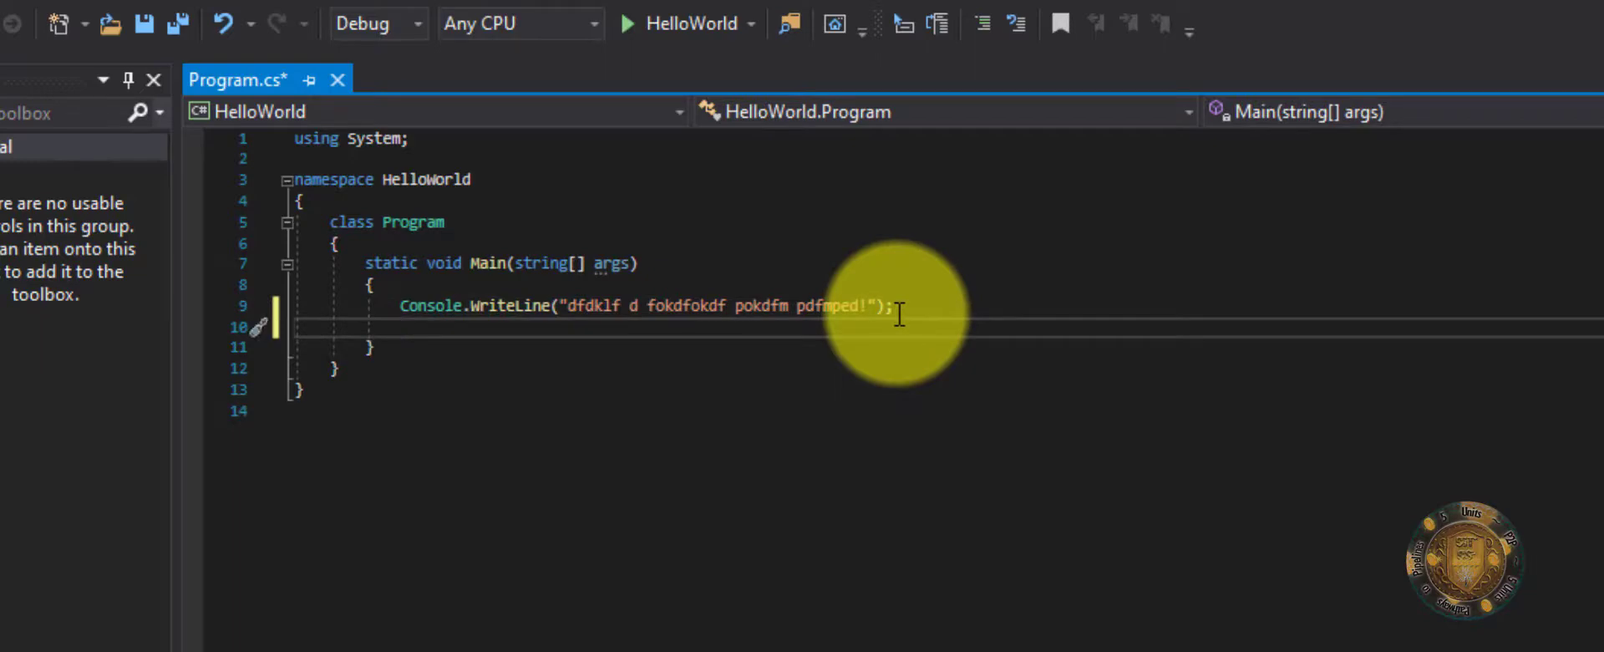
pyautogui.write('Console')
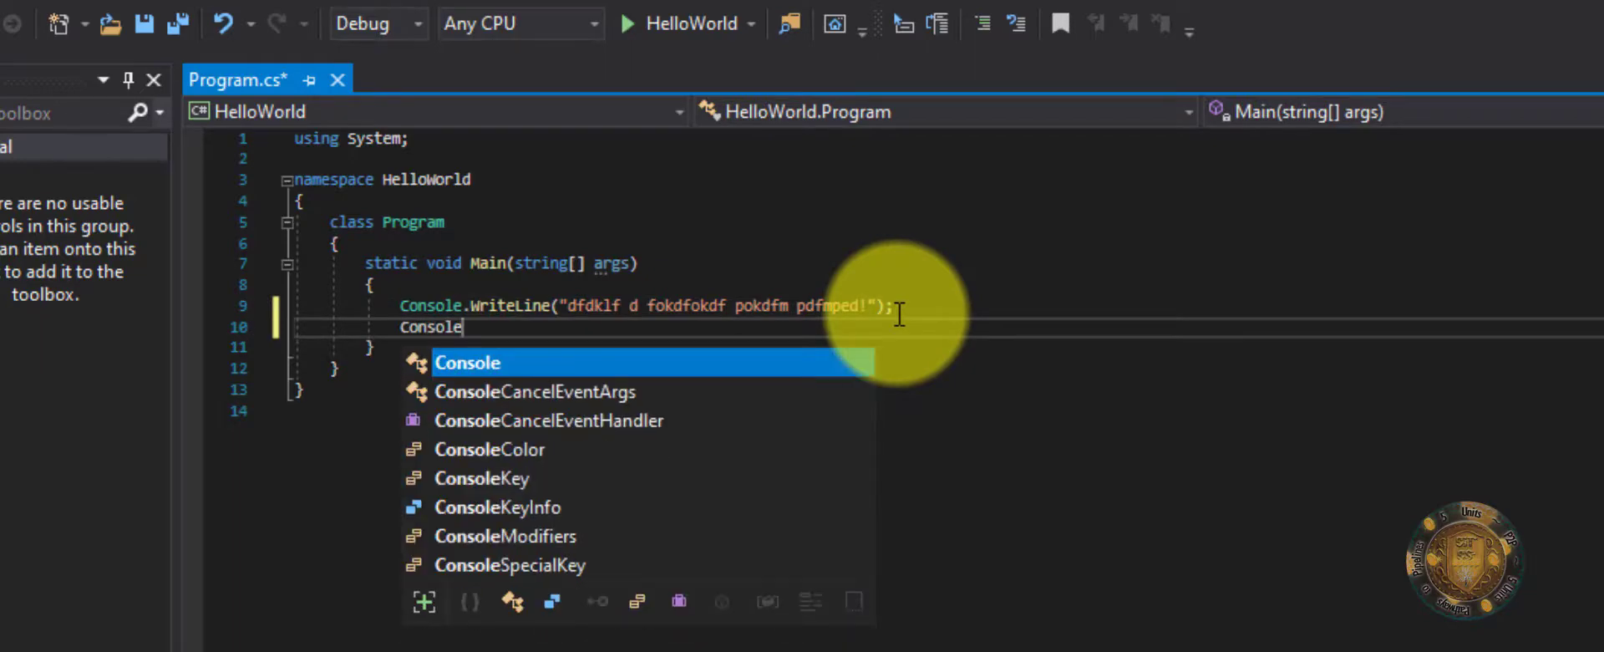
pyautogui.write('.W')
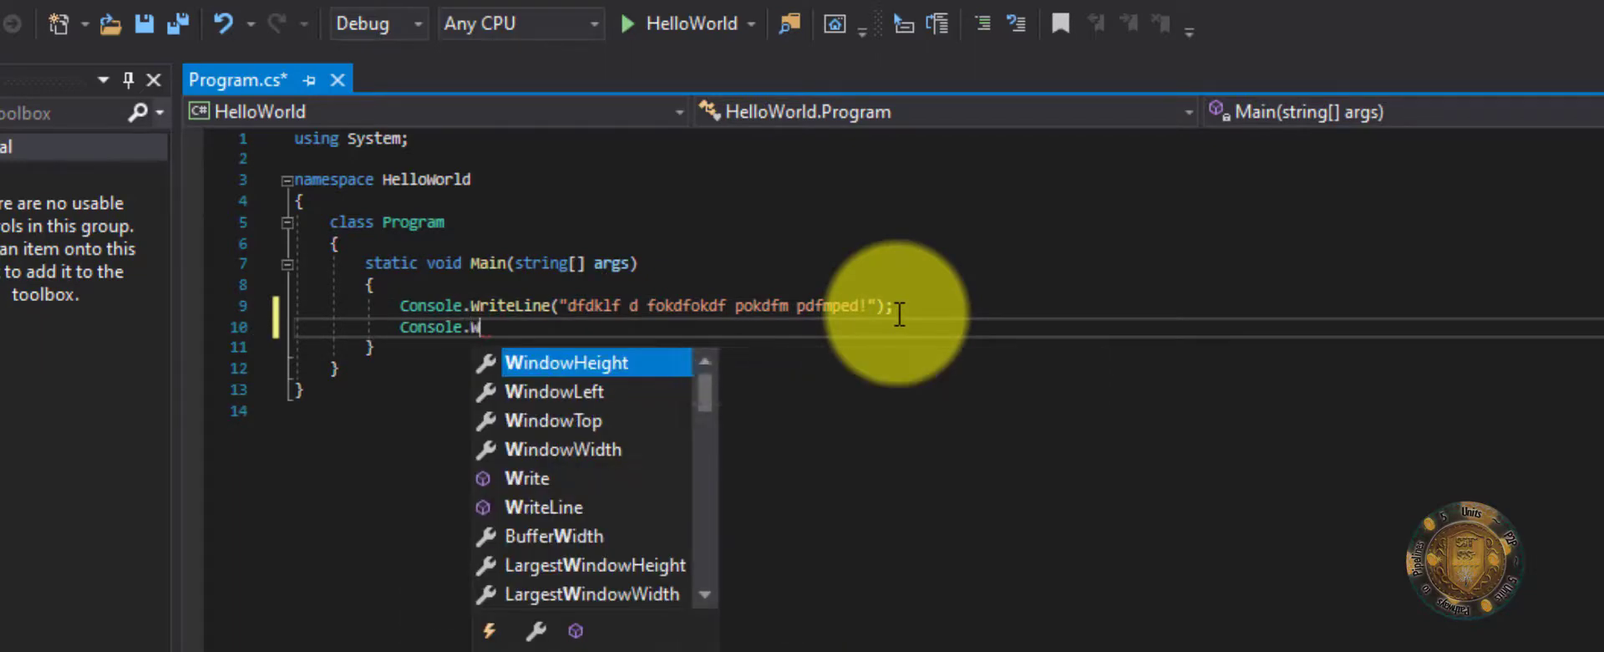
pyautogui.write('rite')
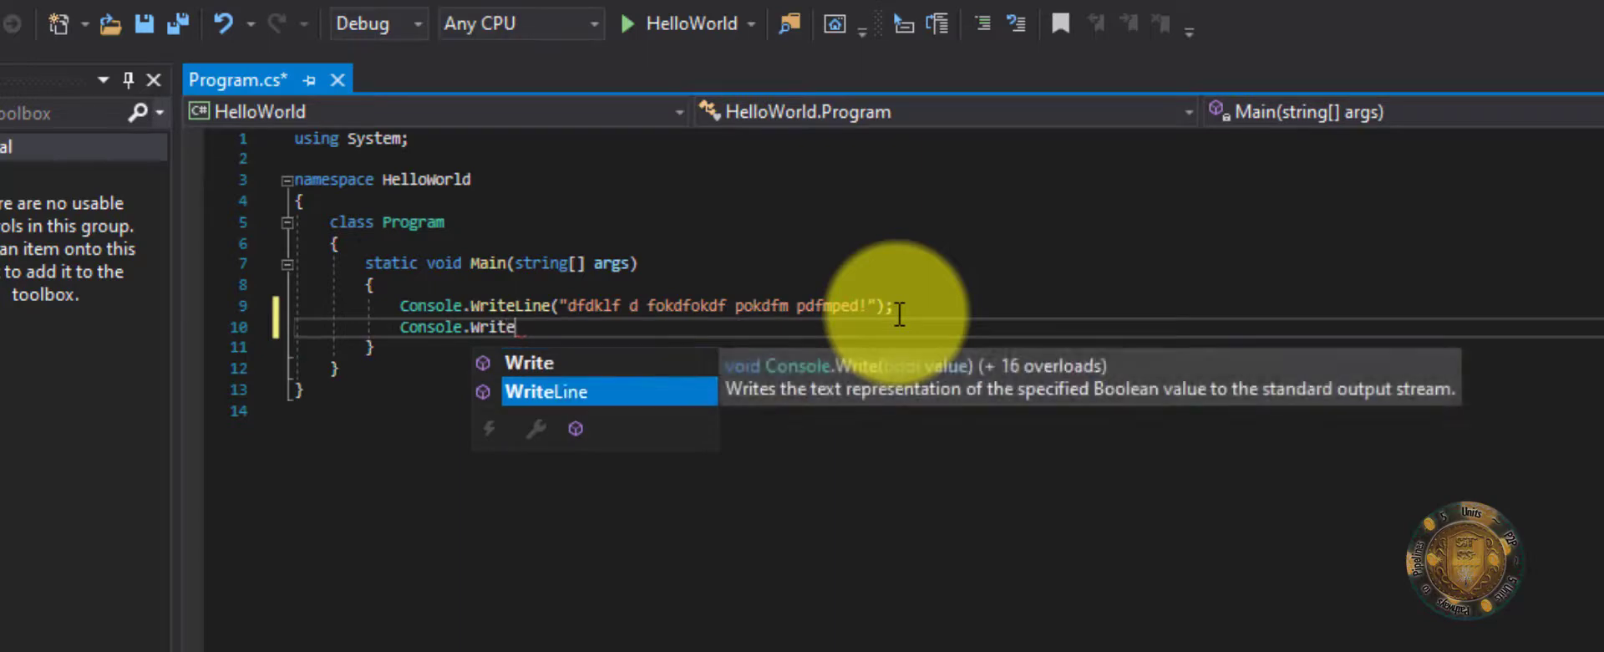
pyautogui.press('Tab')
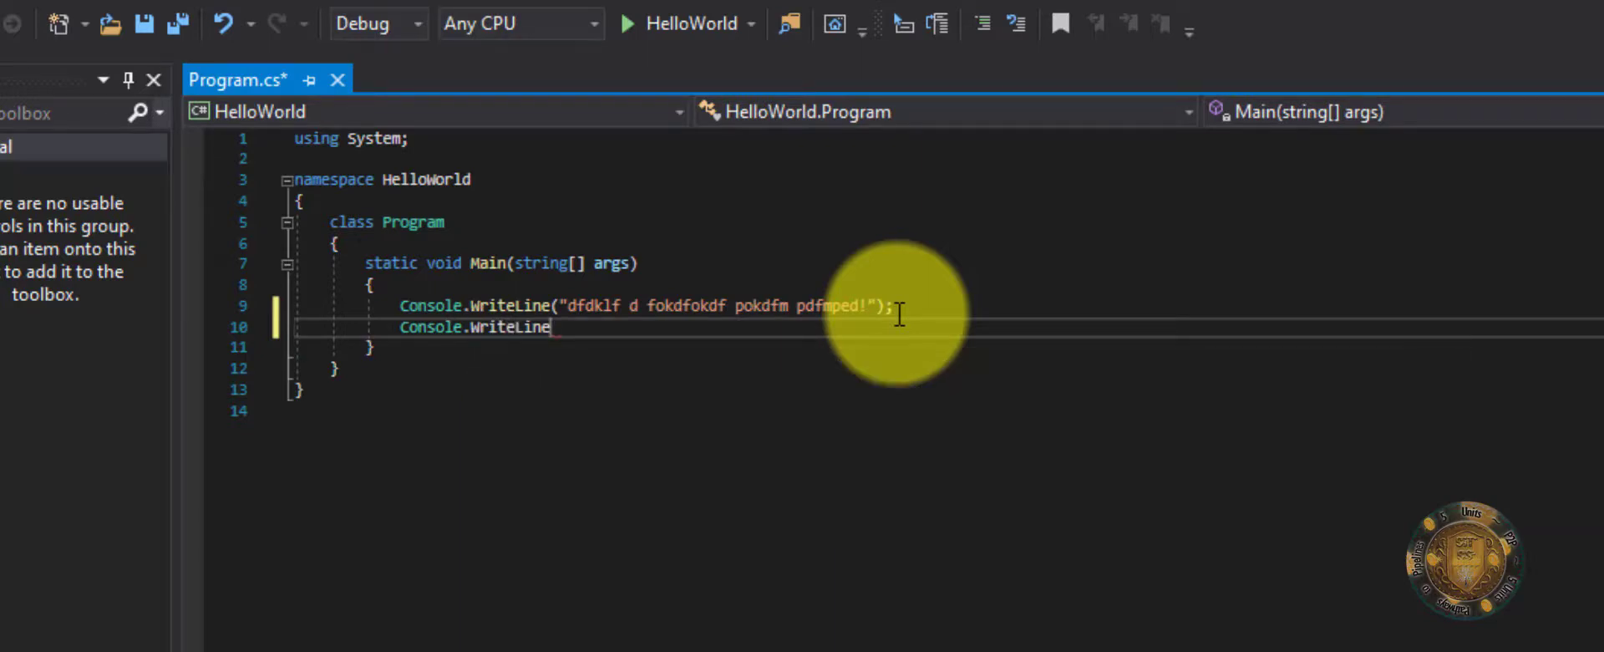
pyautogui.write('();')
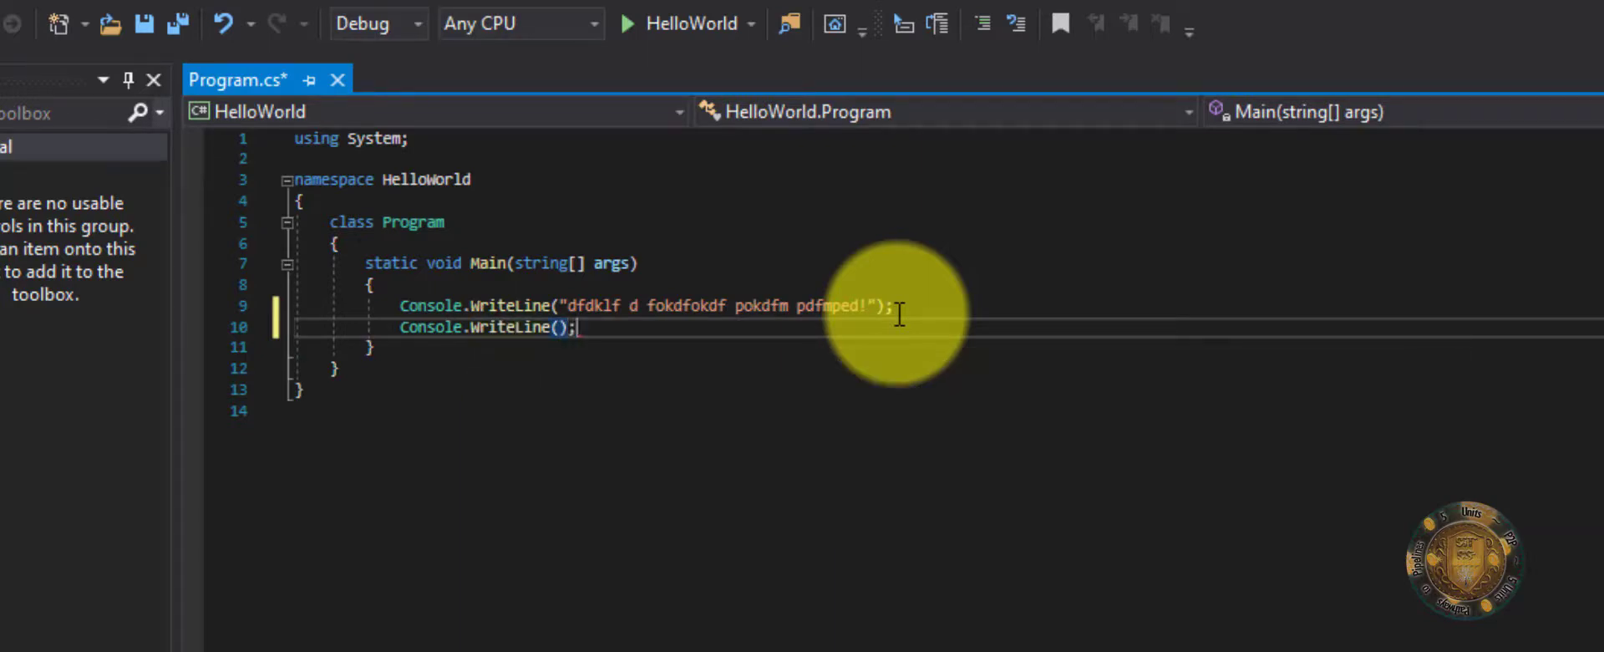
pyautogui.write('""')
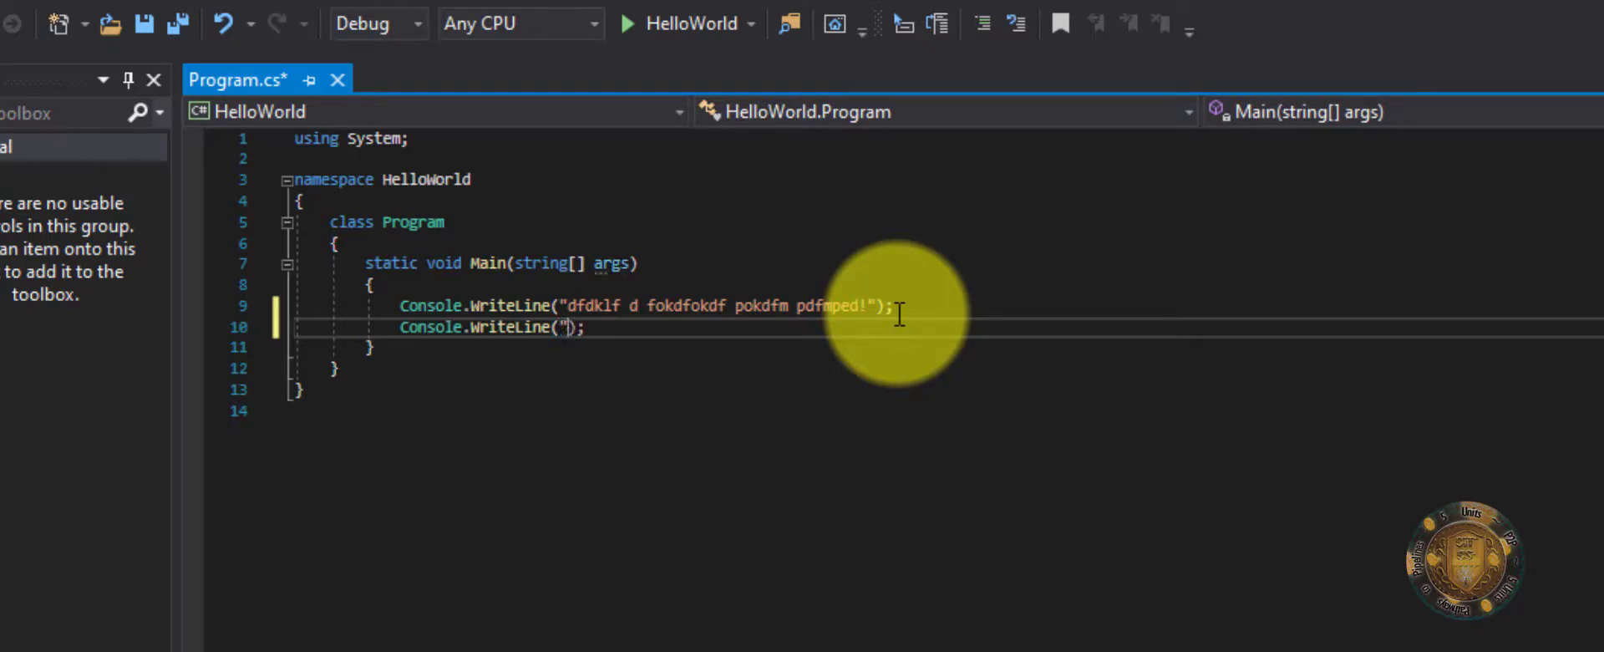
pyautogui.write('sokd dn dn onwod odn od wid pw dpw')
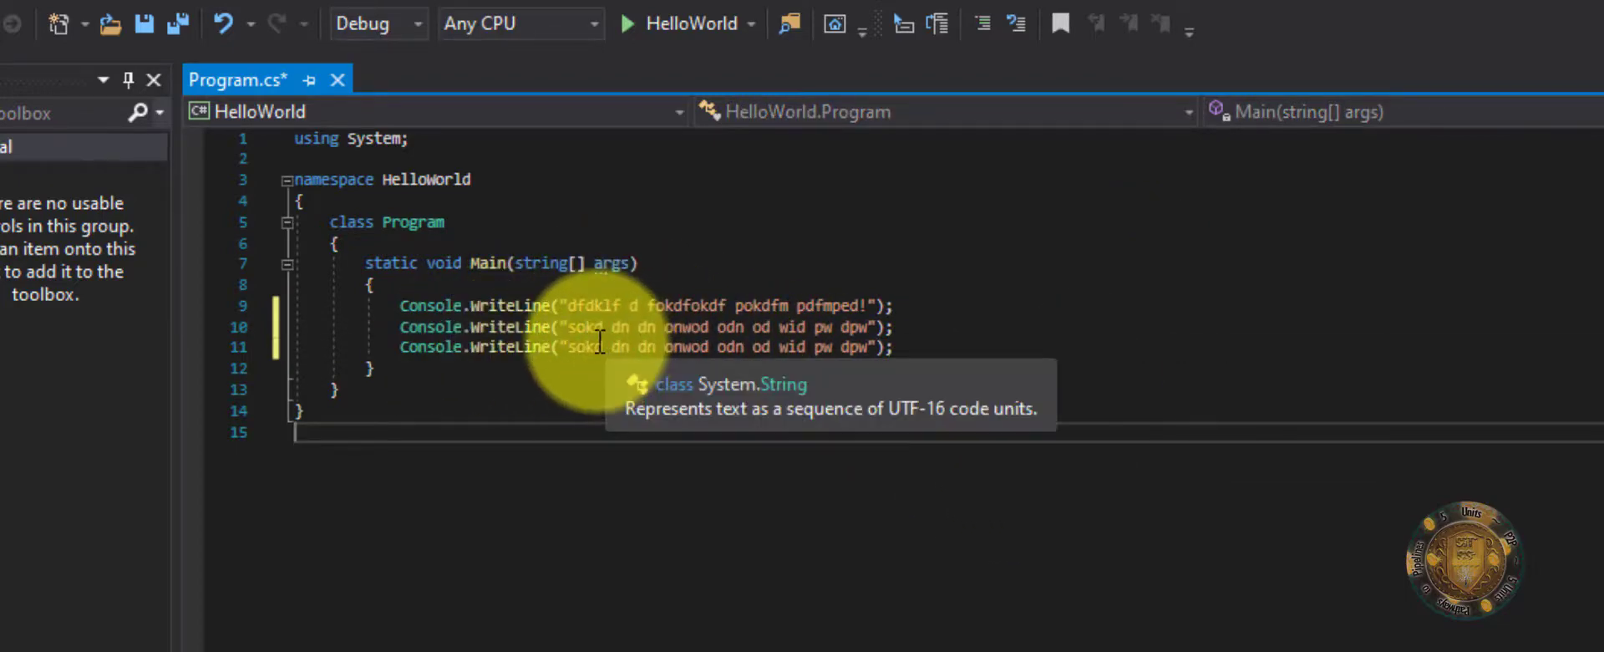
pyautogui.moveTo(954, 379)
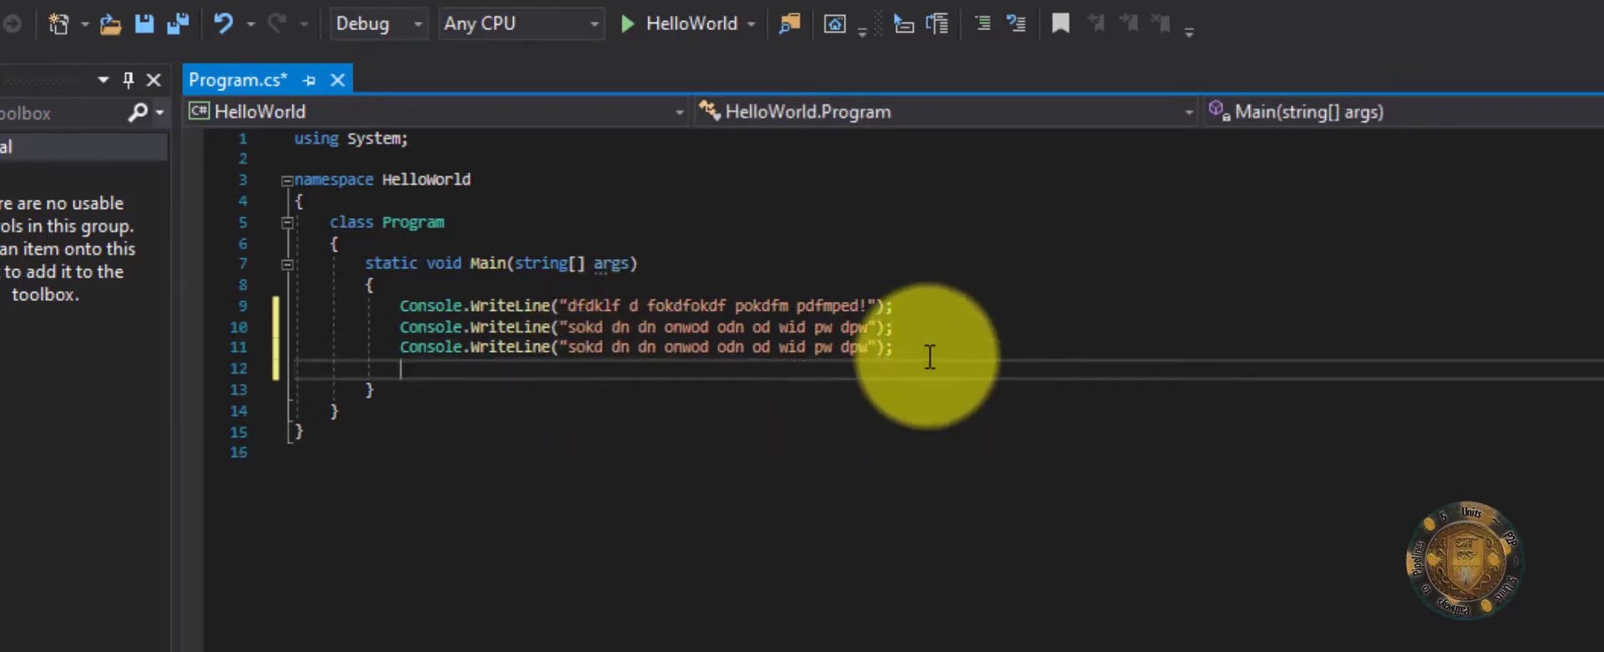
# - Type Console.WriteLine(); on a new line below line 11 with IntelliSense
pyautogui.write('Consol')
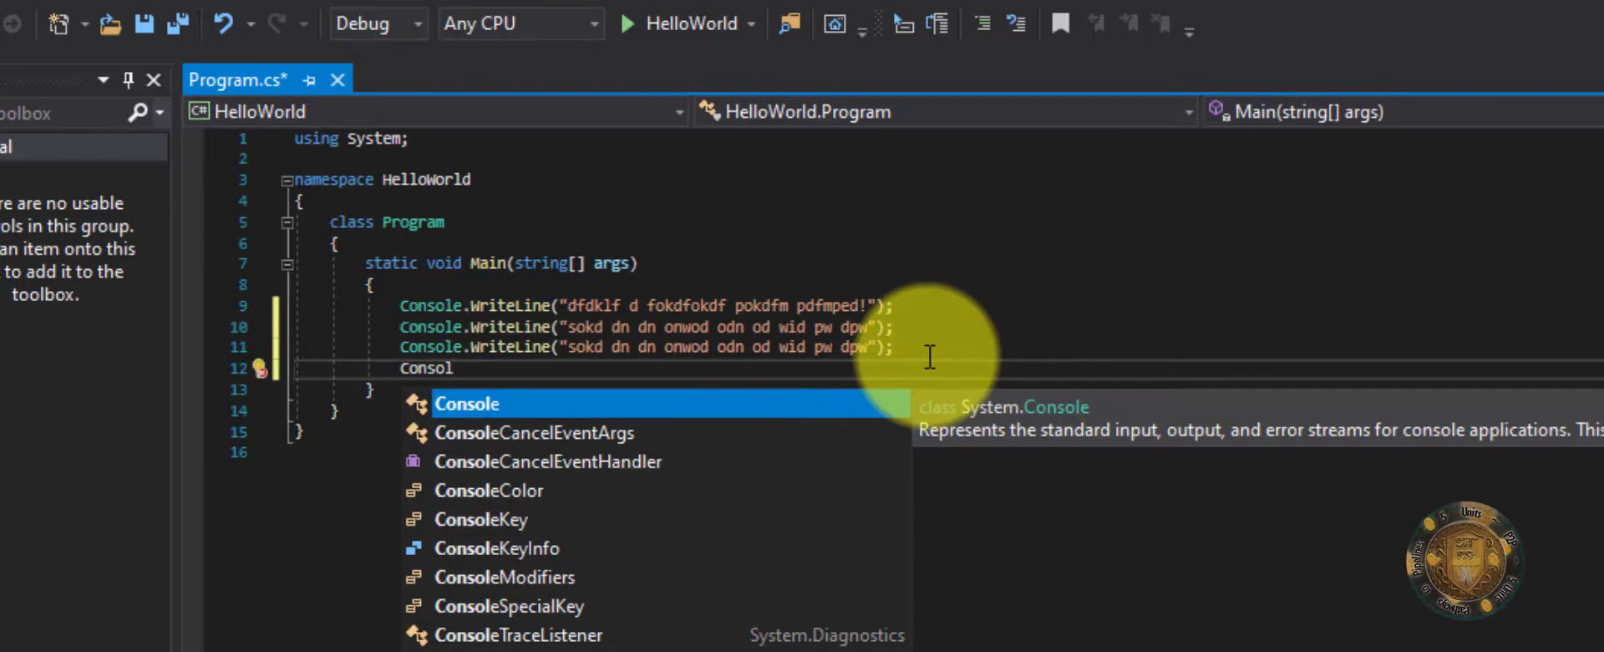
pyautogui.moveTo(551, 412)
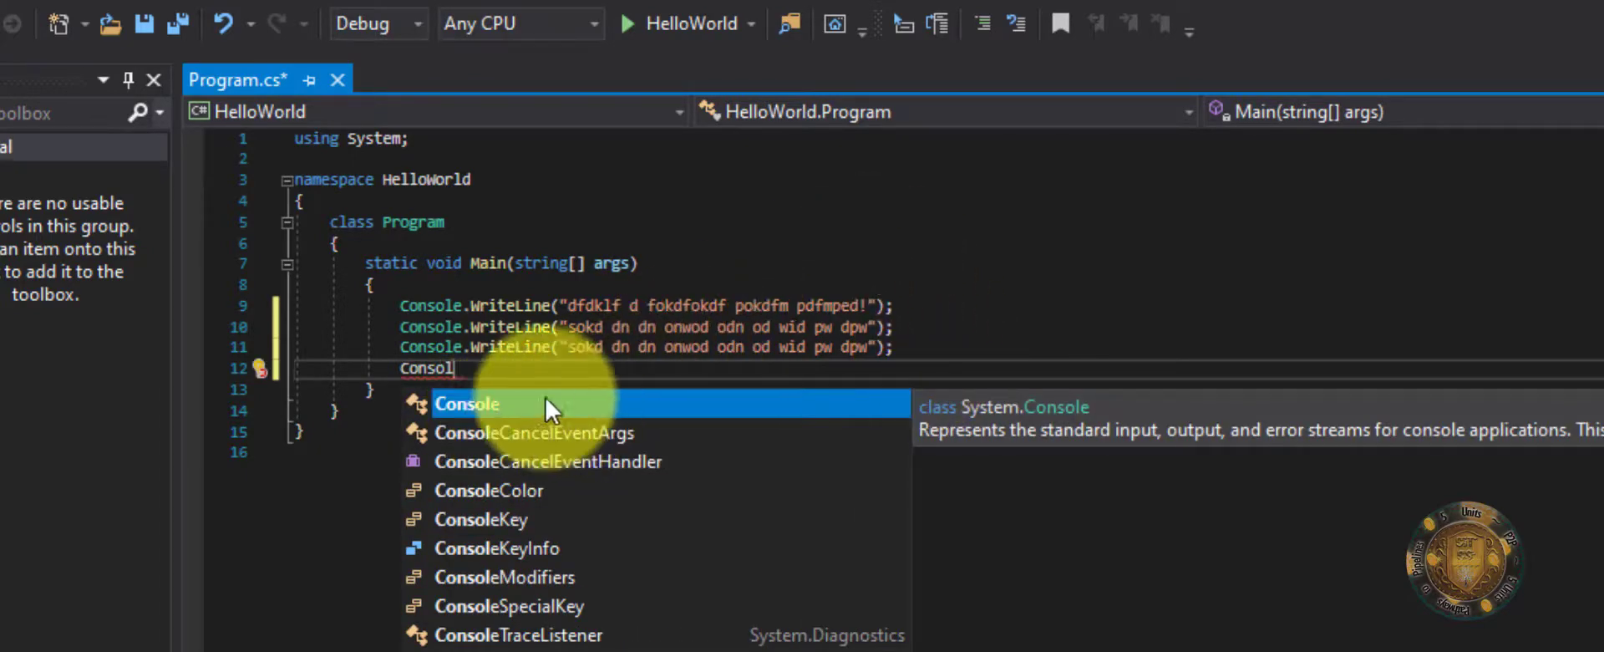
pyautogui.moveTo(531, 411)
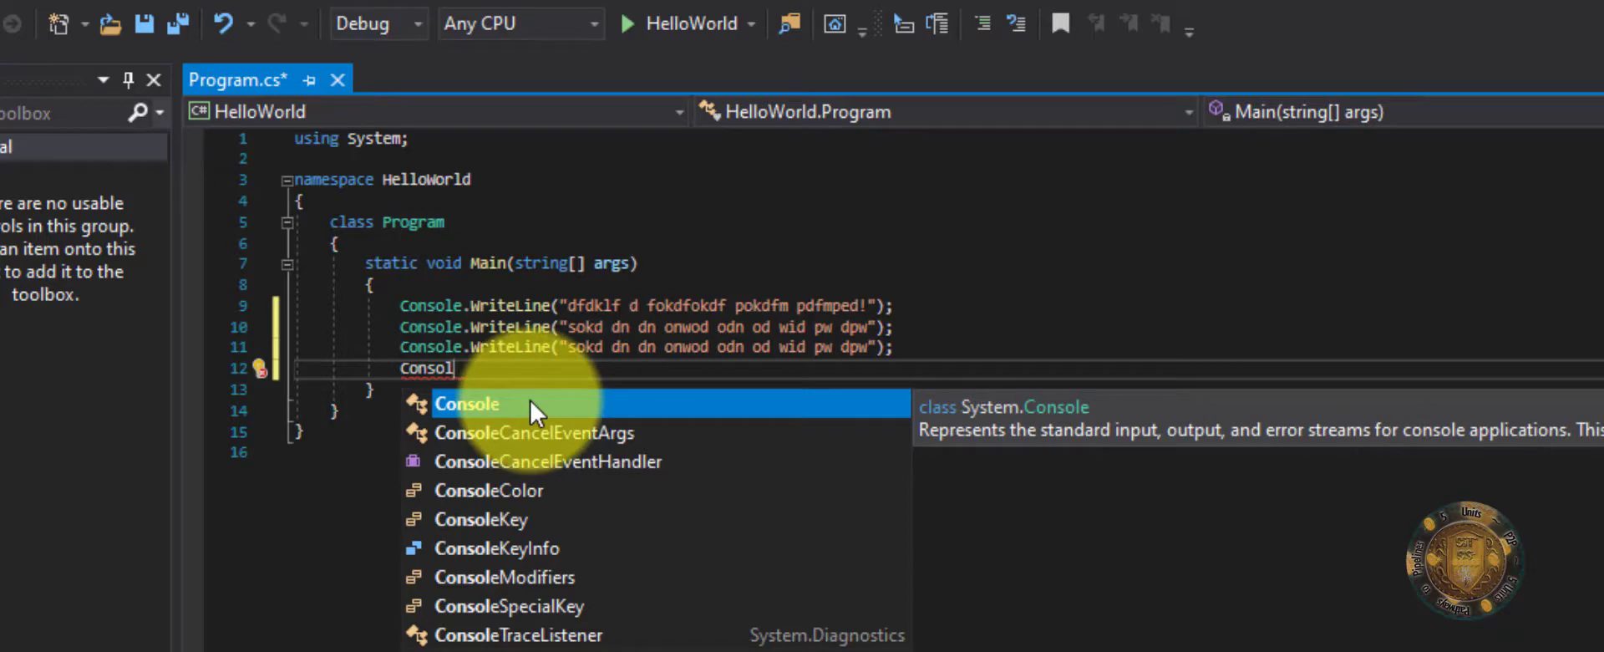
pyautogui.press('Escape')
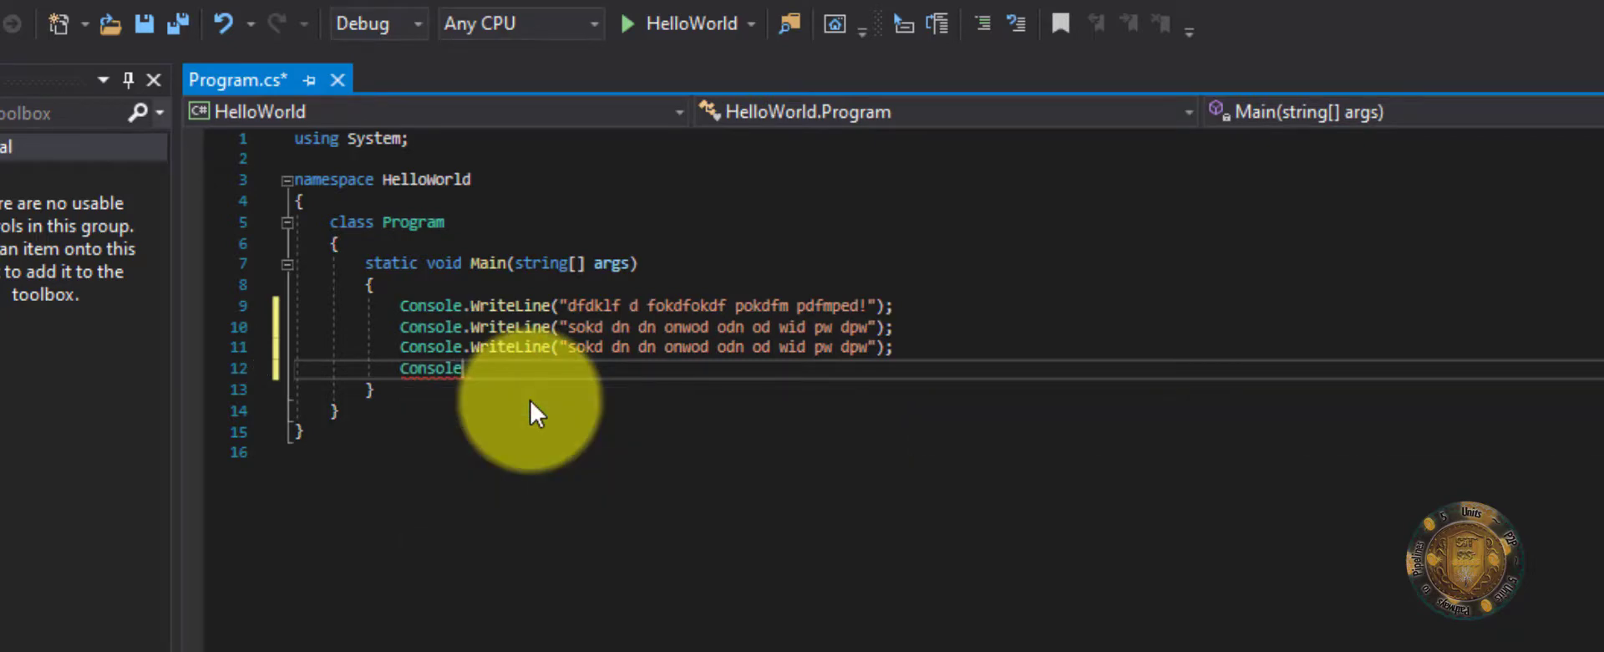
pyautogui.write('.')
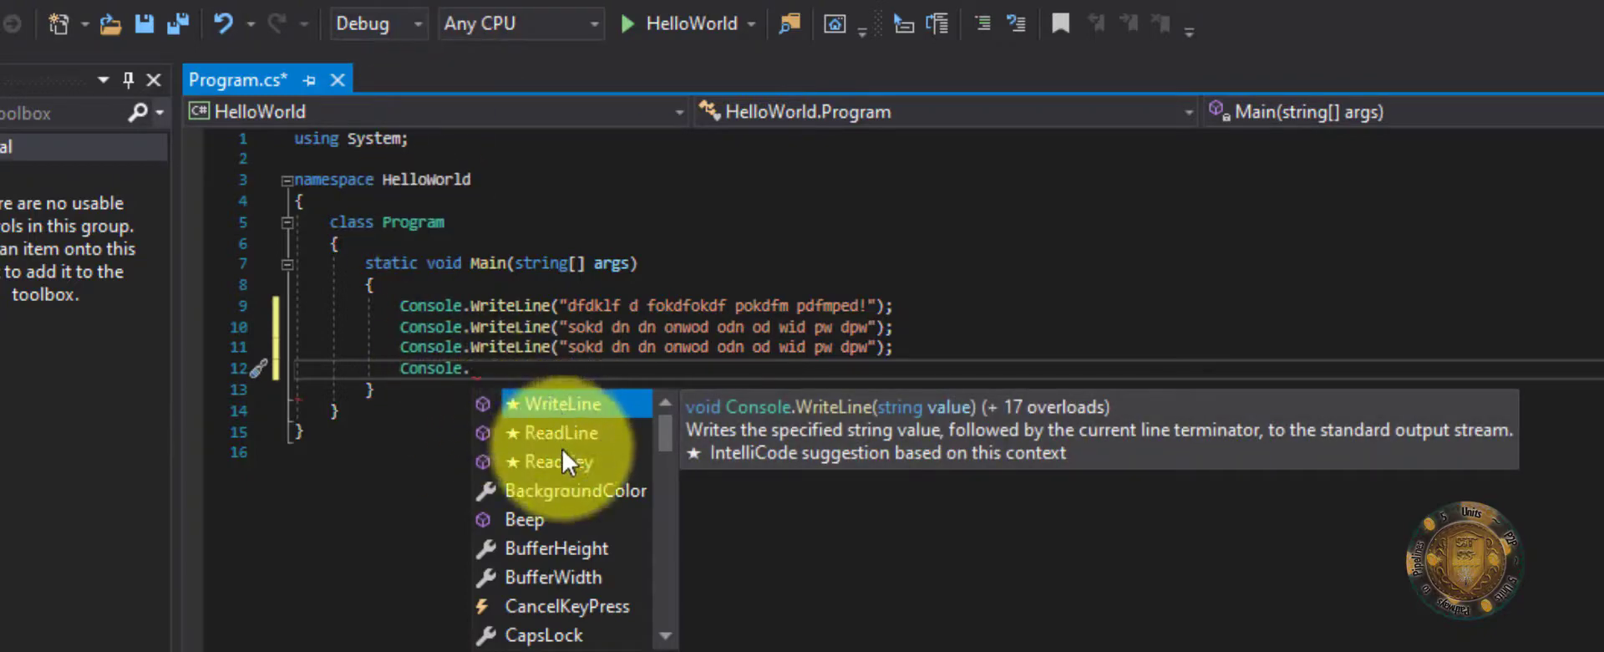
pyautogui.moveTo(568, 406)
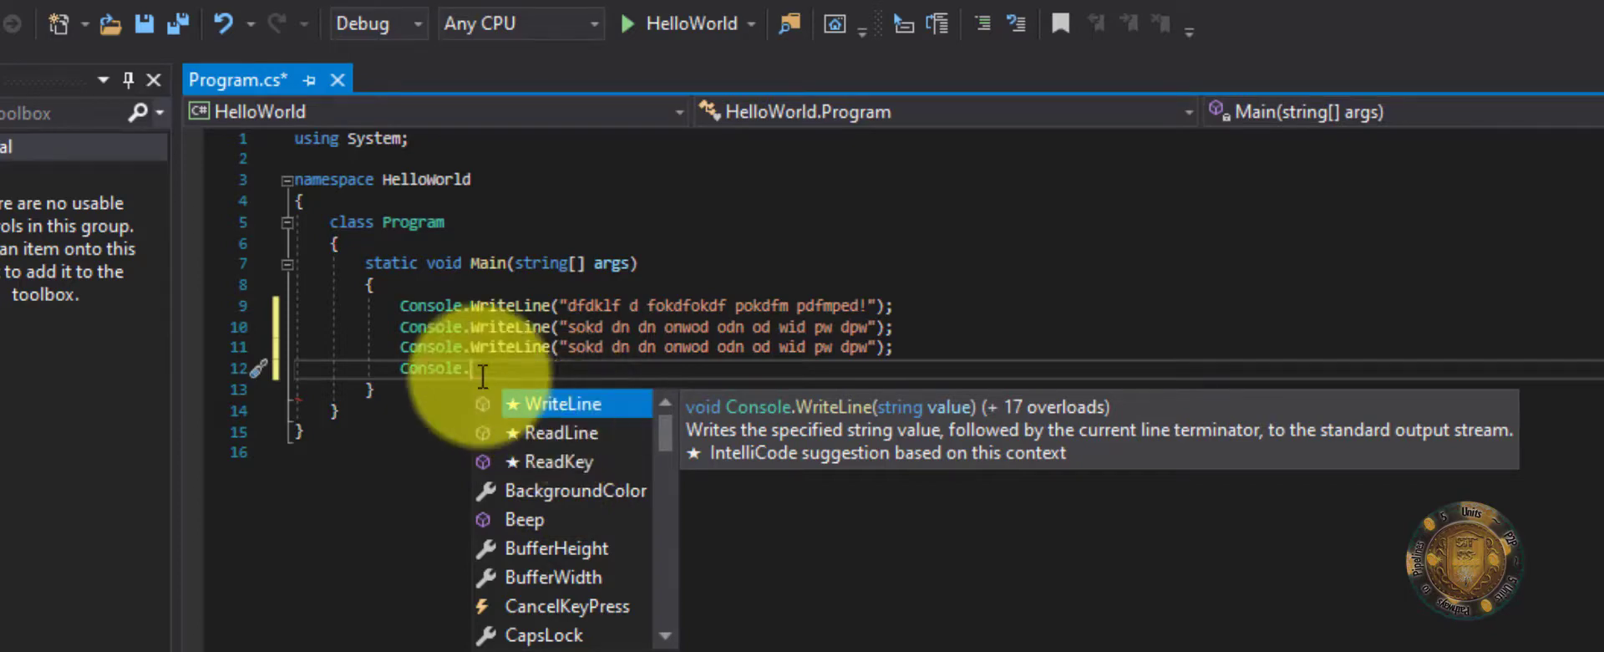
pyautogui.write('W')
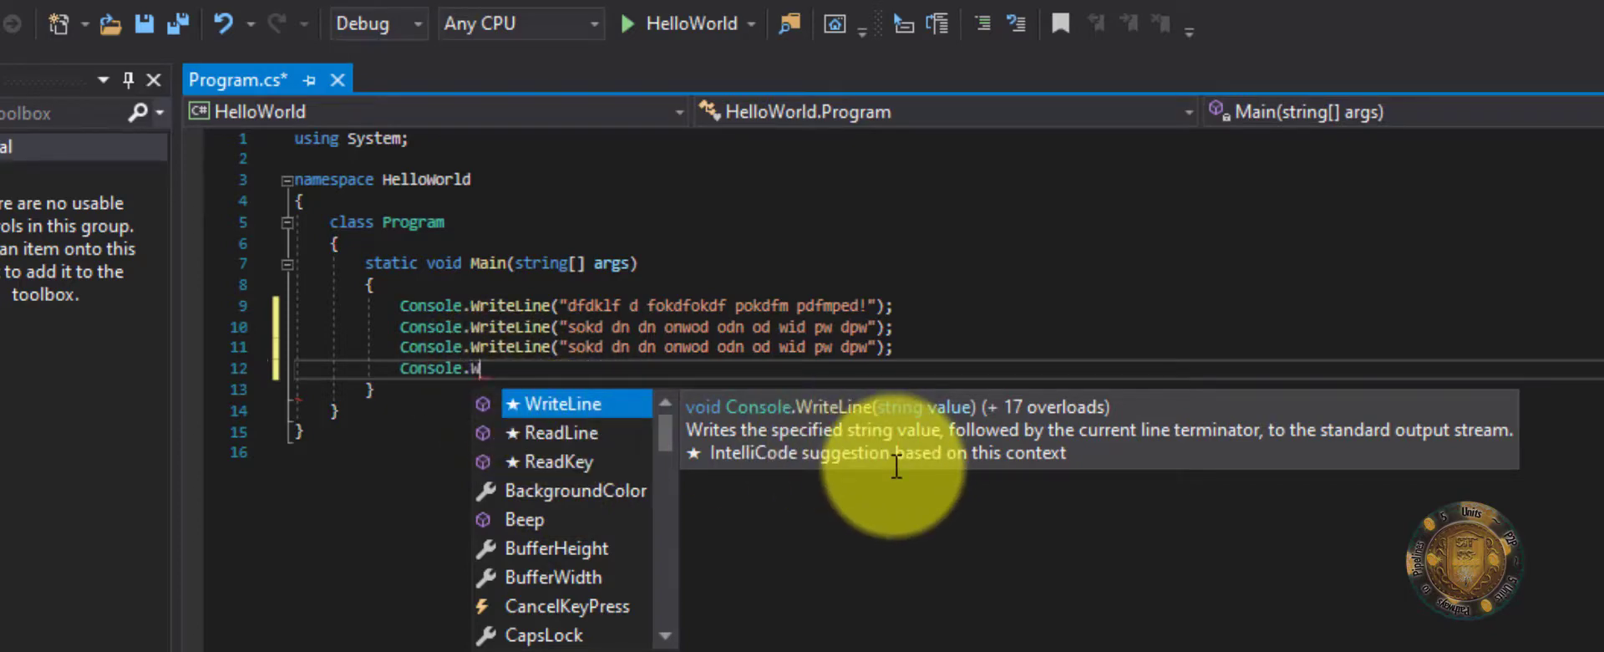
pyautogui.write('rite')
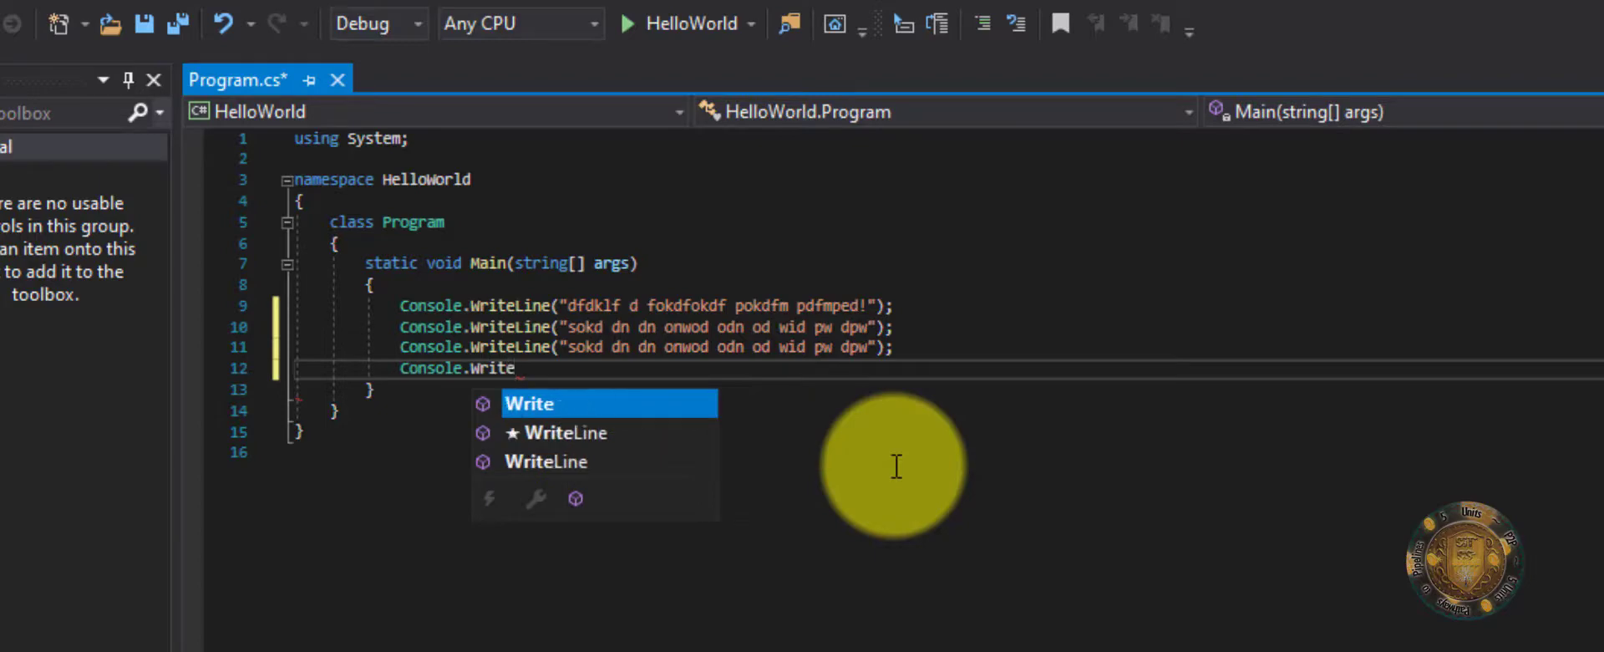
pyautogui.write('Line')
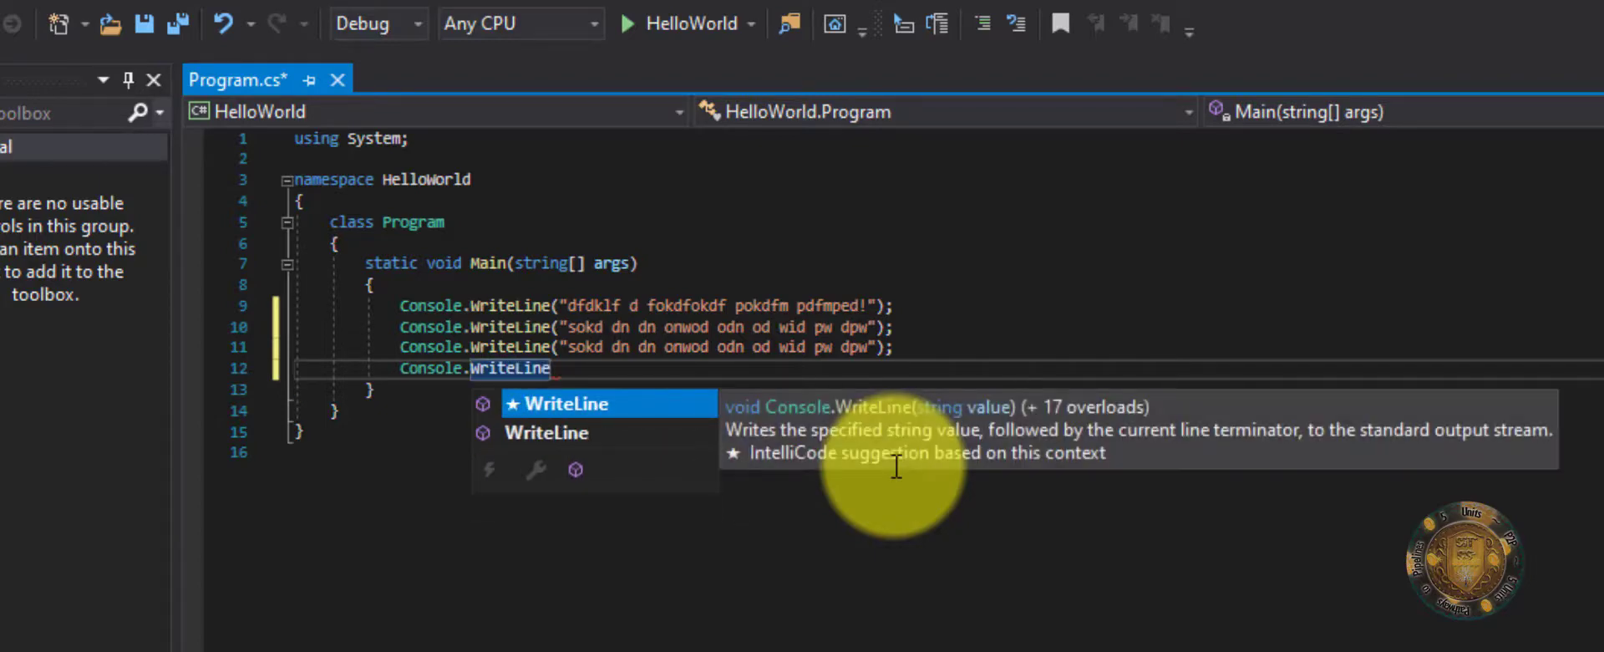
pyautogui.write('()')
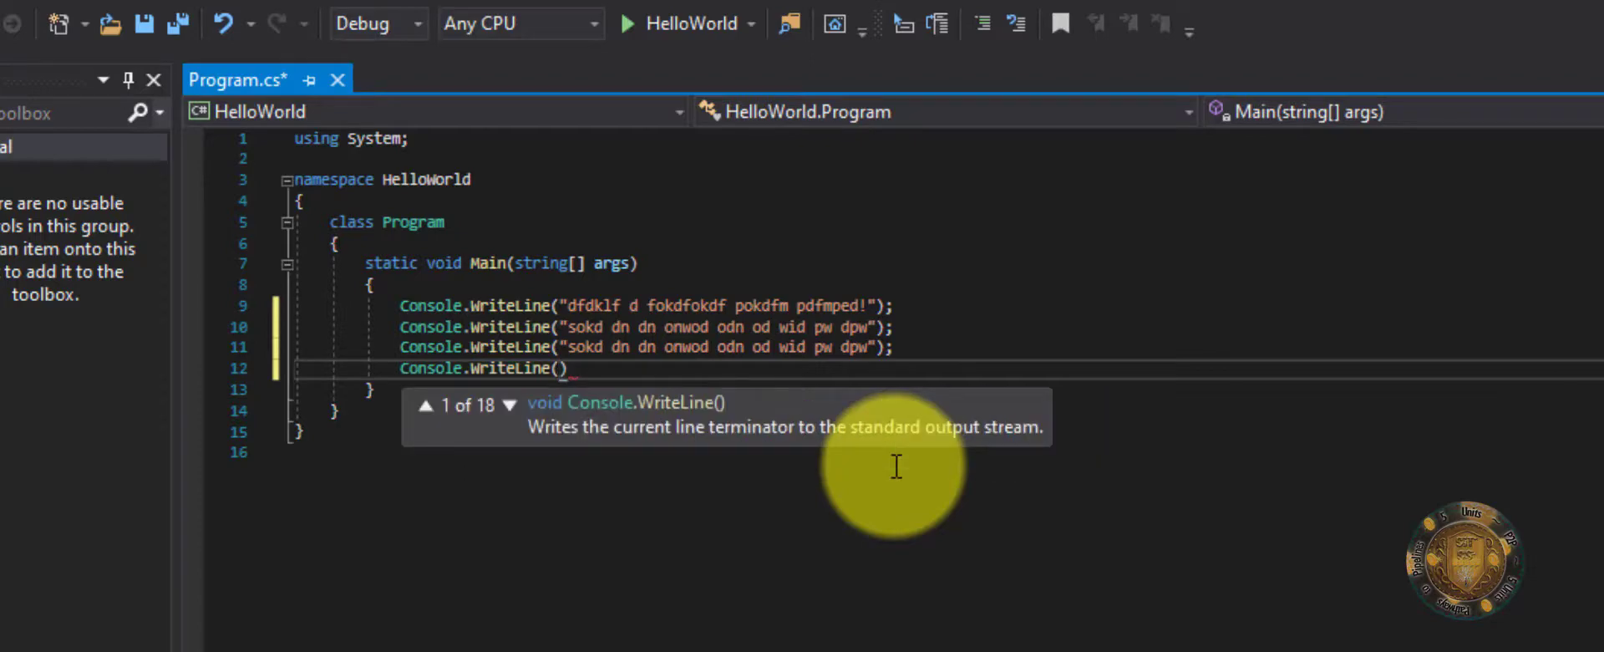
pyautogui.write(';')
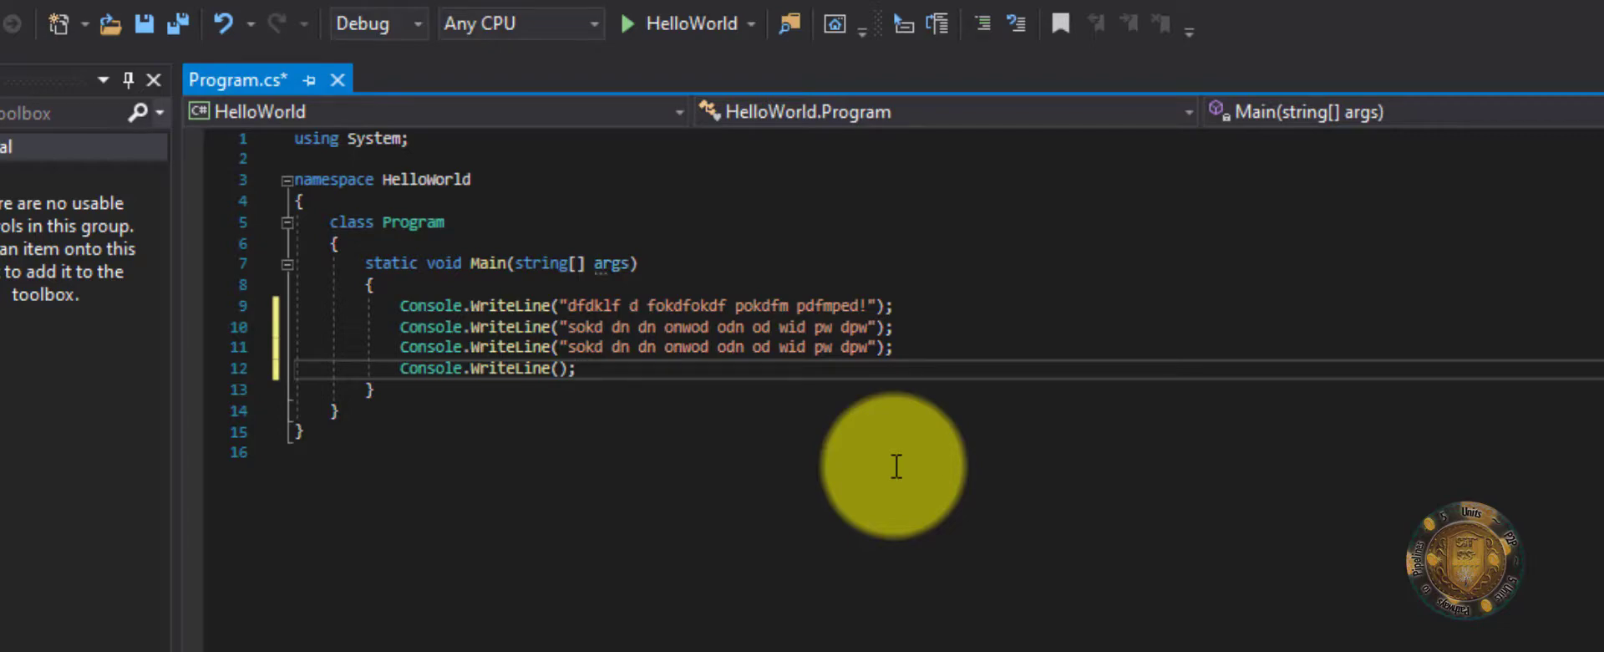
pyautogui.moveTo(752, 261)
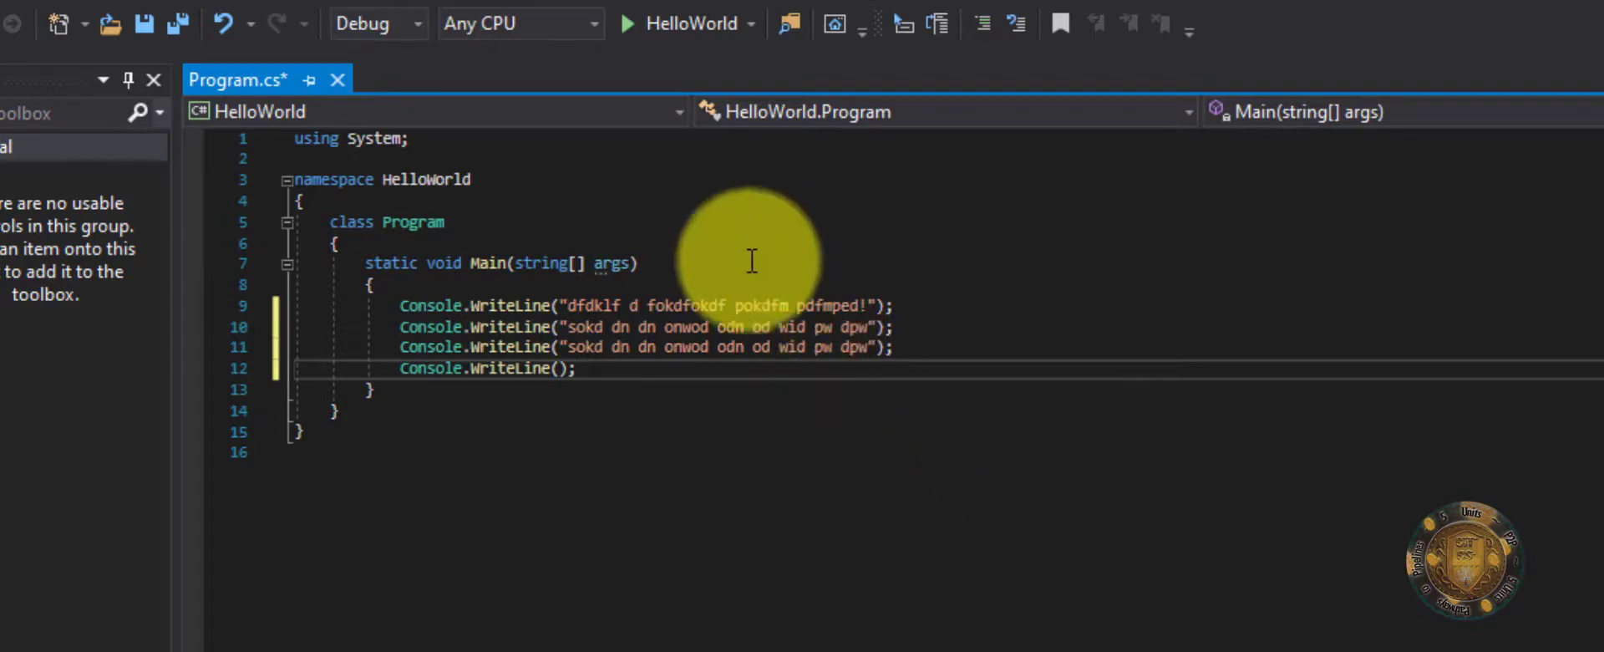
pyautogui.moveTo(681, 346)
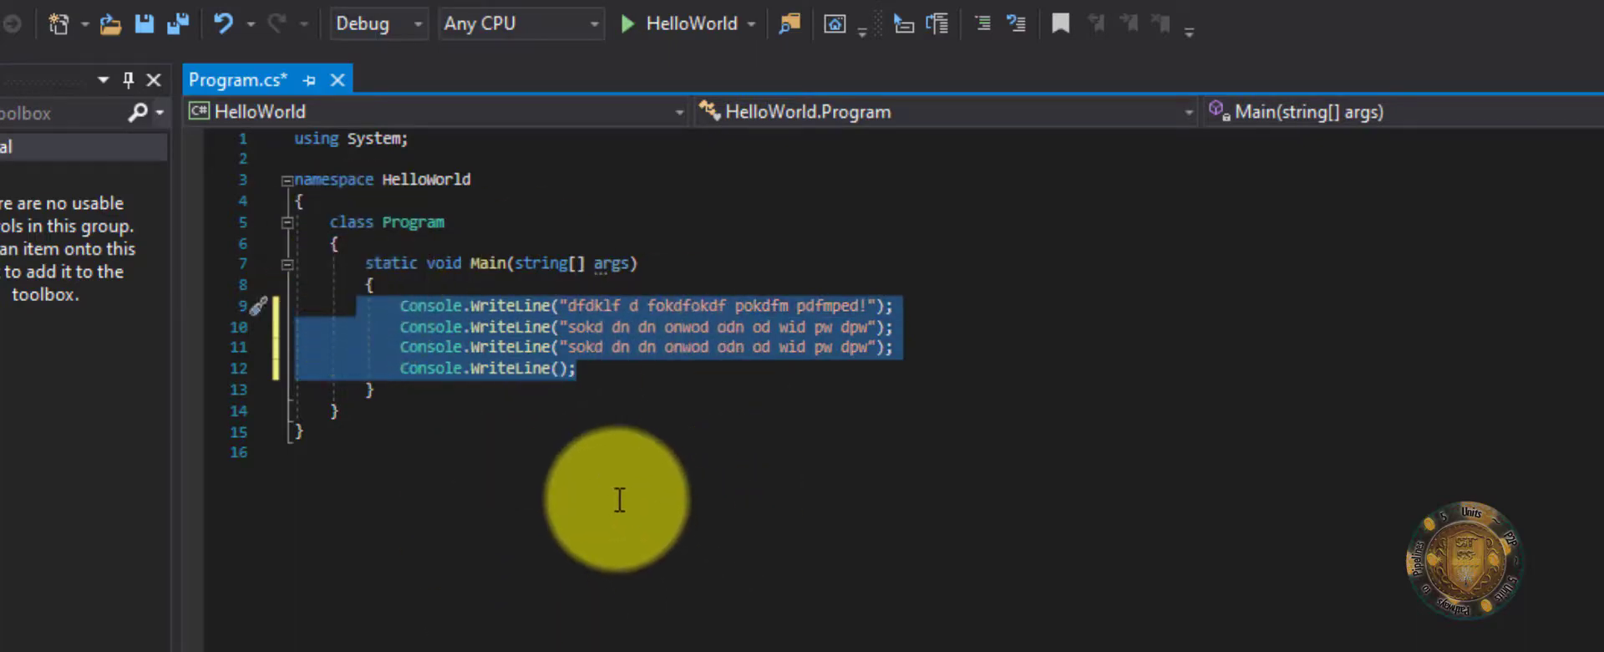
pyautogui.moveTo(613, 483)
pyautogui.write('"  ')
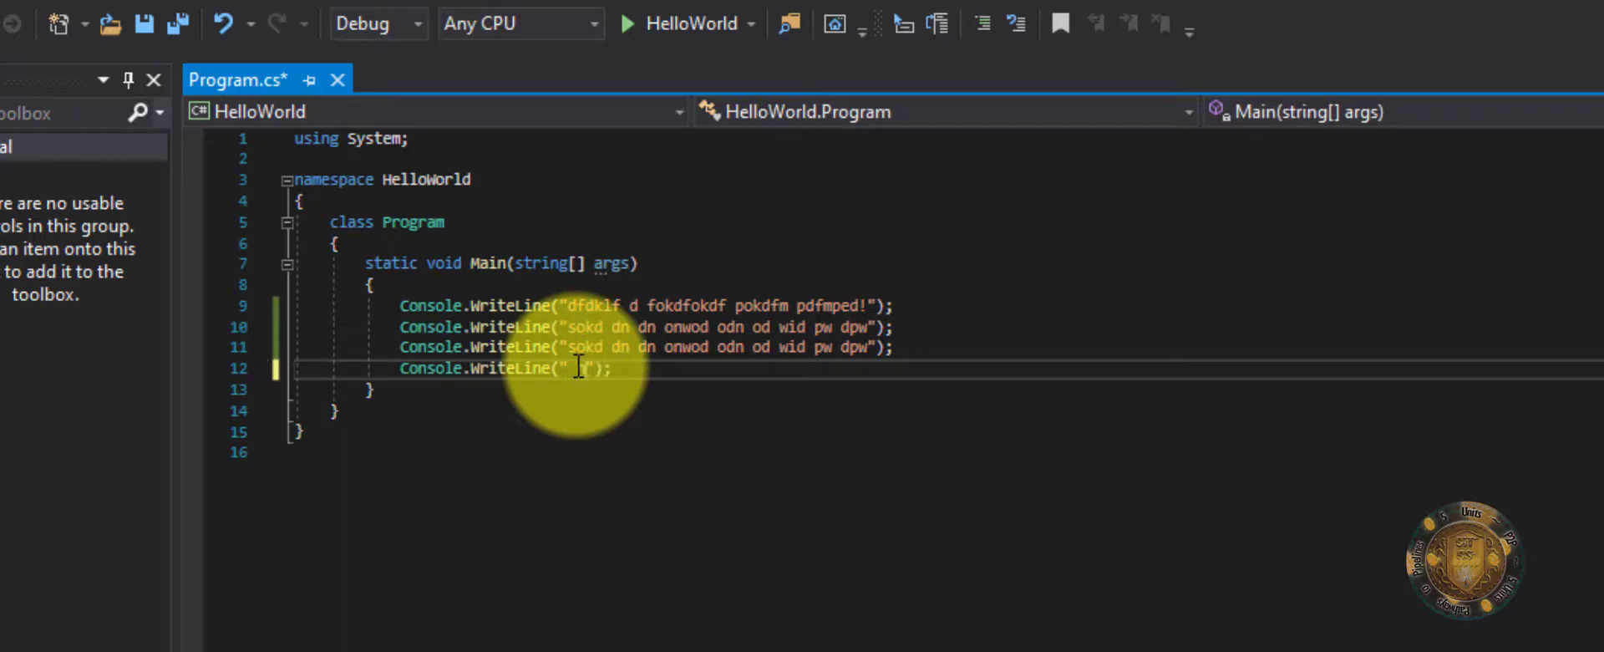
# - Give the fourth WriteLine the message 'isbdisbd isbd isdb db 8idb wiwpiu wpd', then open File
pyautogui.write('isbdisbd isbd isdb db 8idb wiwpiu wpdwiu dpwi bwidb wid biwb dwi')
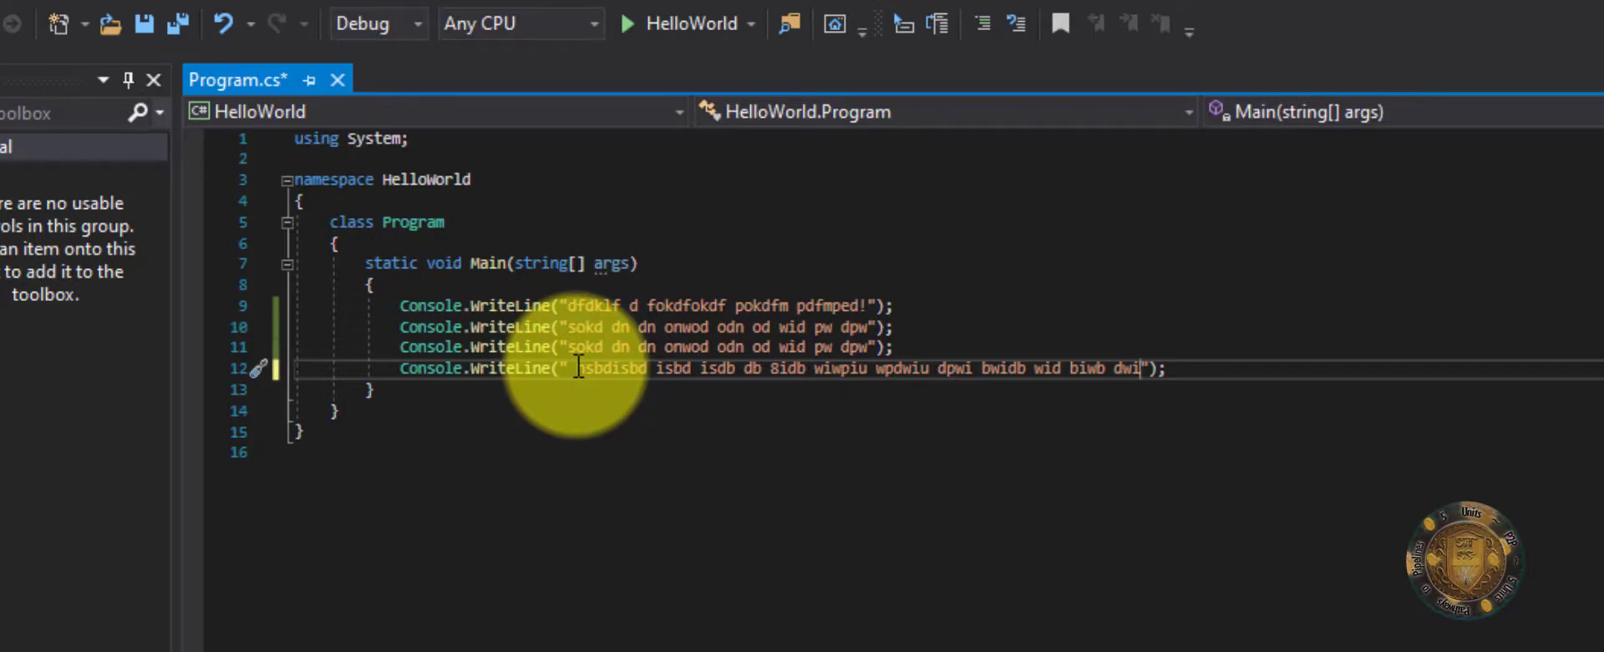
pyautogui.moveTo(666, 369)
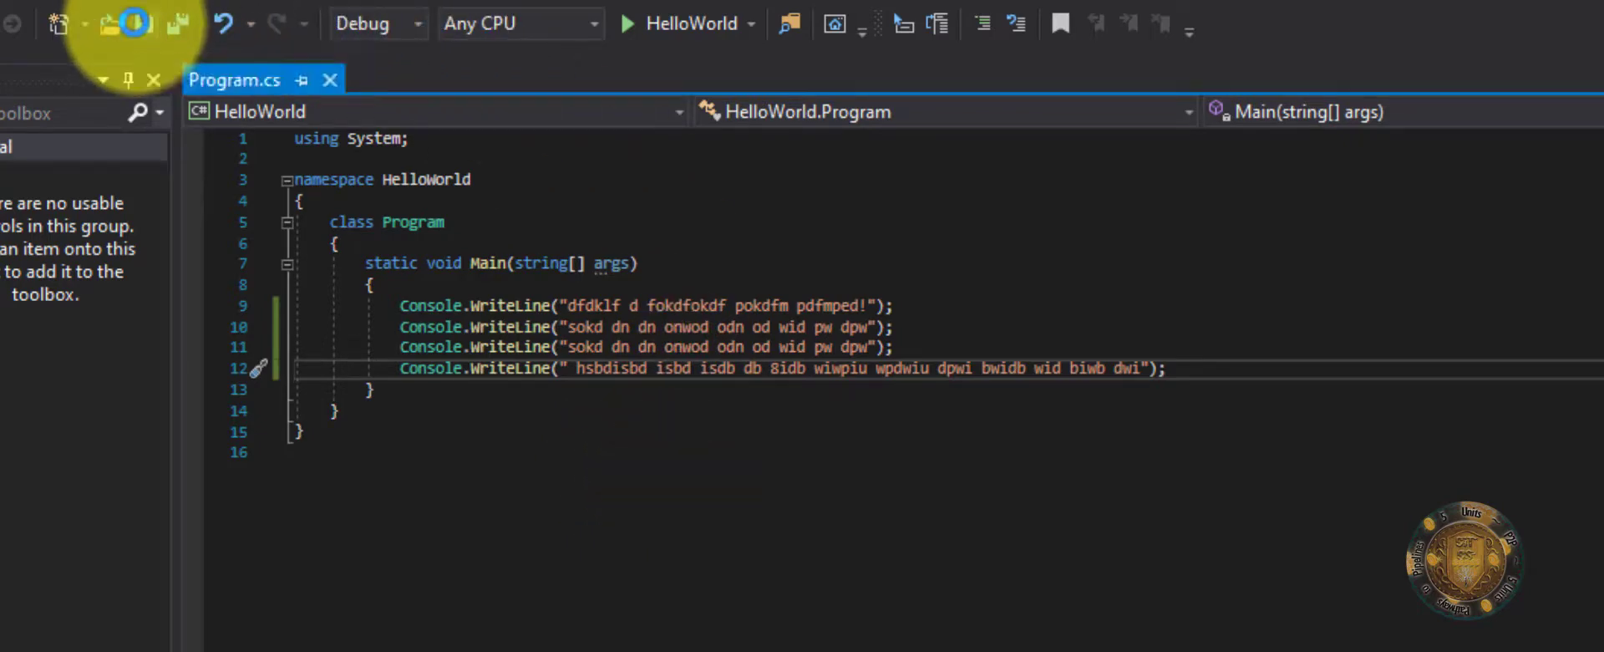
pyautogui.click(104, 33)
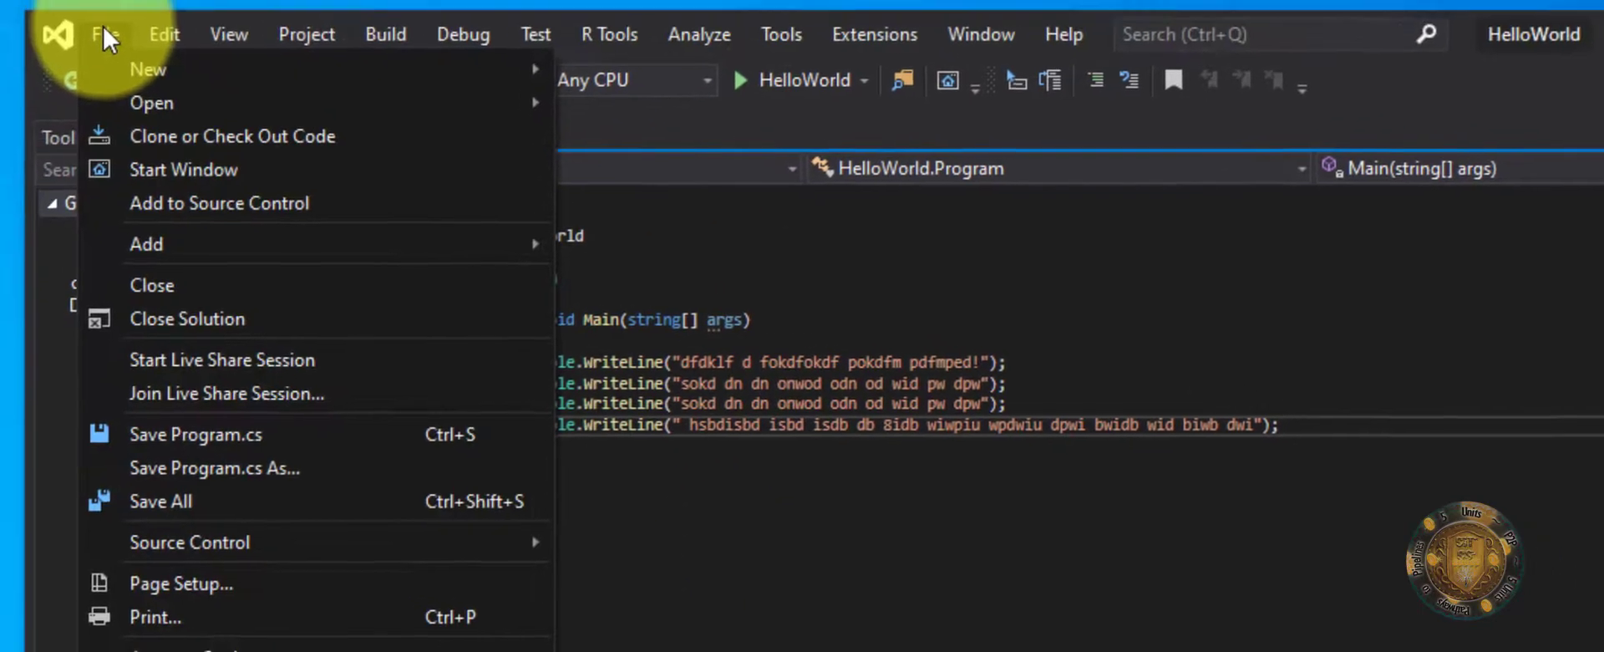